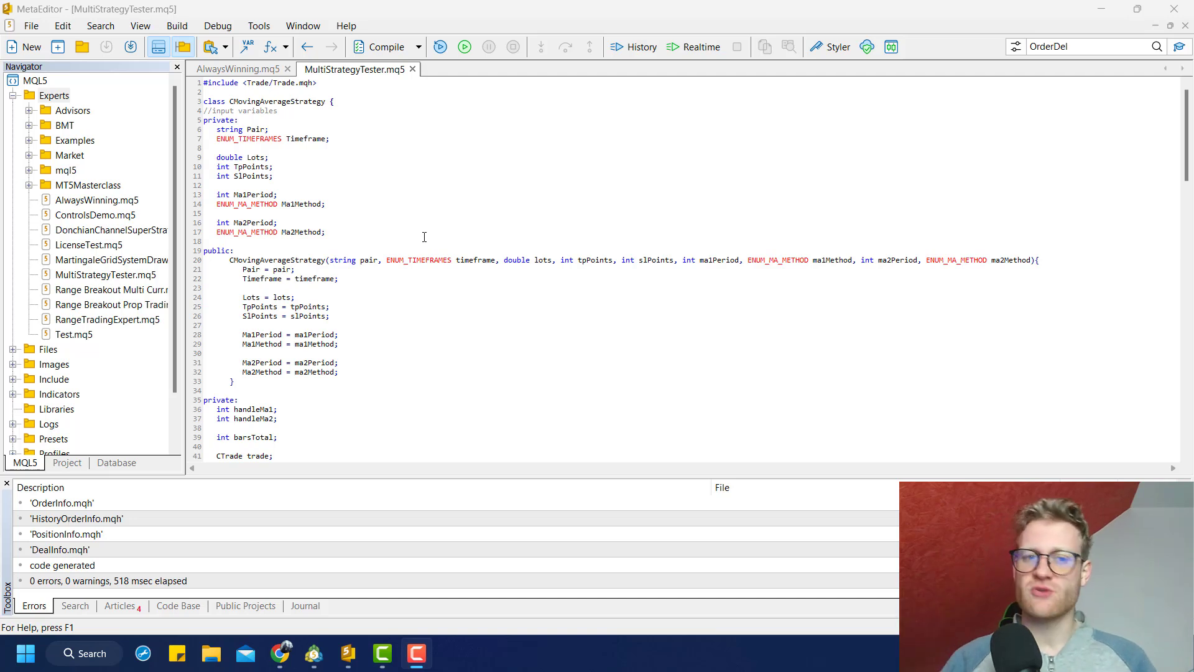
- Open the Experts folder of the MetaTrader data directory in File Explorer
{"action": "left_click", "coordinate": [340, 279]}
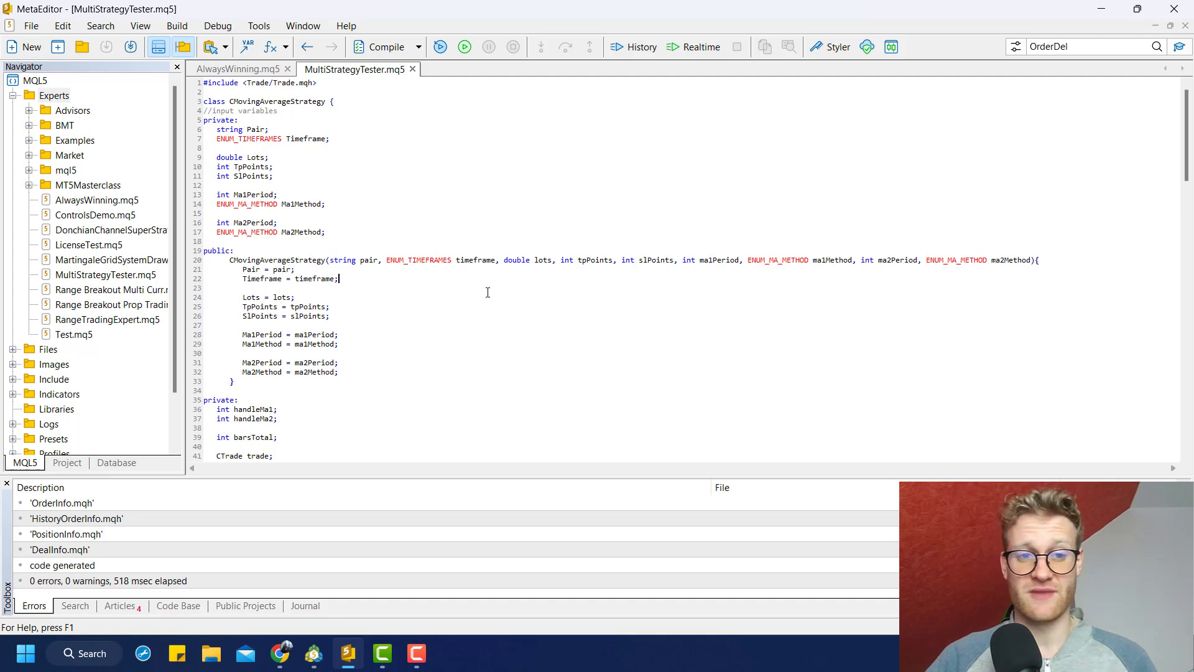
{"action": "mouse_move", "coordinate": [374, 347]}
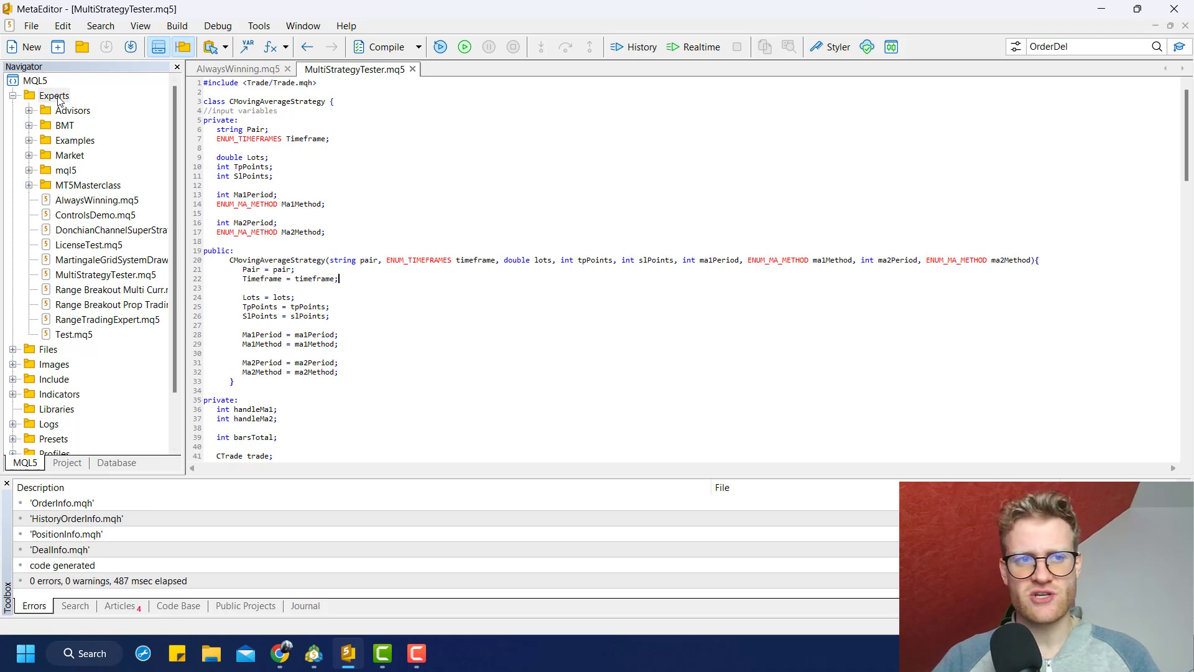
{"action": "right_click", "coordinate": [54, 96]}
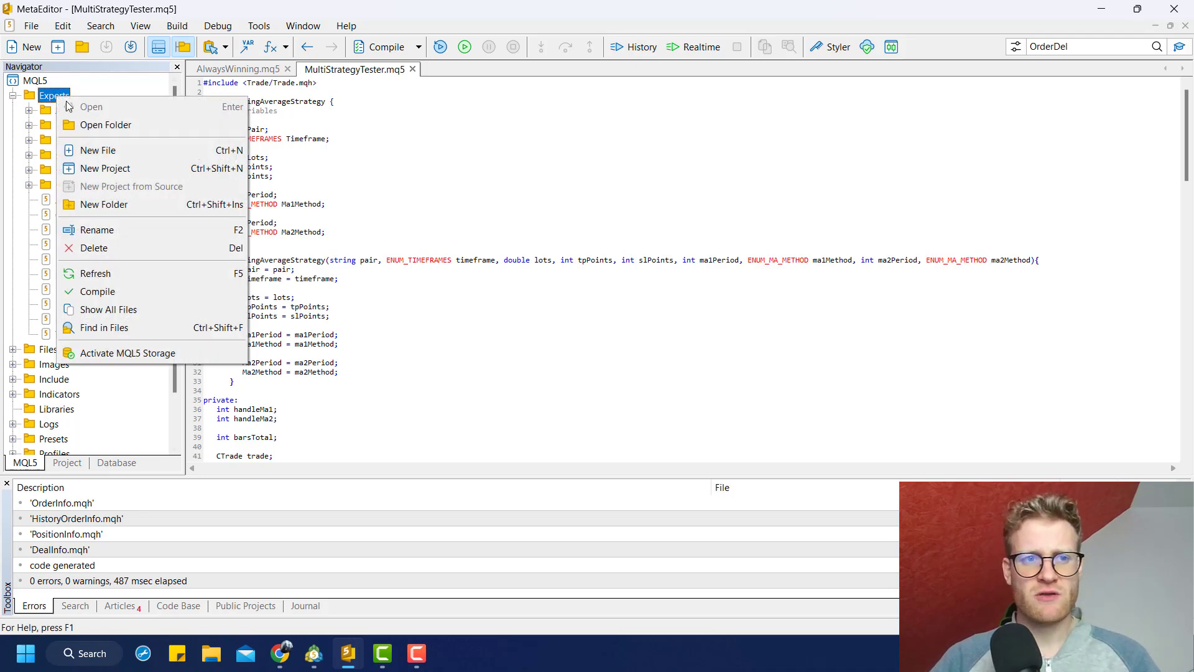
{"action": "mouse_move", "coordinate": [104, 125]}
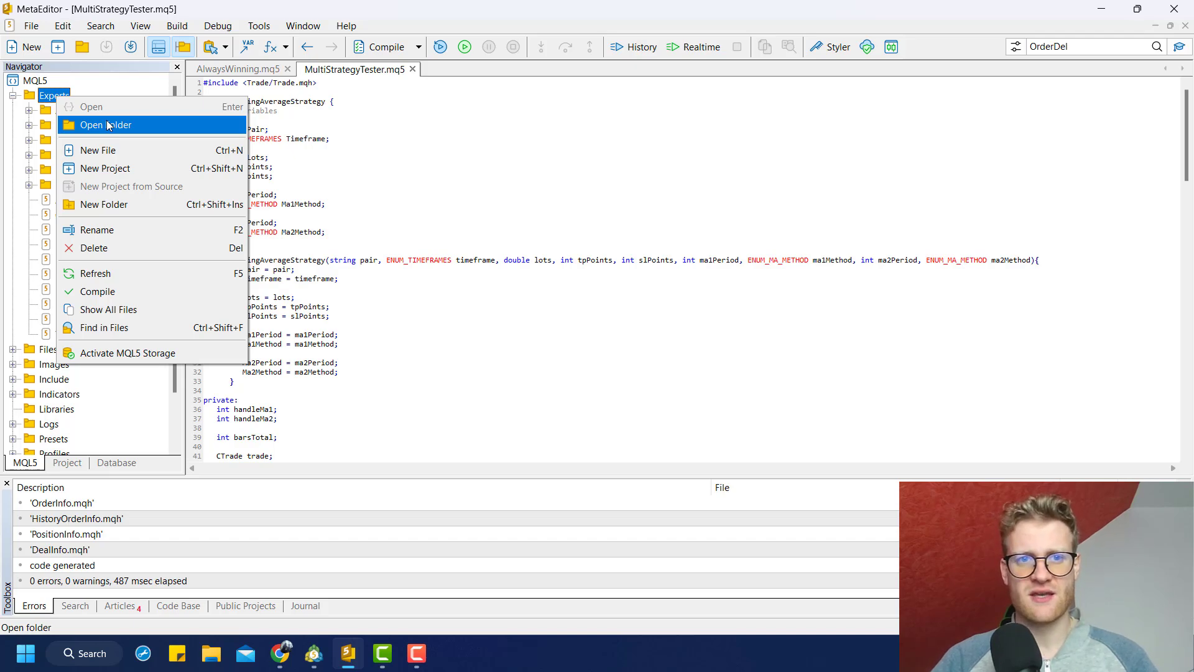
{"action": "left_click", "coordinate": [104, 124]}
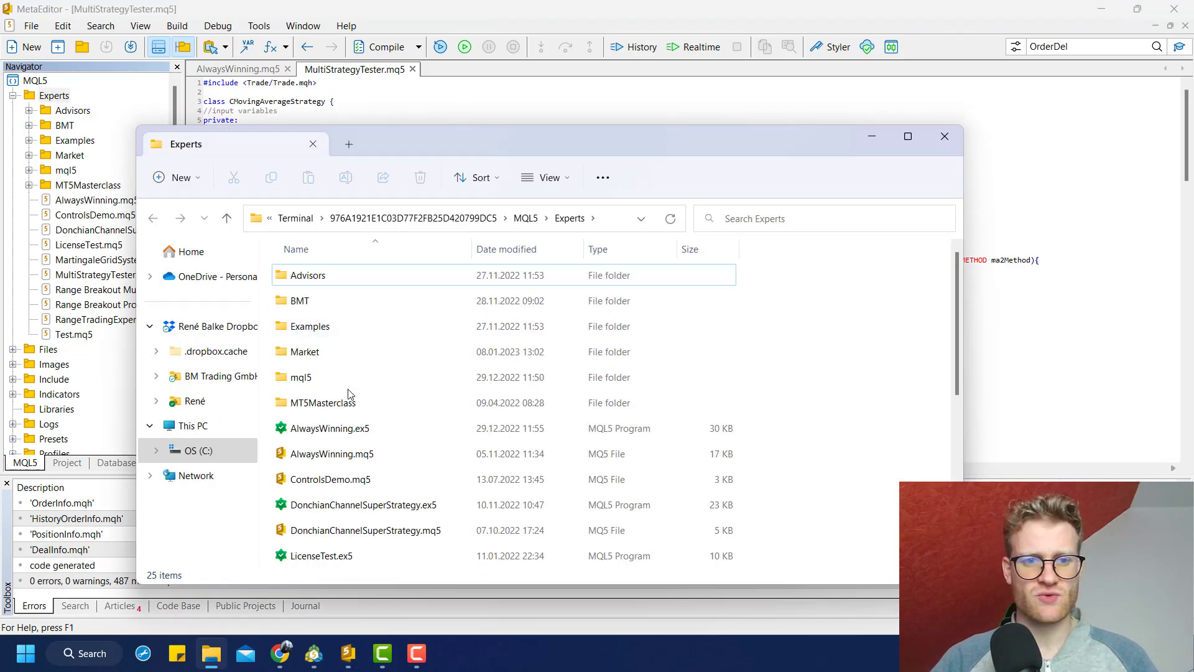
{"action": "mouse_move", "coordinate": [300, 377]}
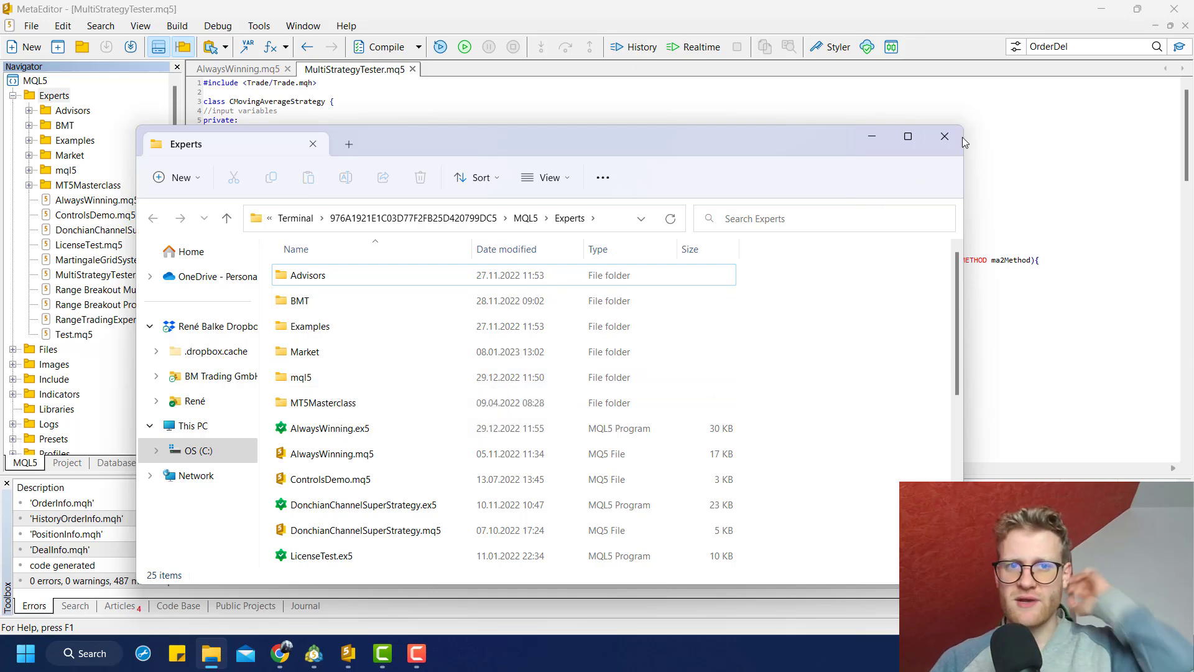
{"action": "left_click", "coordinate": [31, 25]}
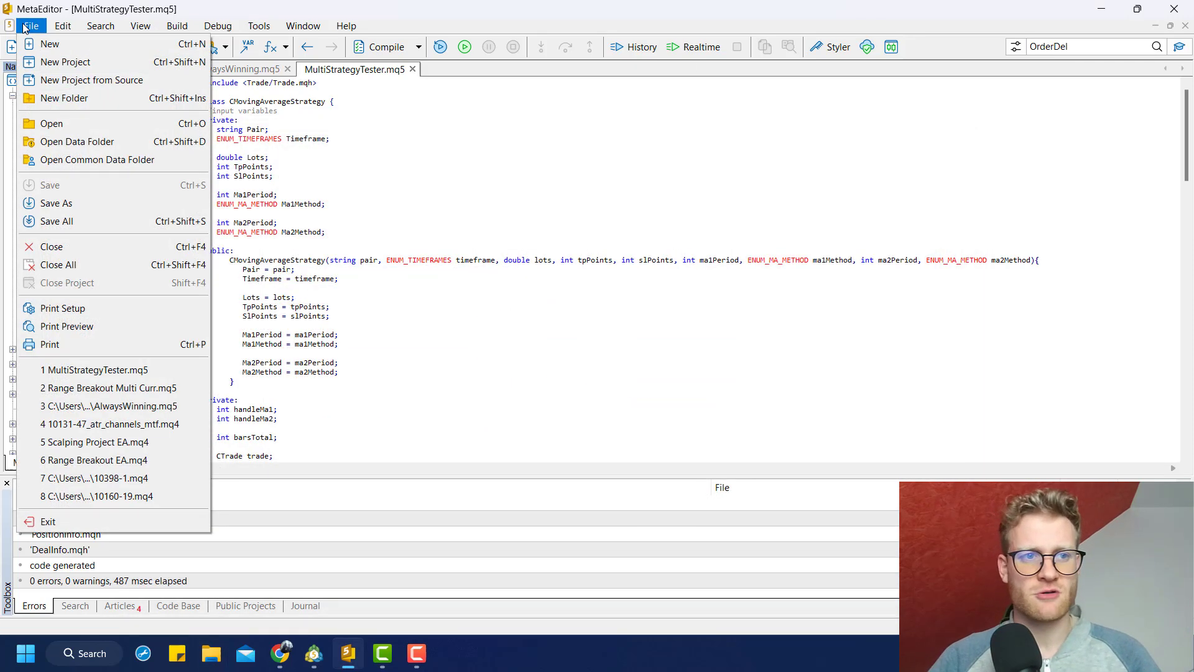
{"action": "left_click", "coordinate": [556, 253]}
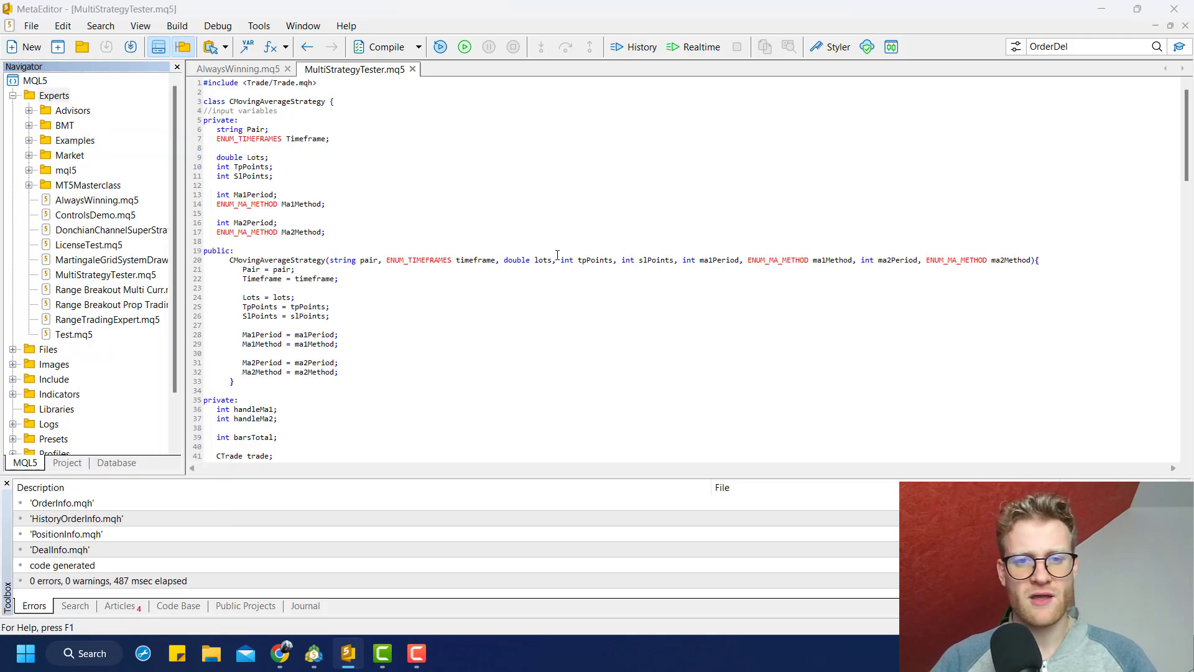
- Re-enter Experts and select MultiStrategyTester.ex5 and MultiStrategyTester.mq5 together
{"action": "left_click", "coordinate": [212, 653]}
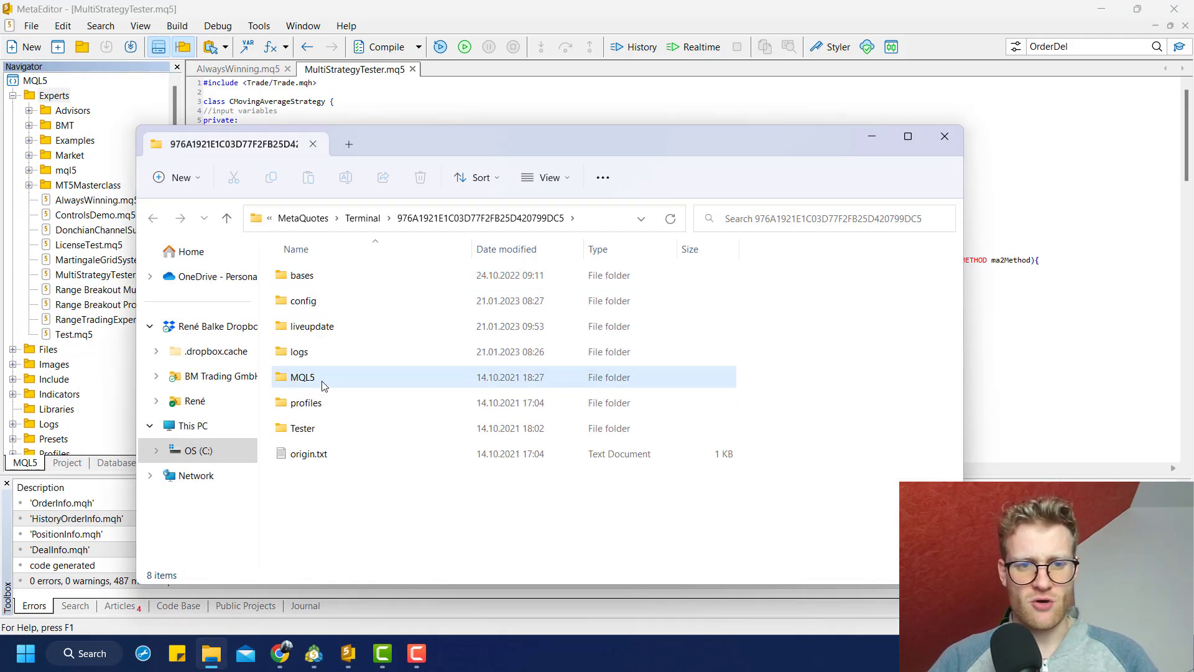
{"action": "double_click", "coordinate": [301, 377]}
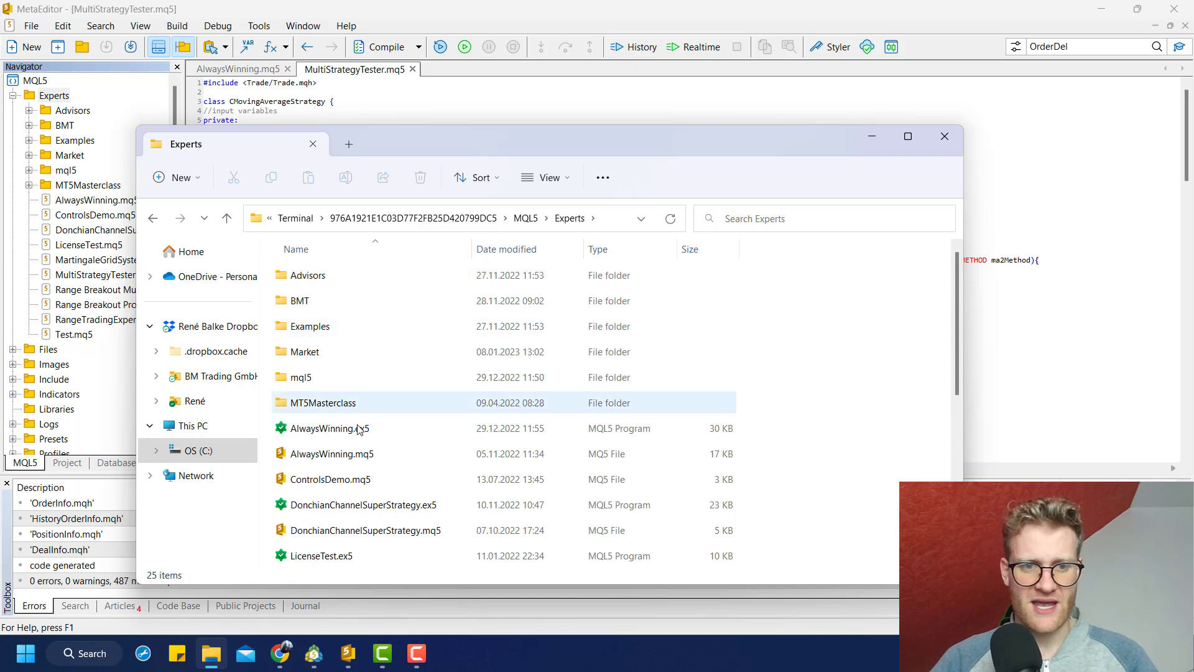
{"action": "scroll", "scroll_direction": "down", "scroll_amount": 3}
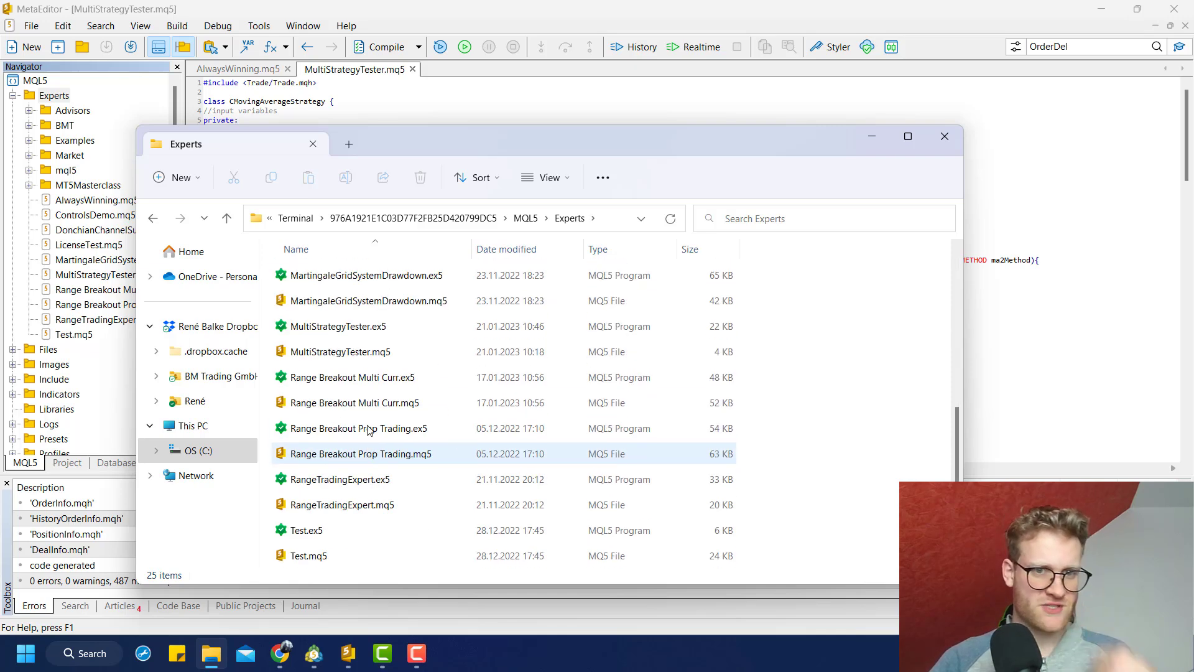
{"action": "left_click", "coordinate": [339, 326]}
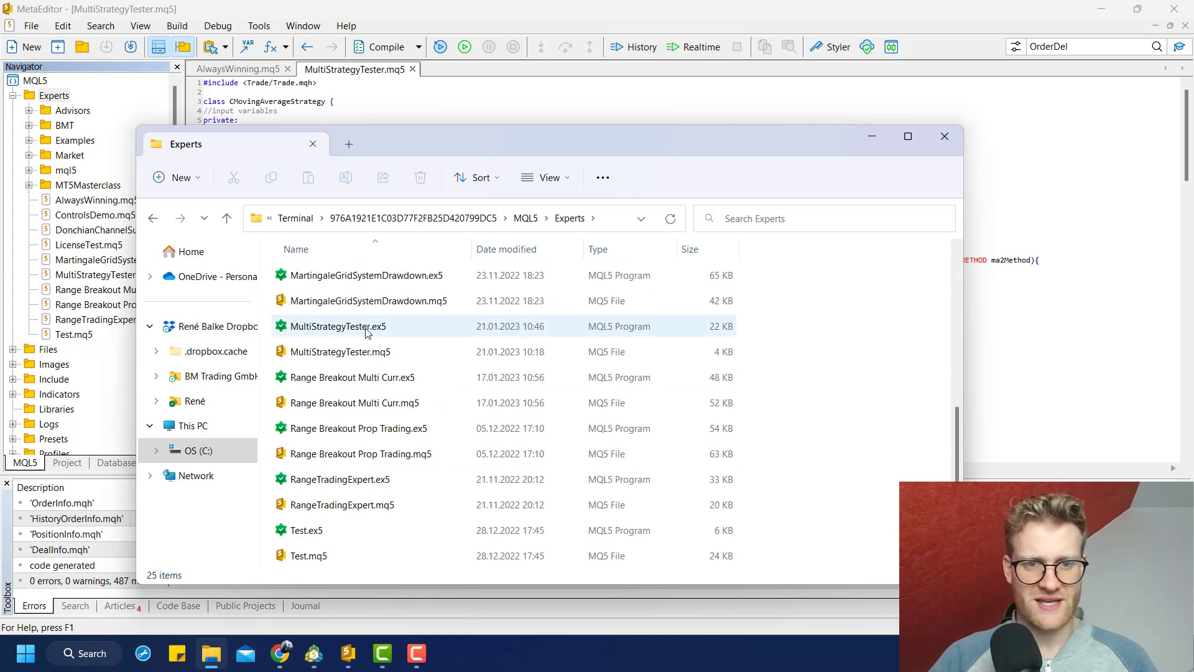
{"action": "left_click", "coordinate": [340, 351]}
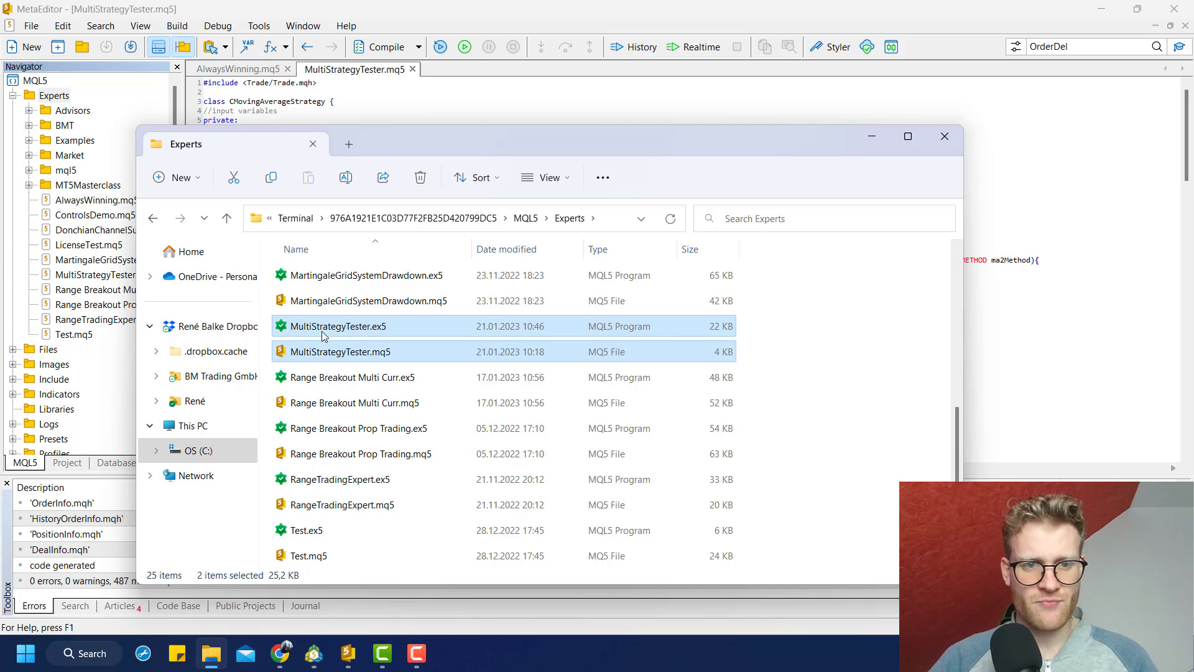
- Create a folder named 'Multi Strategy Testing Program' inside Experts and enter it
{"action": "right_click", "coordinate": [339, 351]}
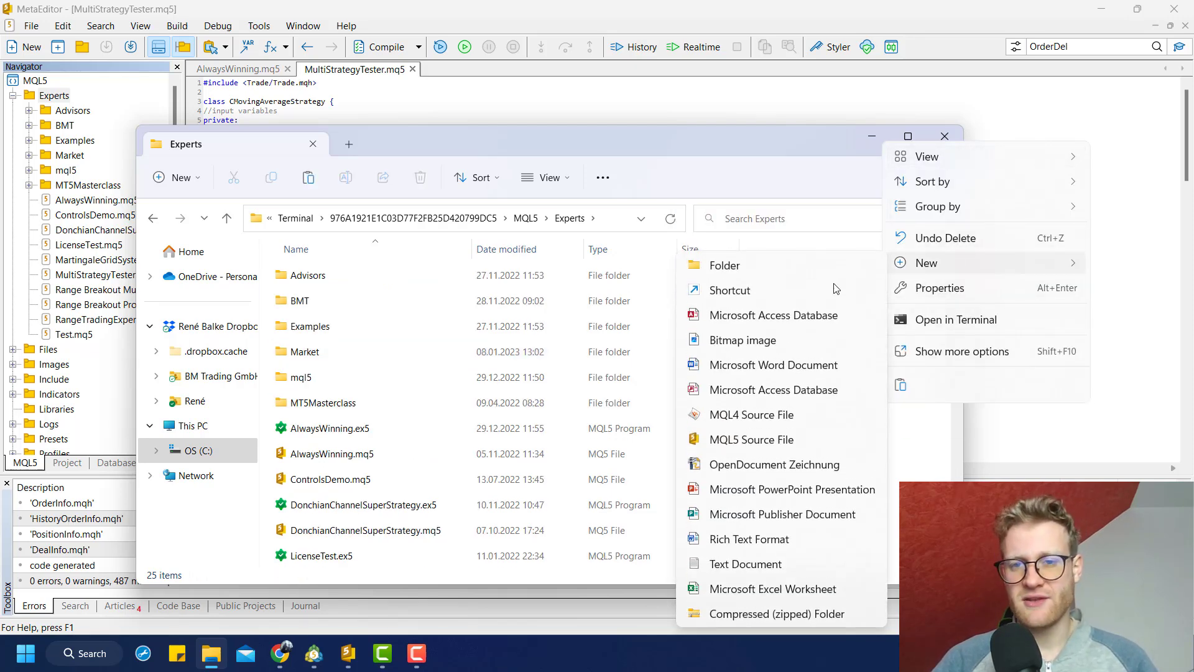
{"action": "left_click", "coordinate": [724, 266]}
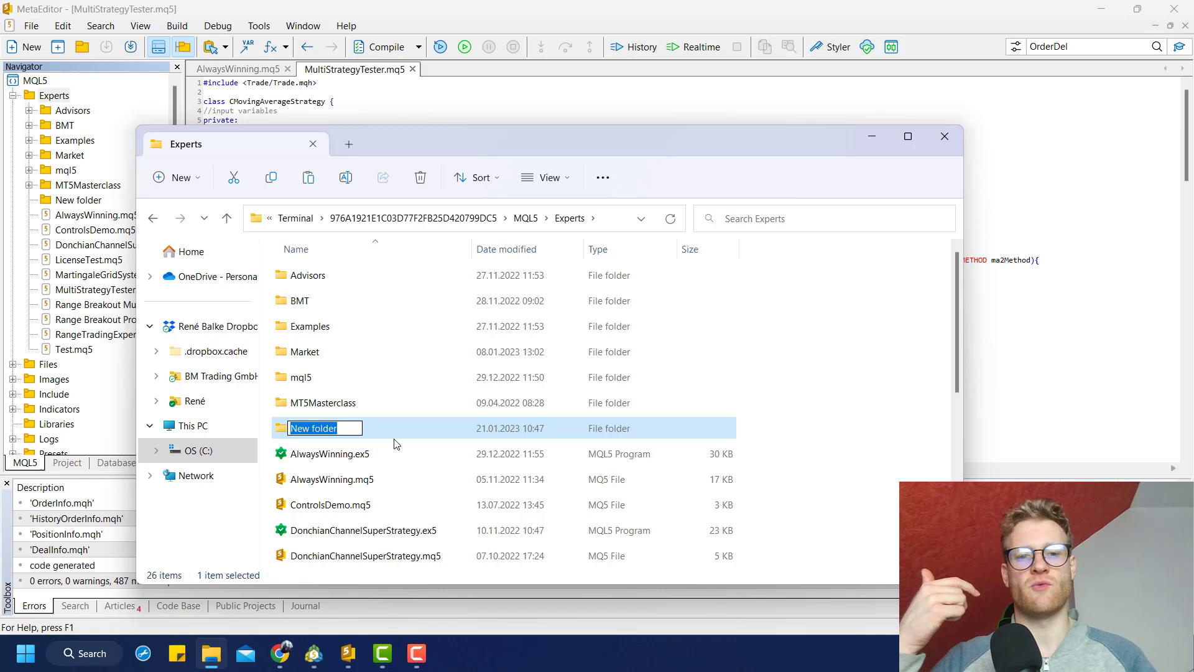
{"action": "type", "text": "Multi Strategy Testing Program"}
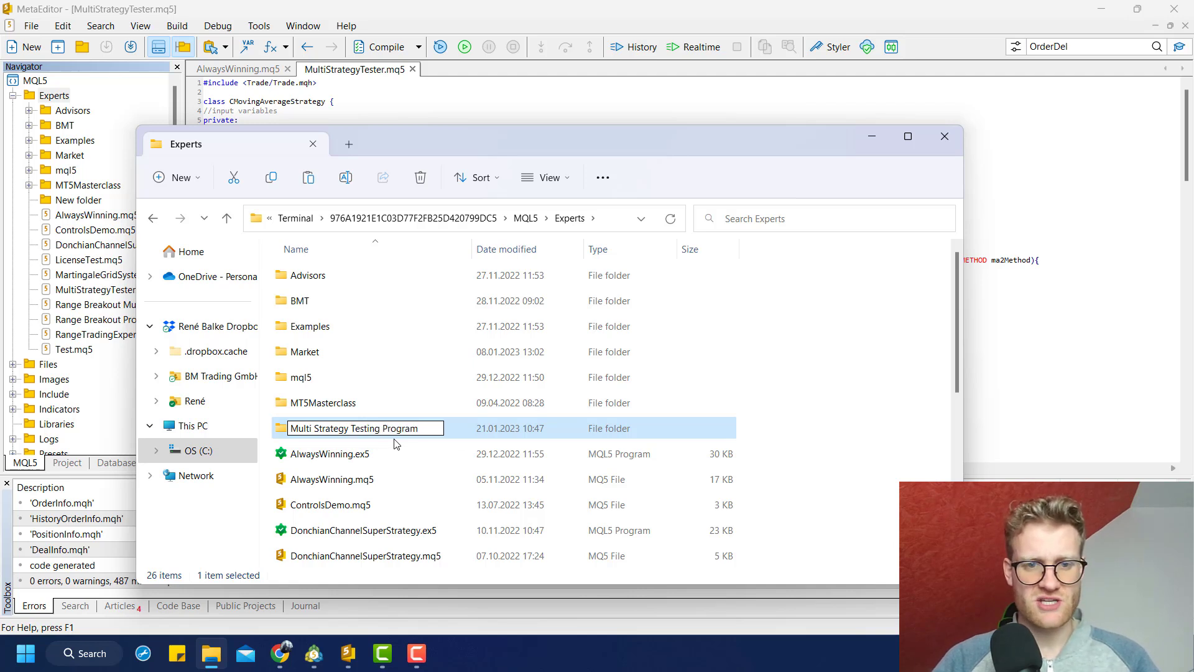
{"action": "double_click", "coordinate": [363, 426]}
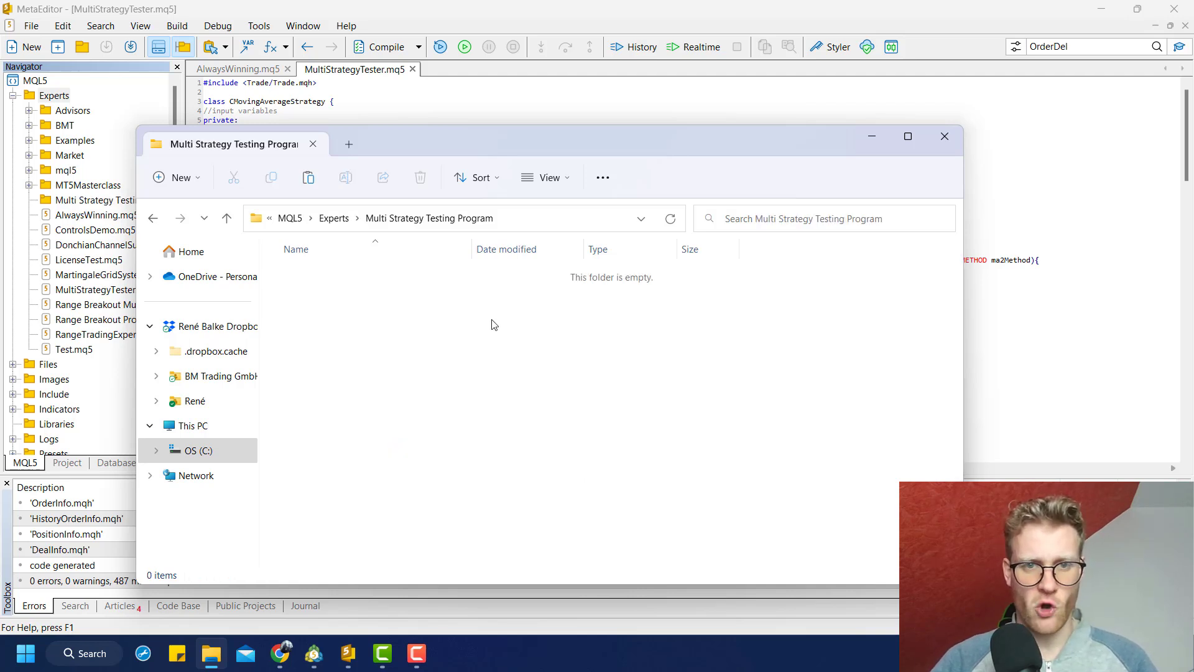
- Paste MultiStrategyTester.mq5 into the folder and rename a duplicate to MultiStrategyTester.mqh
{"action": "right_click", "coordinate": [491, 324]}
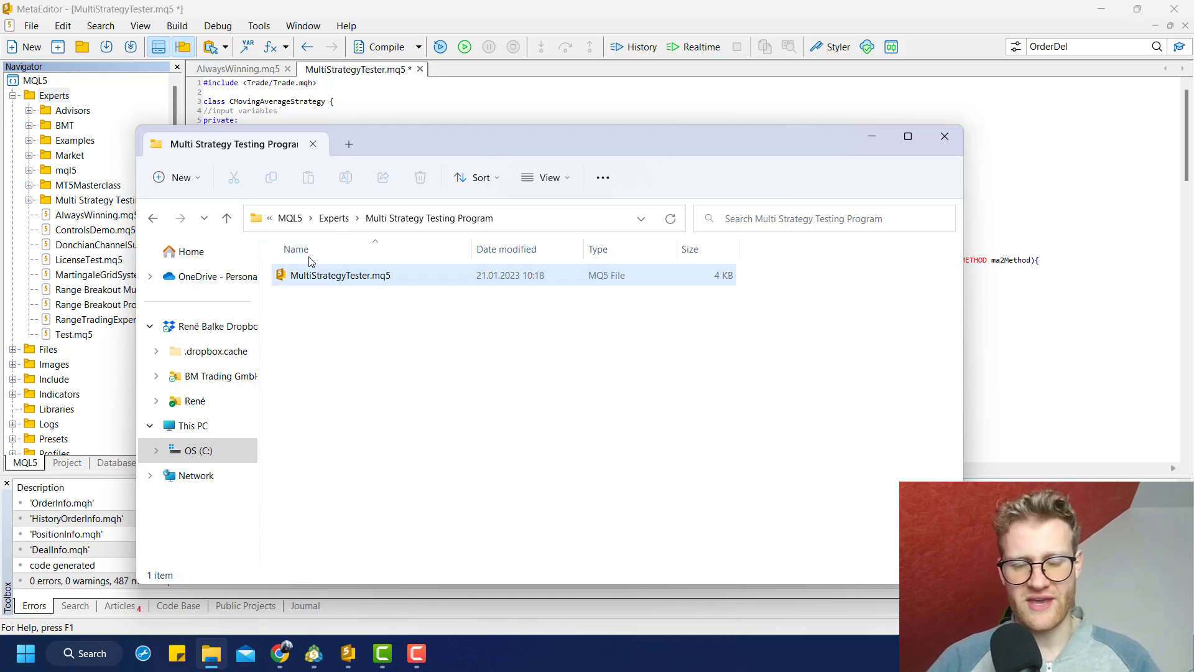
{"action": "left_click", "coordinate": [341, 275]}
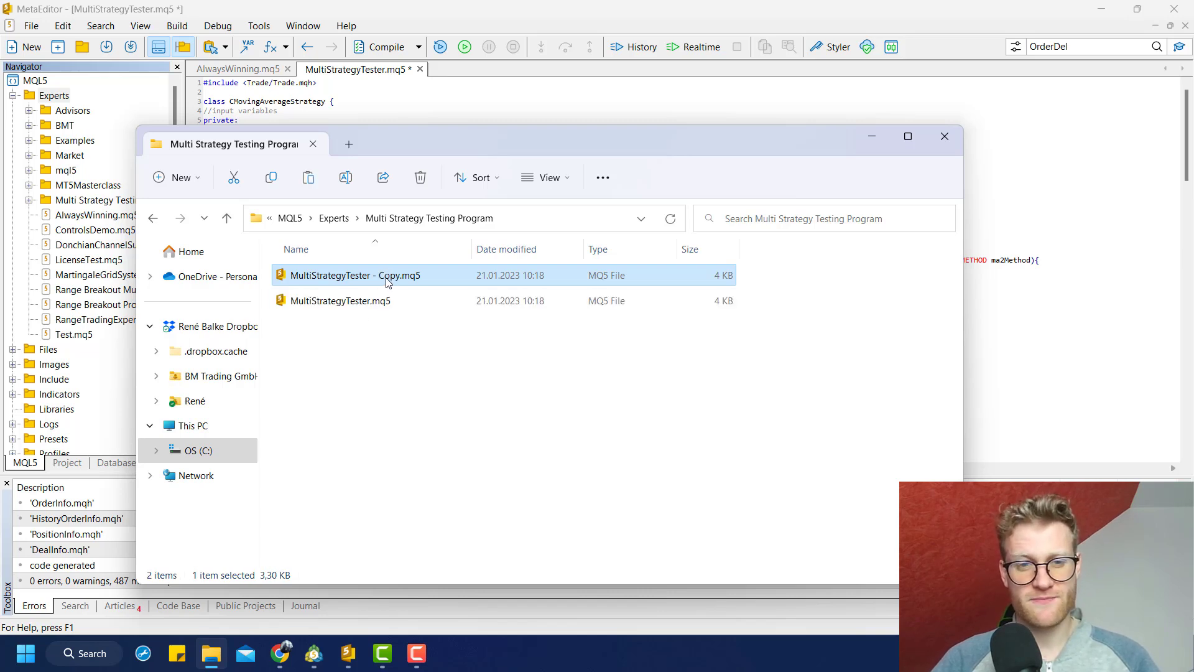
{"action": "left_click", "coordinate": [354, 275]}
{"action": "type", "text": "h"}
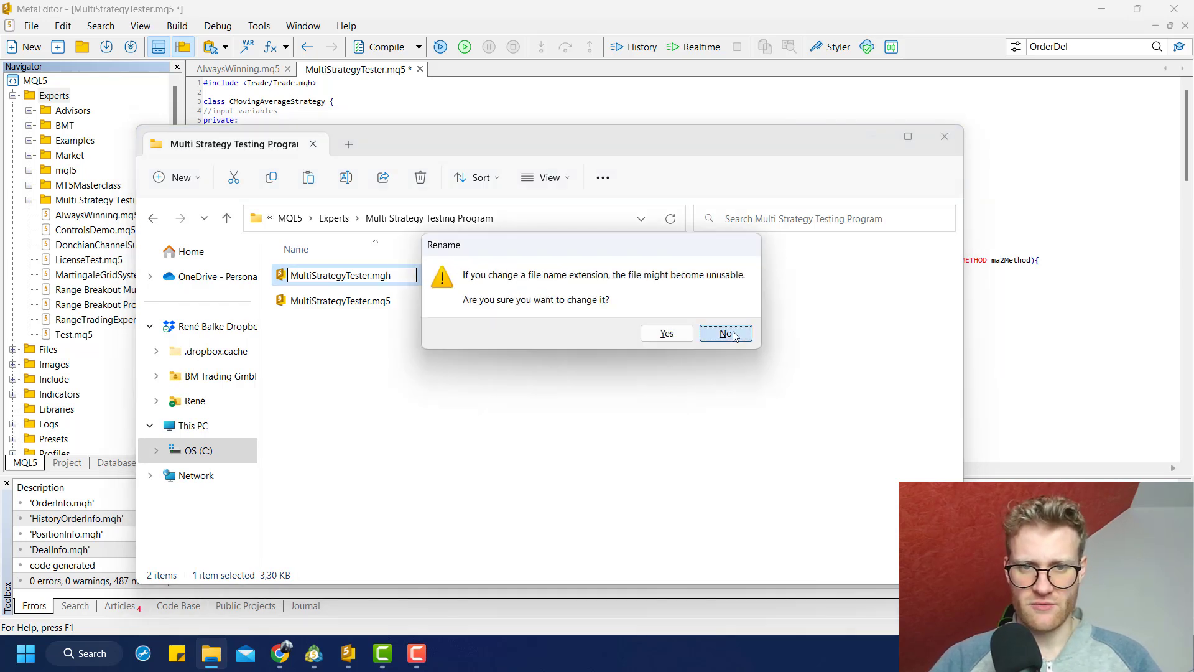
{"action": "left_click", "coordinate": [724, 334]}
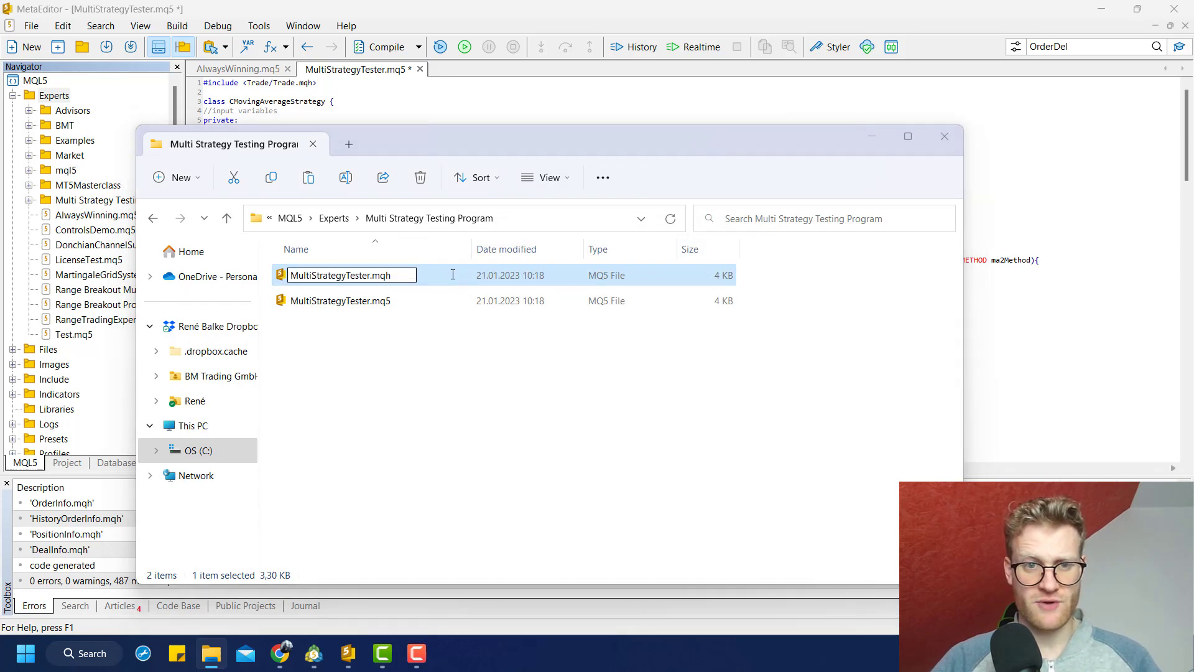
{"action": "left_click", "coordinate": [339, 300]}
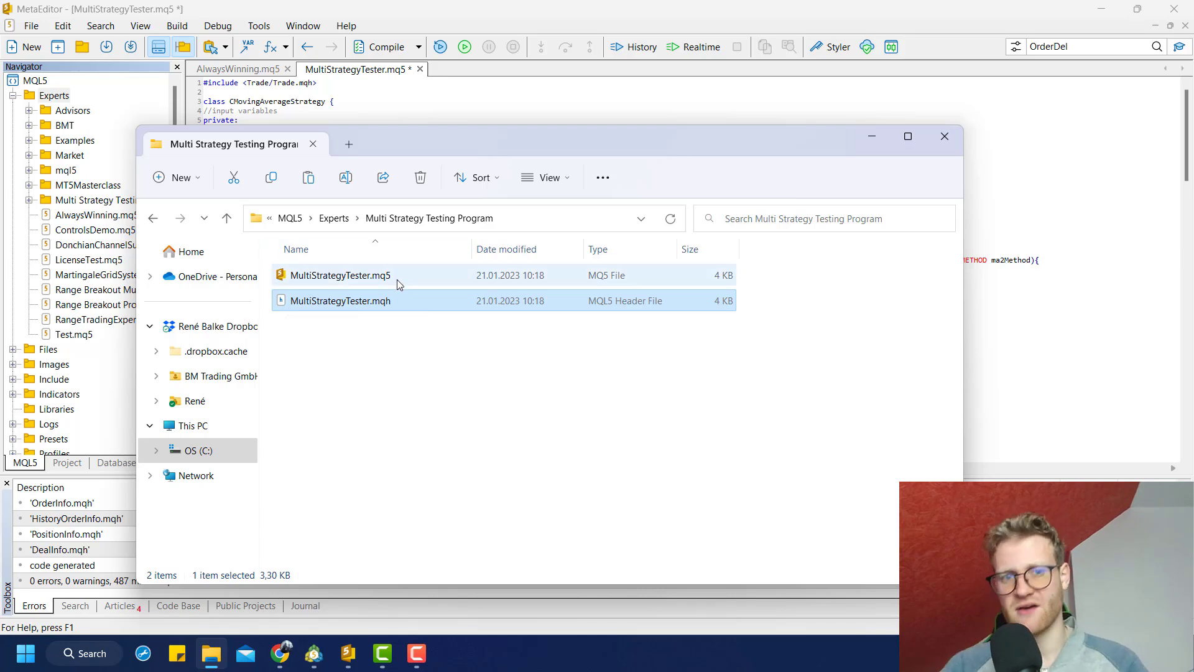
- Begin renaming the remaining MultiStrategyTester.mq5 file
{"action": "left_click", "coordinate": [339, 275]}
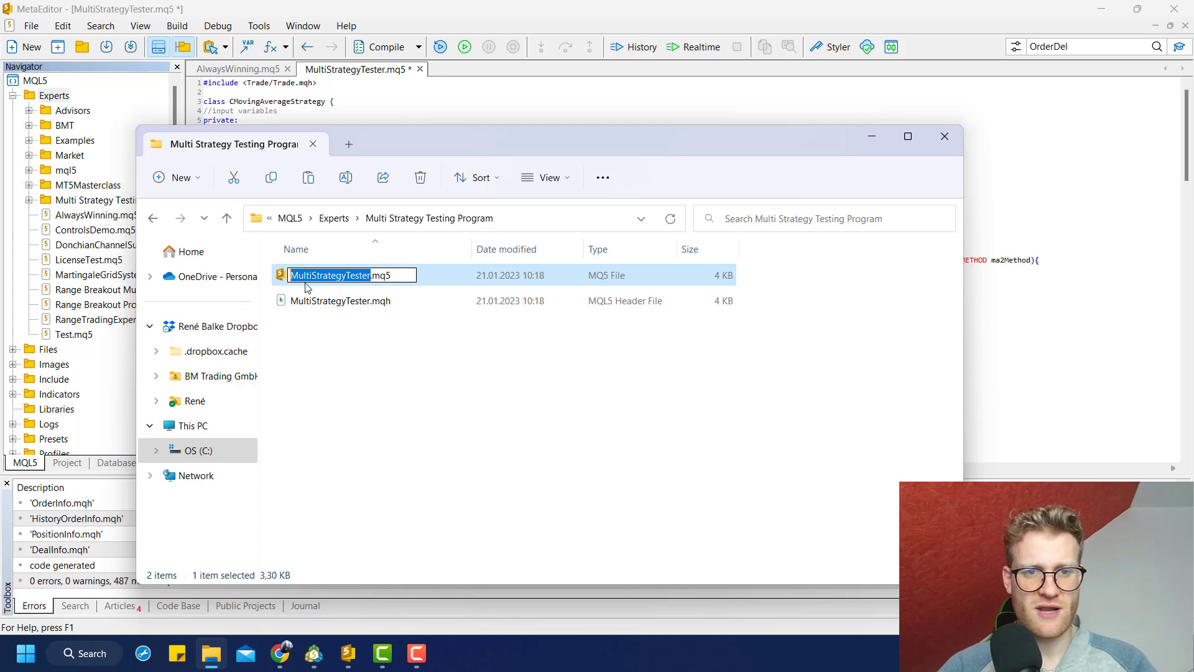
{"action": "left_click", "coordinate": [340, 300]}
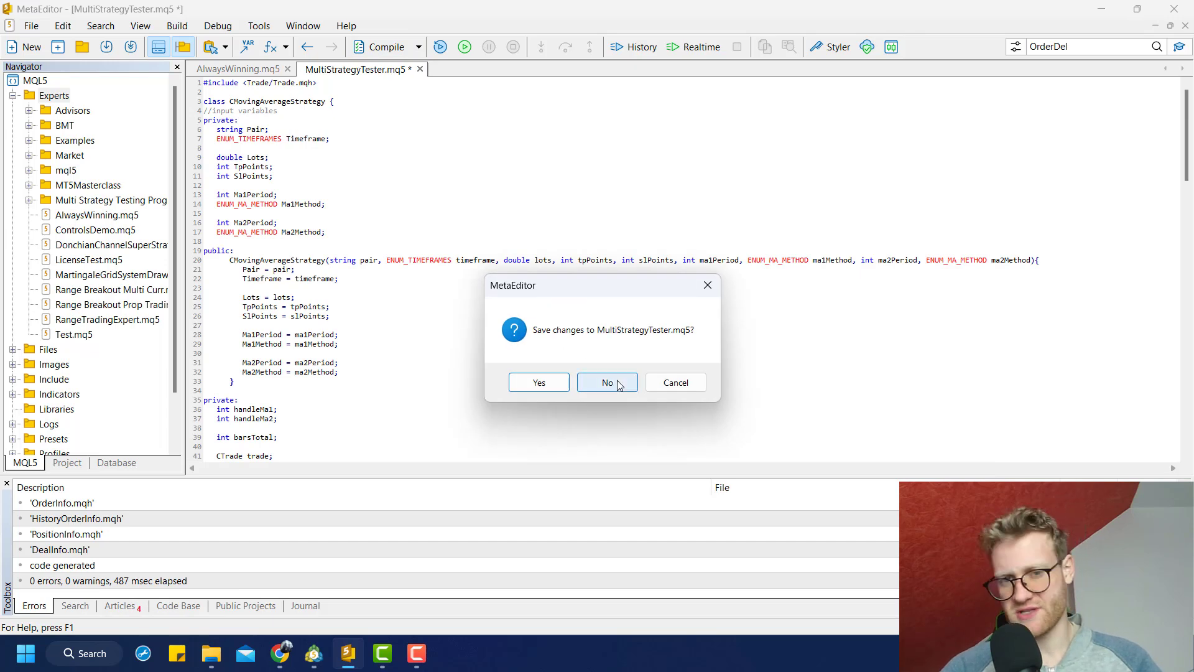
- Discard unsaved changes and reopen MultiStrategyTester.mq5 from the new Navigator folder
{"action": "left_click", "coordinate": [607, 382]}
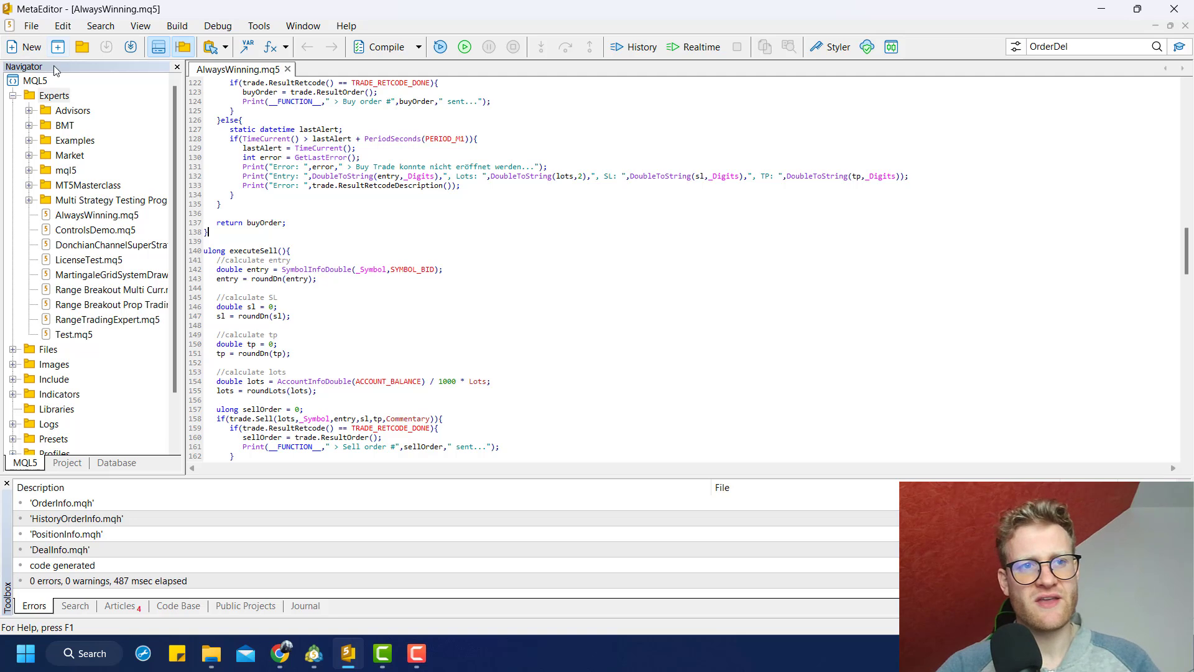
{"action": "left_click", "coordinate": [111, 199]}
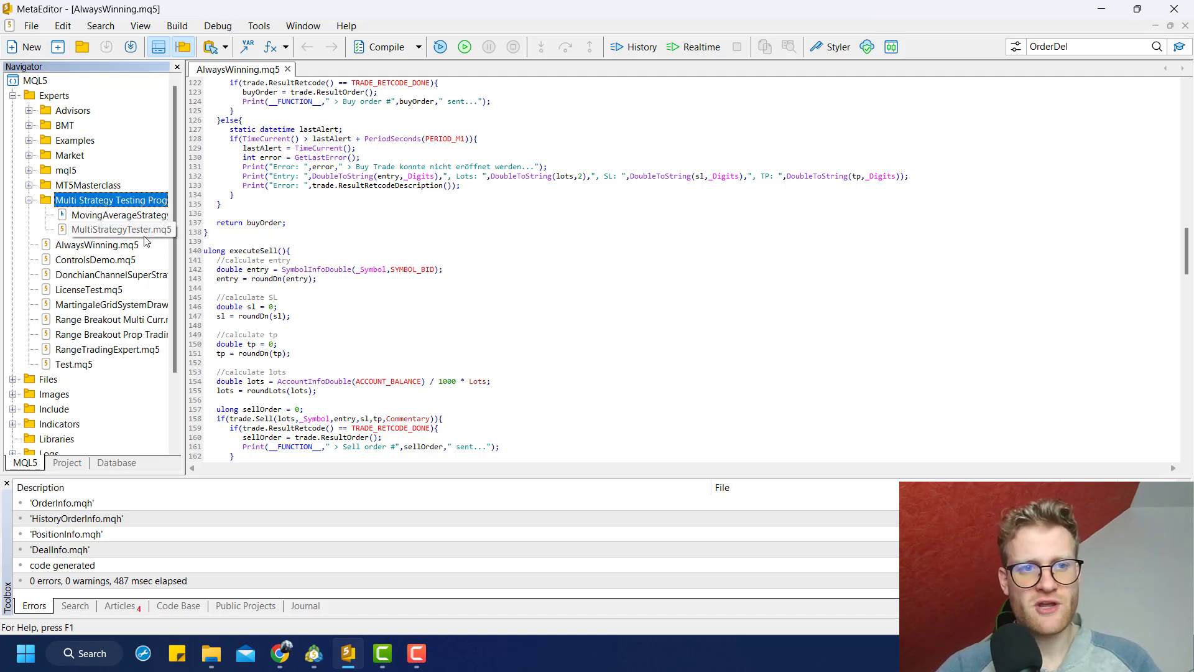
{"action": "double_click", "coordinate": [120, 229]}
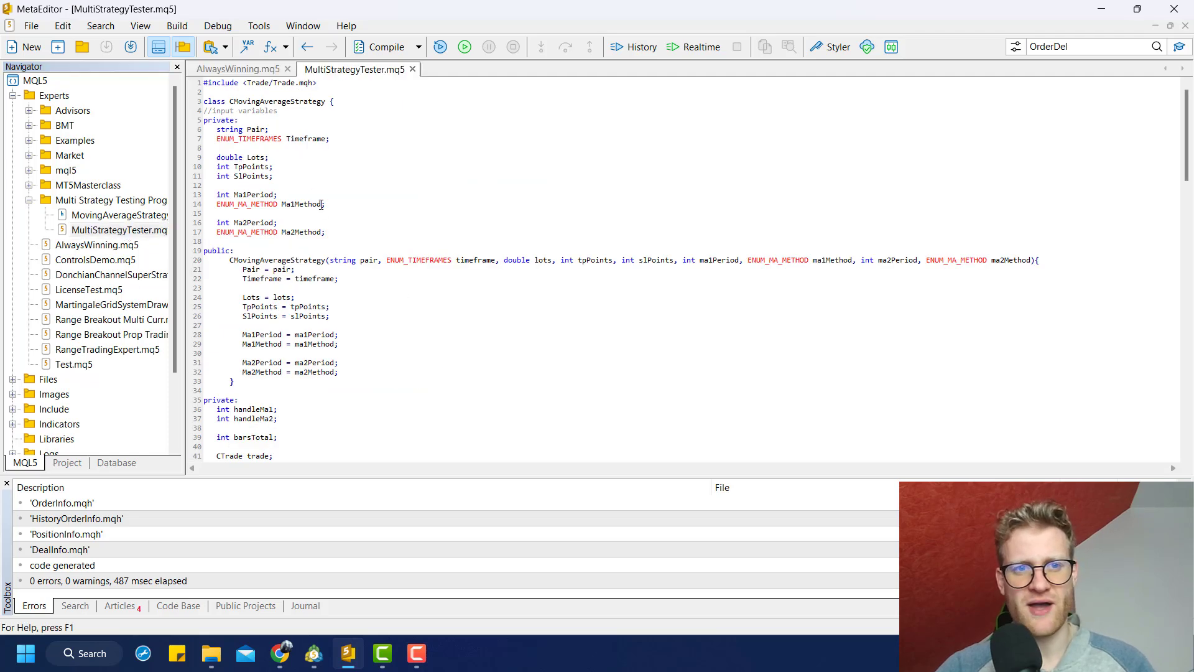
{"action": "scroll", "scroll_direction": "down", "scroll_amount": 3}
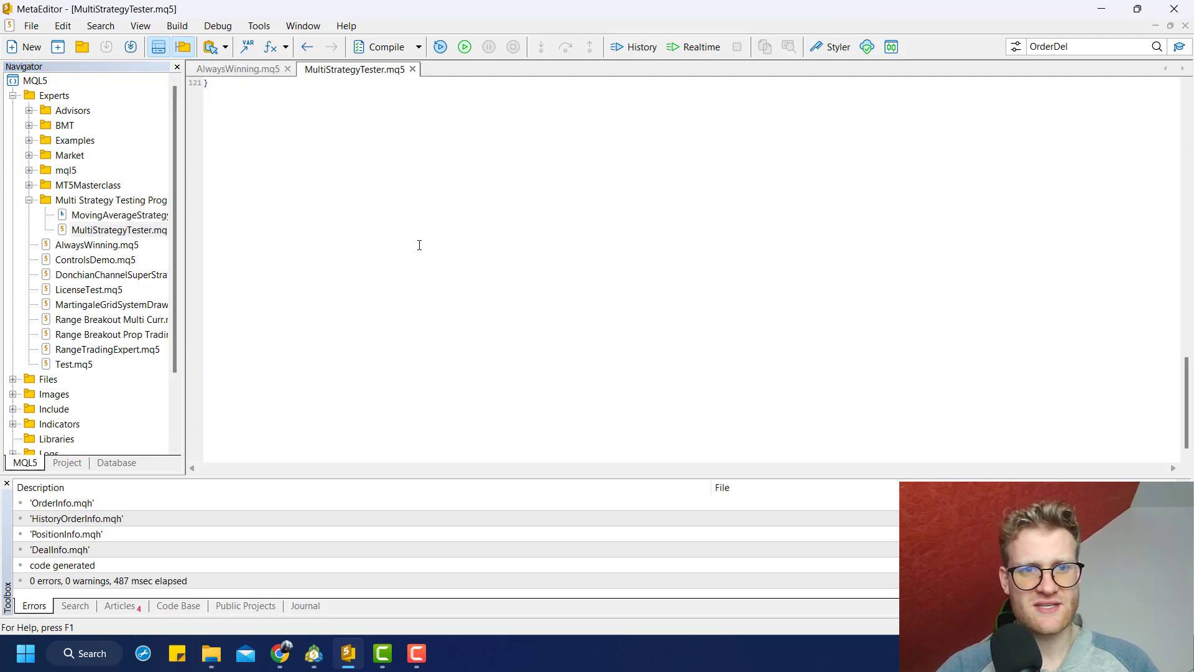
- Review MovingAverageStrategy.mqh and select the CMovingAverageStrategy class name
{"action": "double_click", "coordinate": [118, 216]}
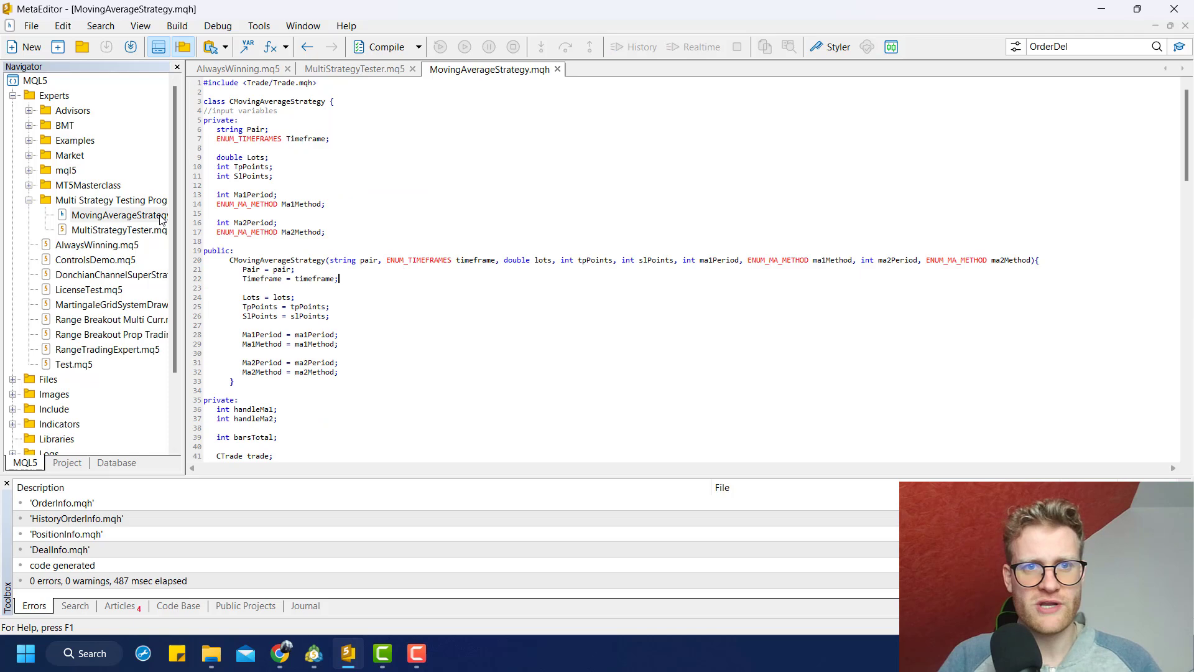
{"action": "mouse_move", "coordinate": [322, 221]}
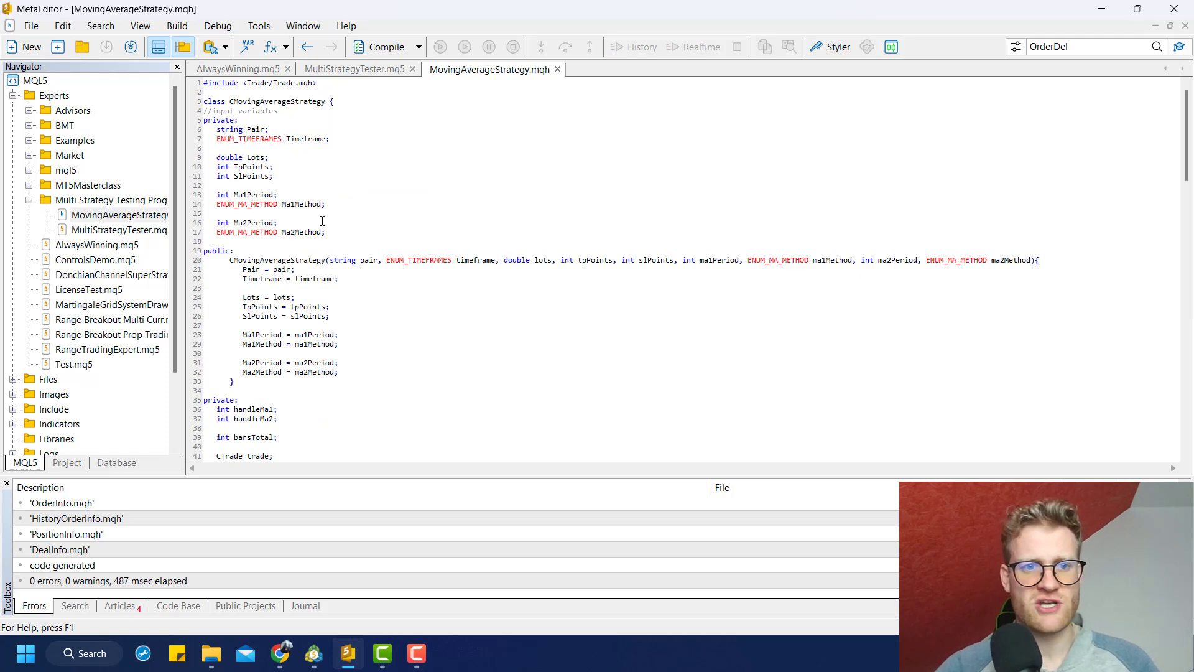
{"action": "scroll", "scroll_direction": "down", "scroll_amount": 3}
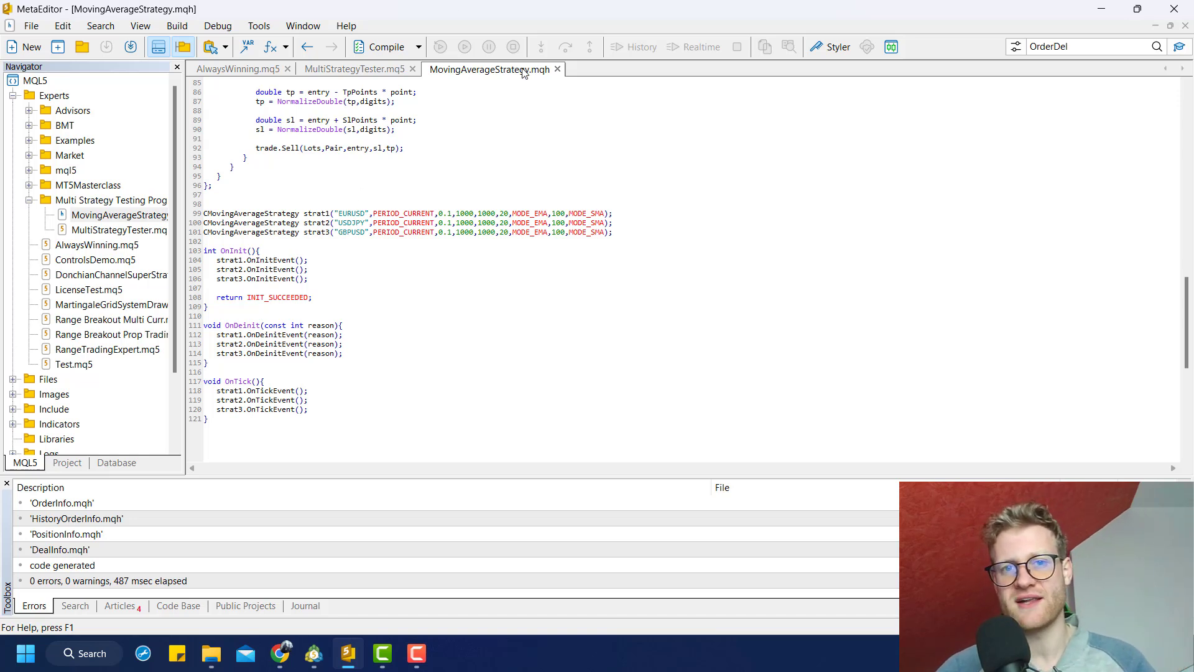
{"action": "mouse_move", "coordinate": [631, 613]}
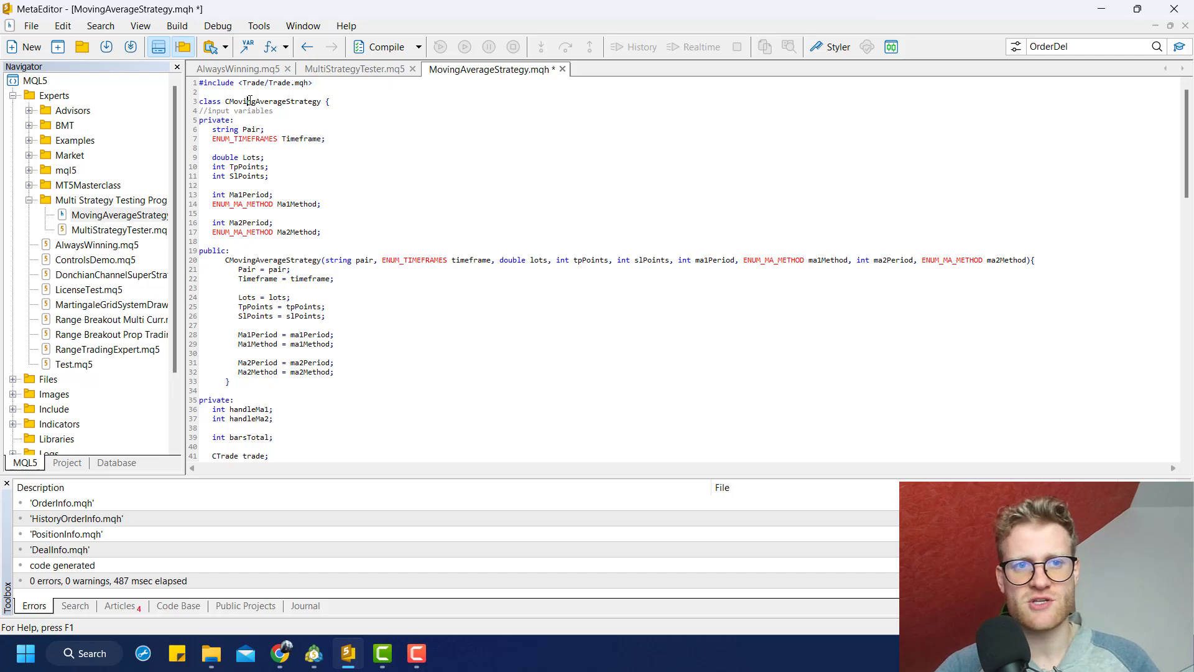
{"action": "triple_click", "coordinate": [262, 101]}
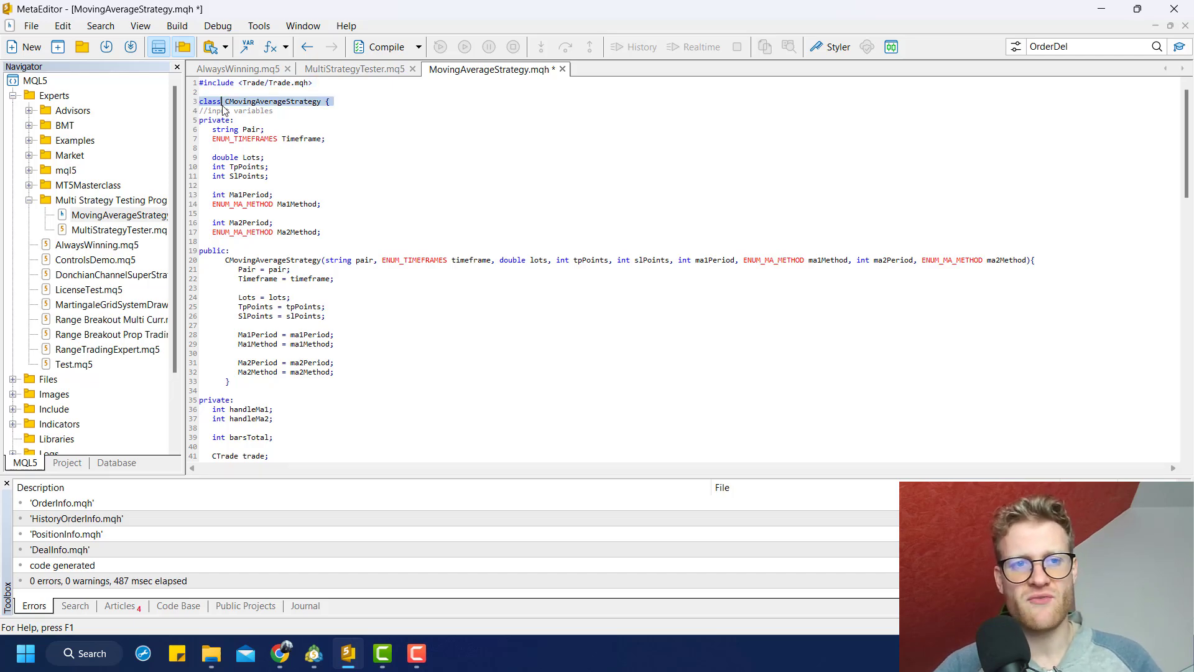
{"action": "scroll", "scroll_direction": "down", "scroll_amount": 3}
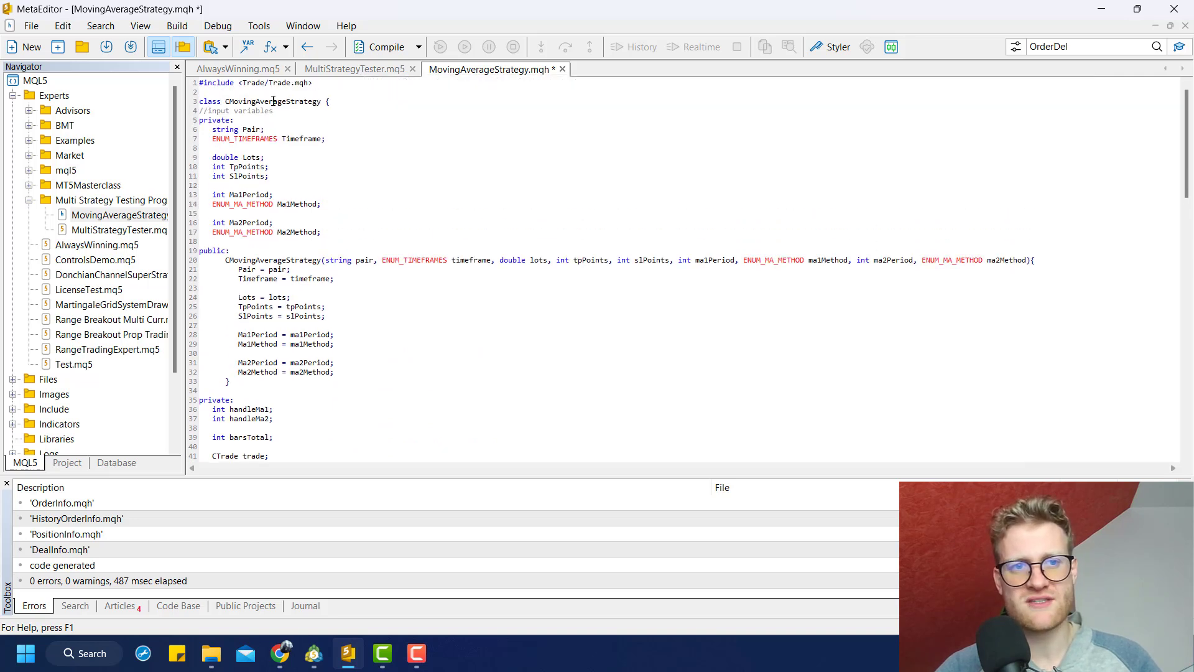
{"action": "double_click", "coordinate": [273, 101]}
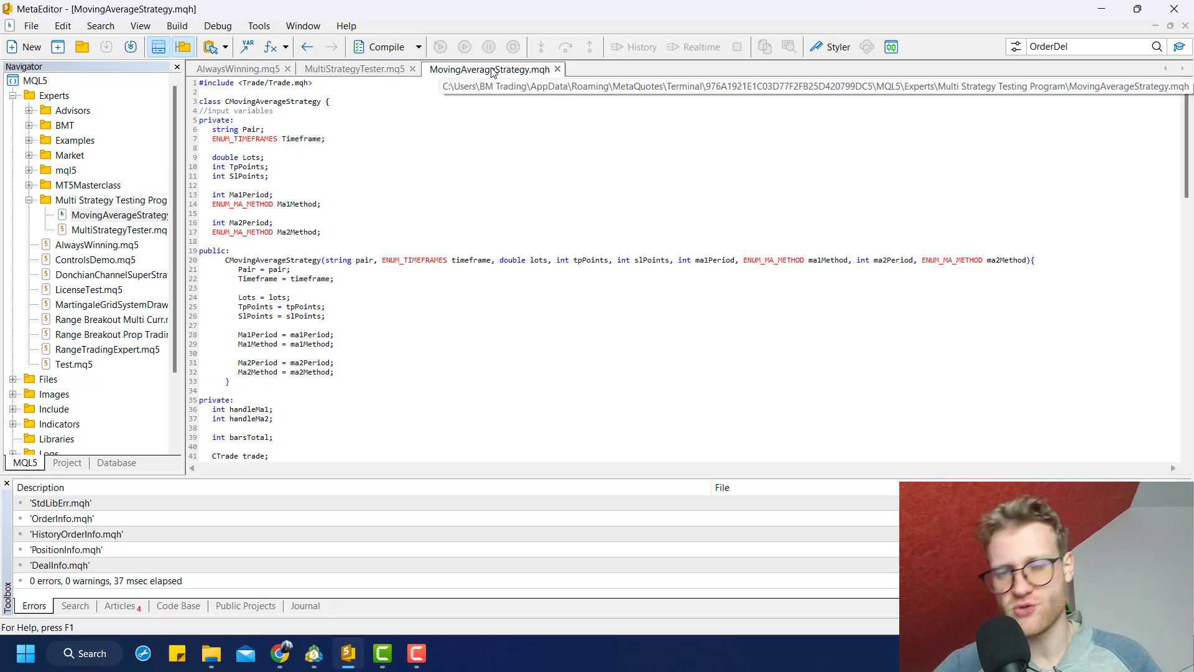
{"action": "mouse_move", "coordinate": [356, 68]}
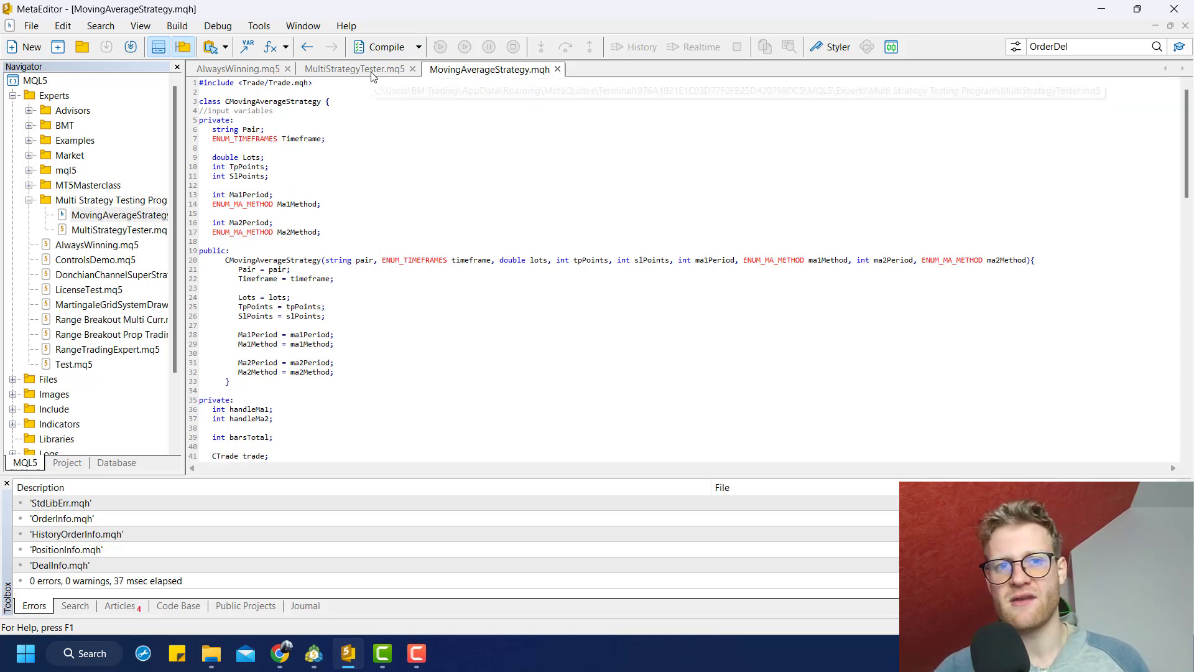
- Remove the class from MultiStrategyTester.mq5 and compile, getting unknown CMovingAverageStrategy errors
{"action": "left_click", "coordinate": [352, 69]}
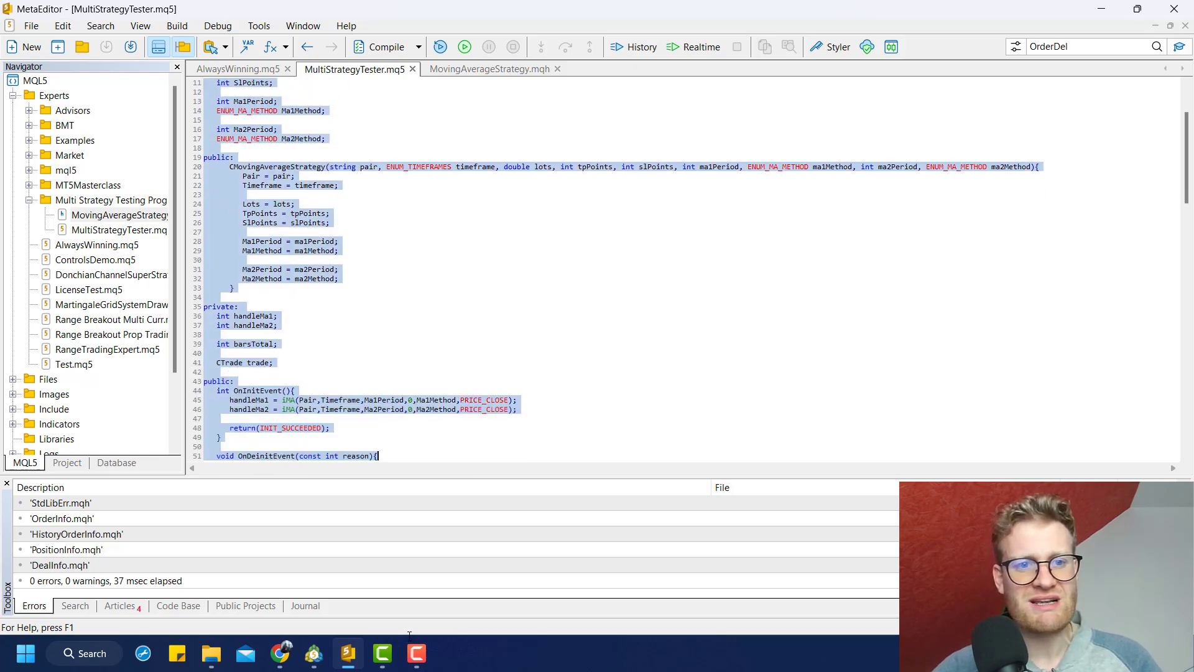
{"action": "scroll", "scroll_direction": "down", "scroll_amount": 3}
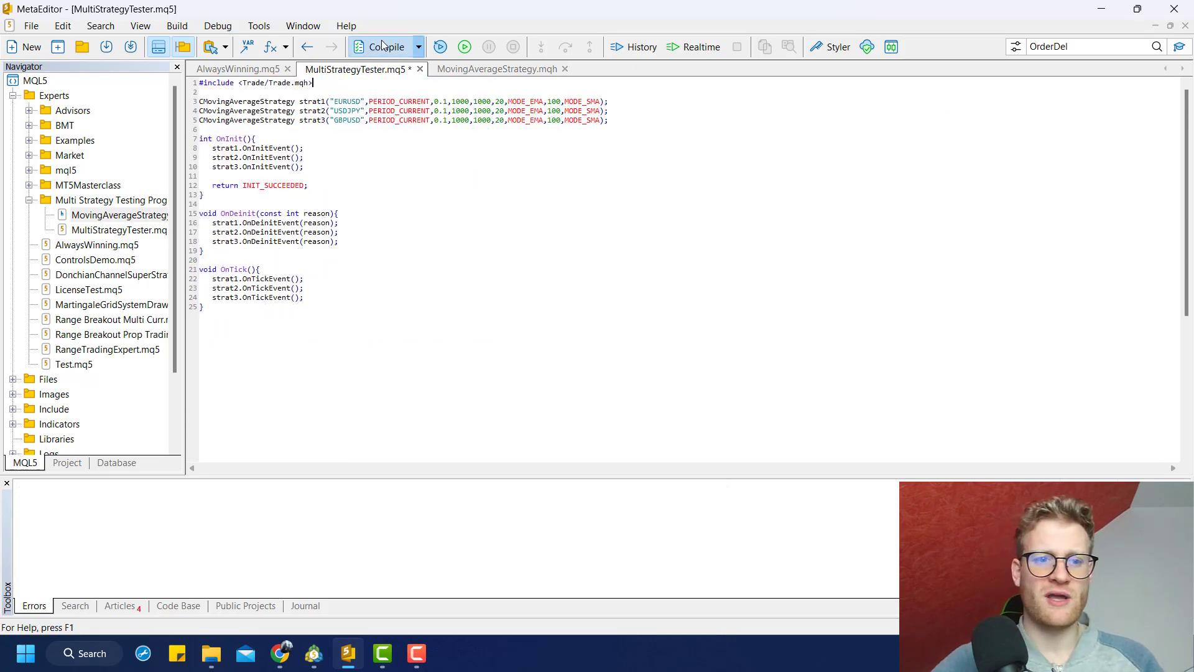
{"action": "left_click", "coordinate": [382, 46]}
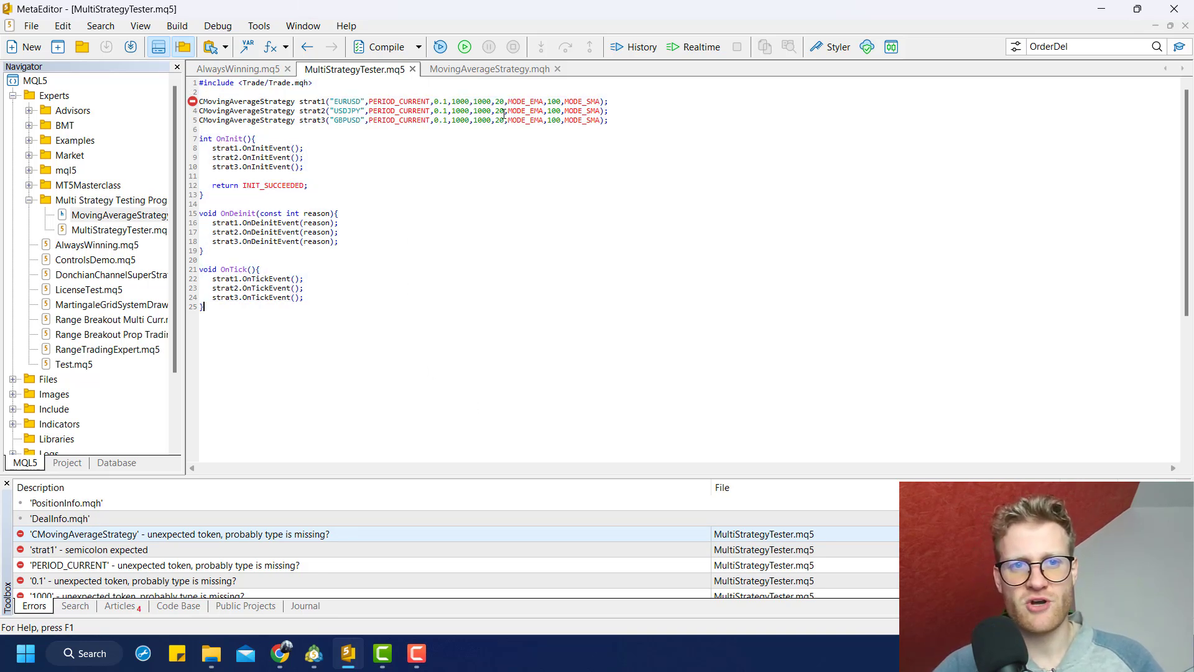
- Compare MovingAverageStrategy.mqh and MultiStrategyTester.mq5 to check the class name
{"action": "left_click", "coordinate": [490, 68]}
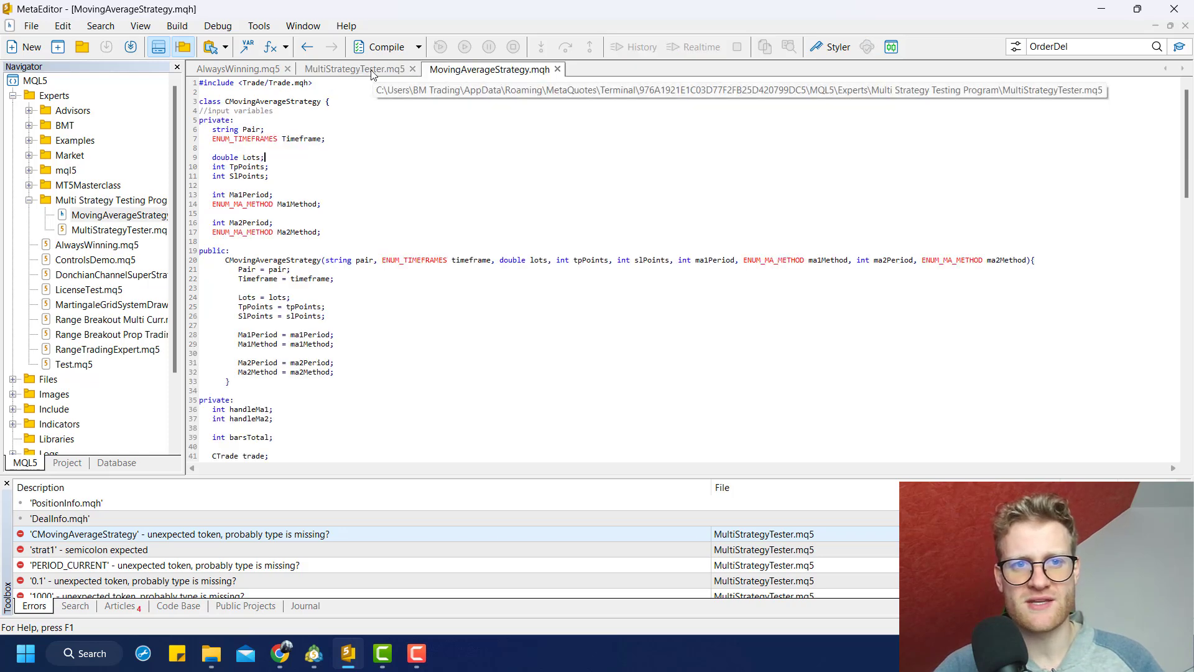
{"action": "left_click", "coordinate": [356, 69]}
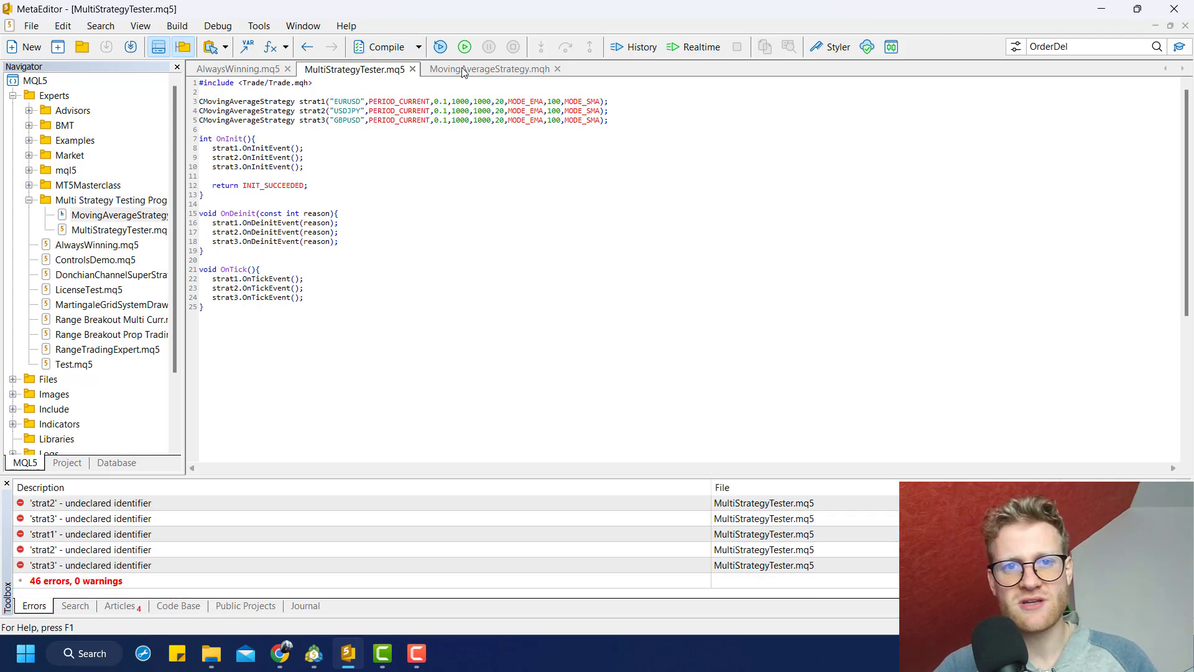
{"action": "left_click", "coordinate": [490, 69]}
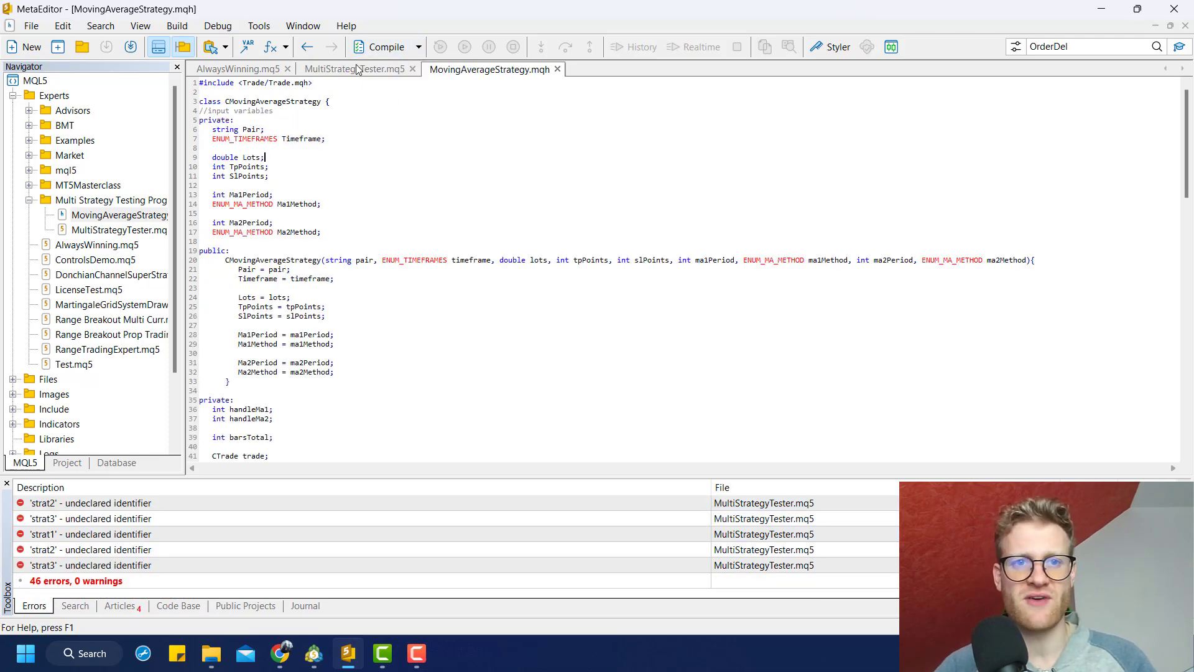
{"action": "left_click", "coordinate": [355, 69]}
{"action": "type", "text": "#include"}
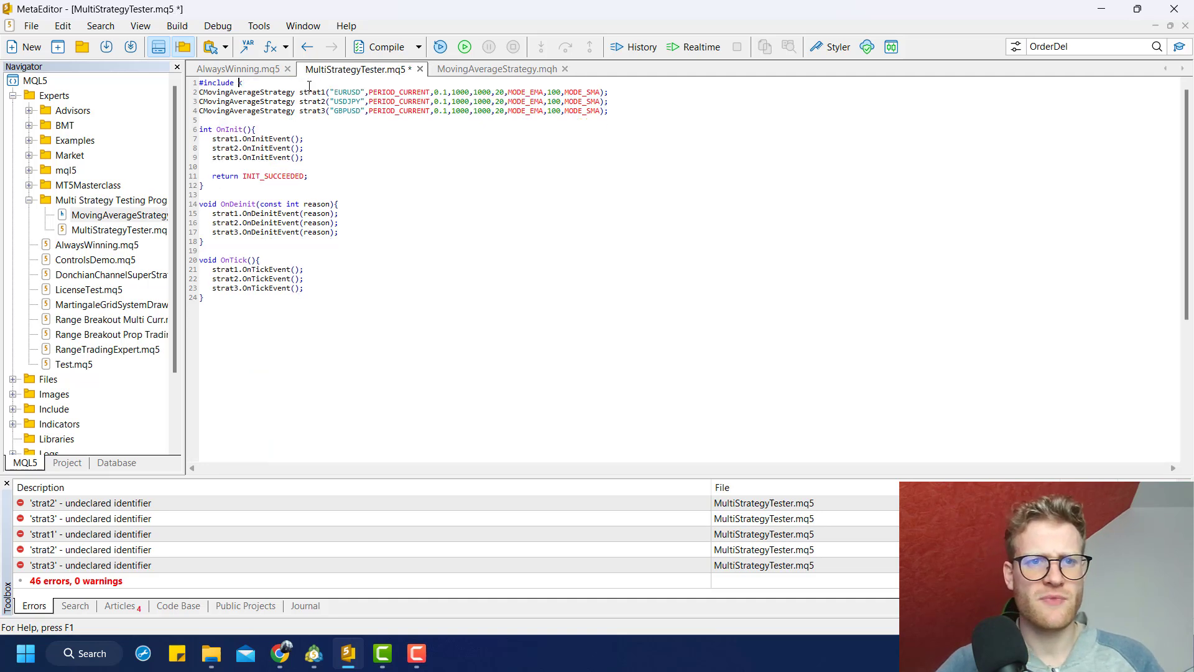
- Add #include "MovingAverageStrategy.mqh" to the tester and compile with 0 errors
{"action": "type", "text": "\""}
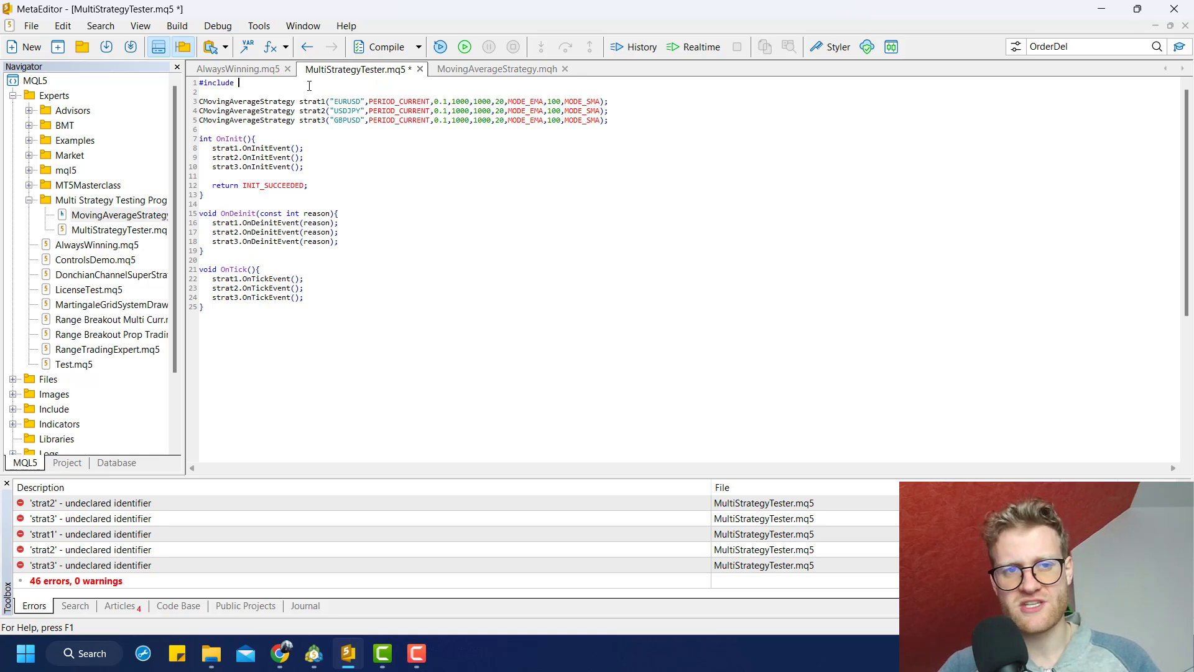
{"action": "type", "text": "\""}
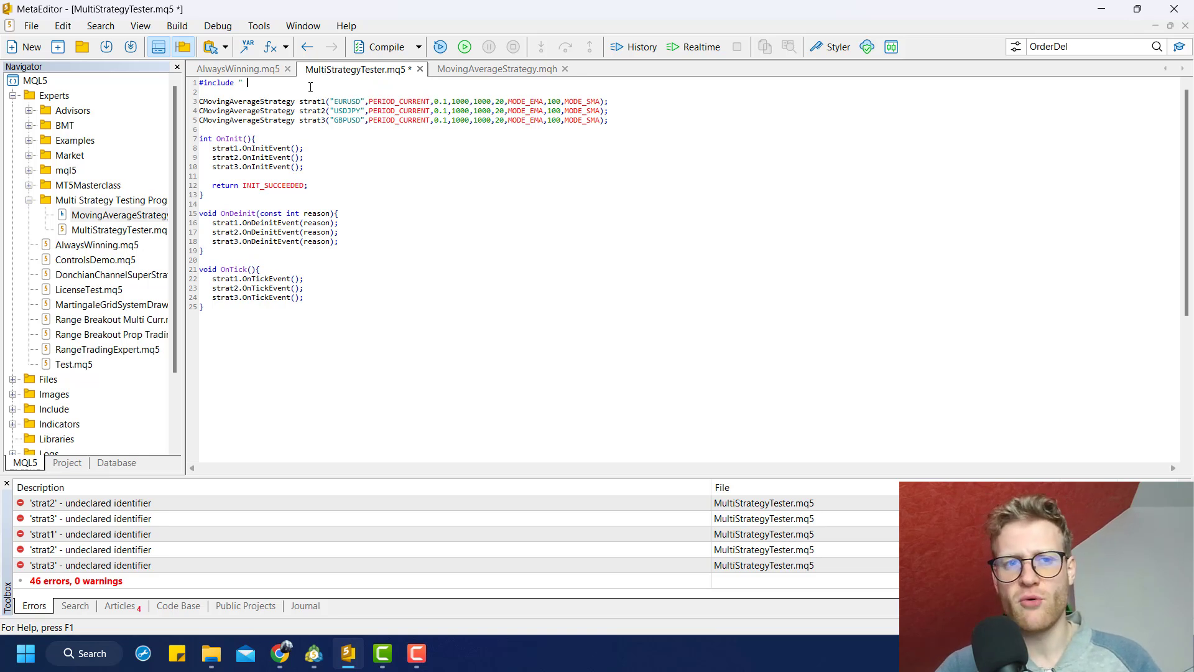
{"action": "type", "text": "MovingAv"}
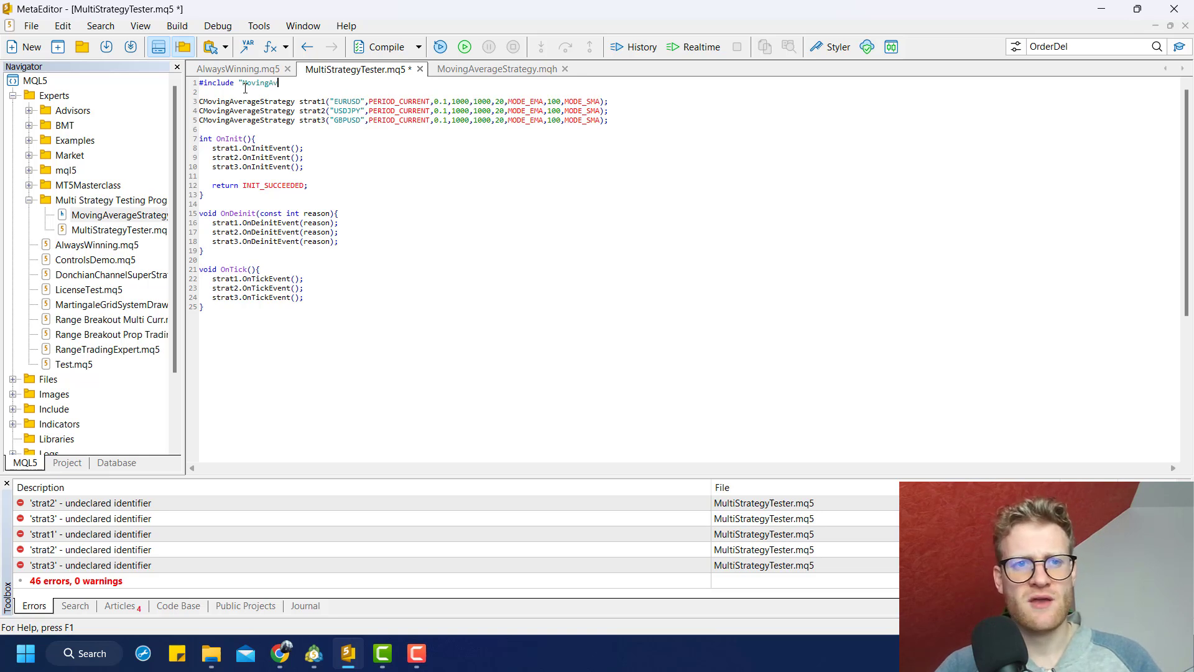
{"action": "type", "text": "erageStrategy.mqh\""}
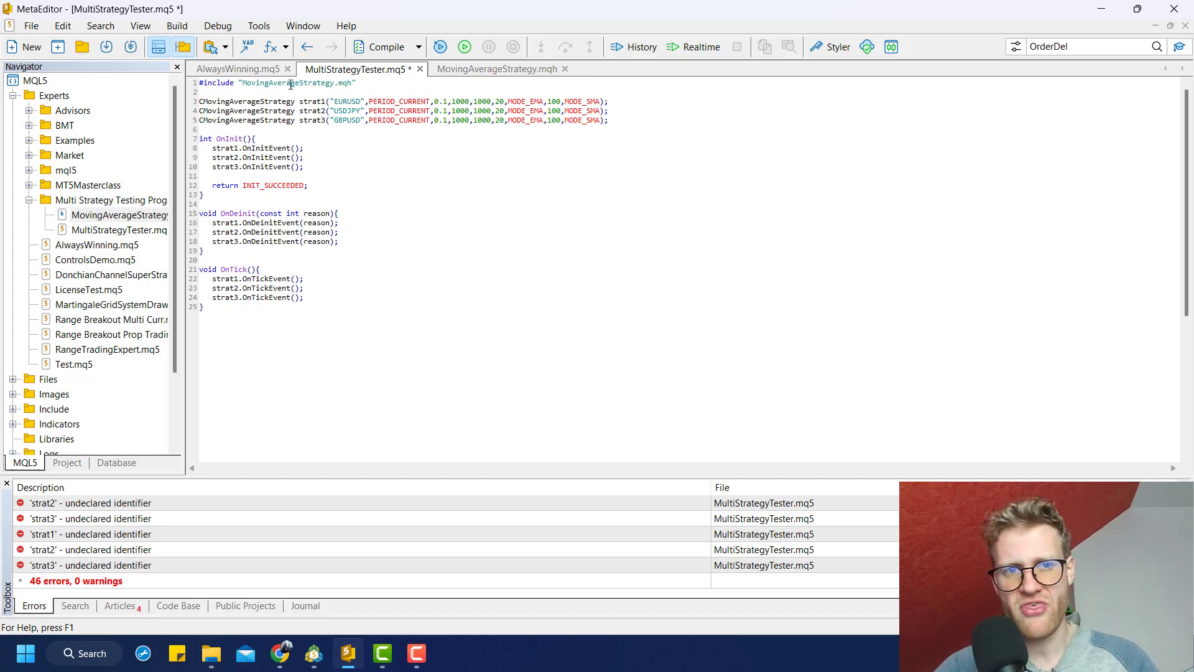
{"action": "mouse_move", "coordinate": [385, 46]}
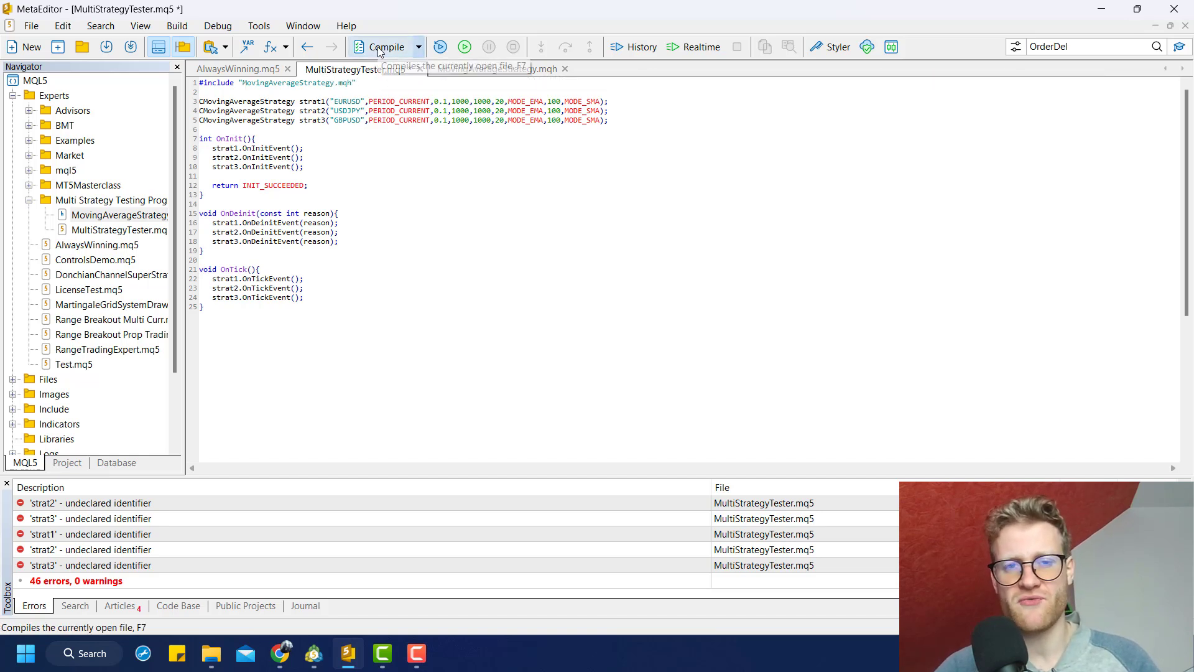
{"action": "left_click", "coordinate": [385, 46]}
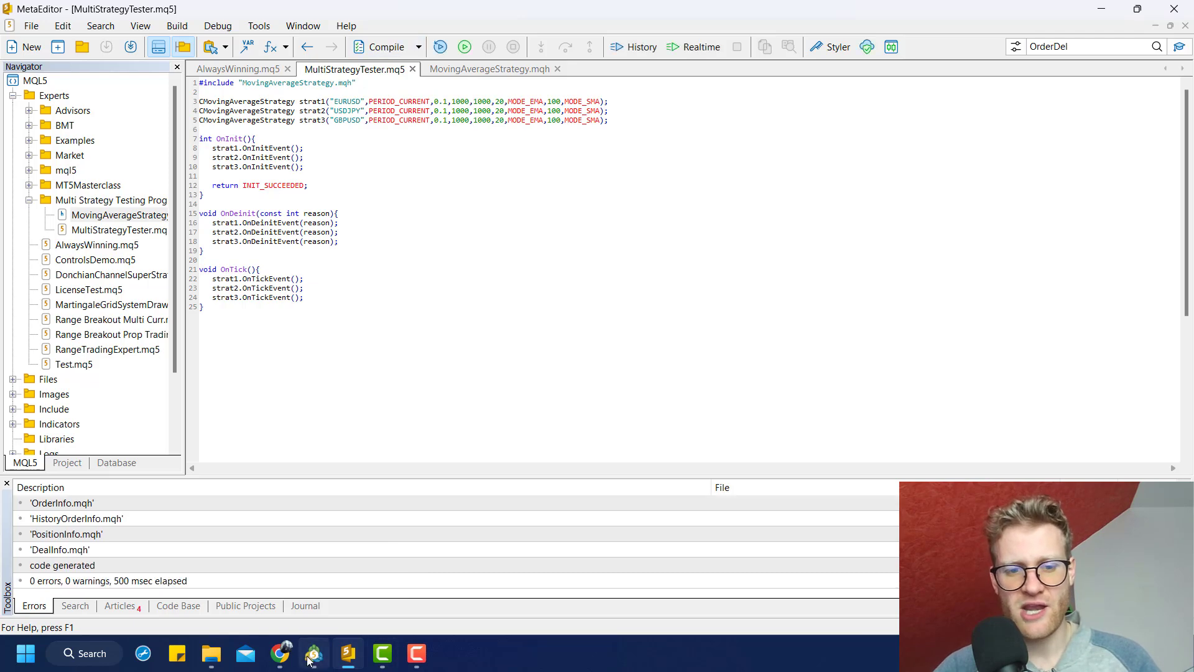
- Review the backtest settings in MetaTrader 5 and close the visual backtest window
{"action": "left_click", "coordinate": [314, 653]}
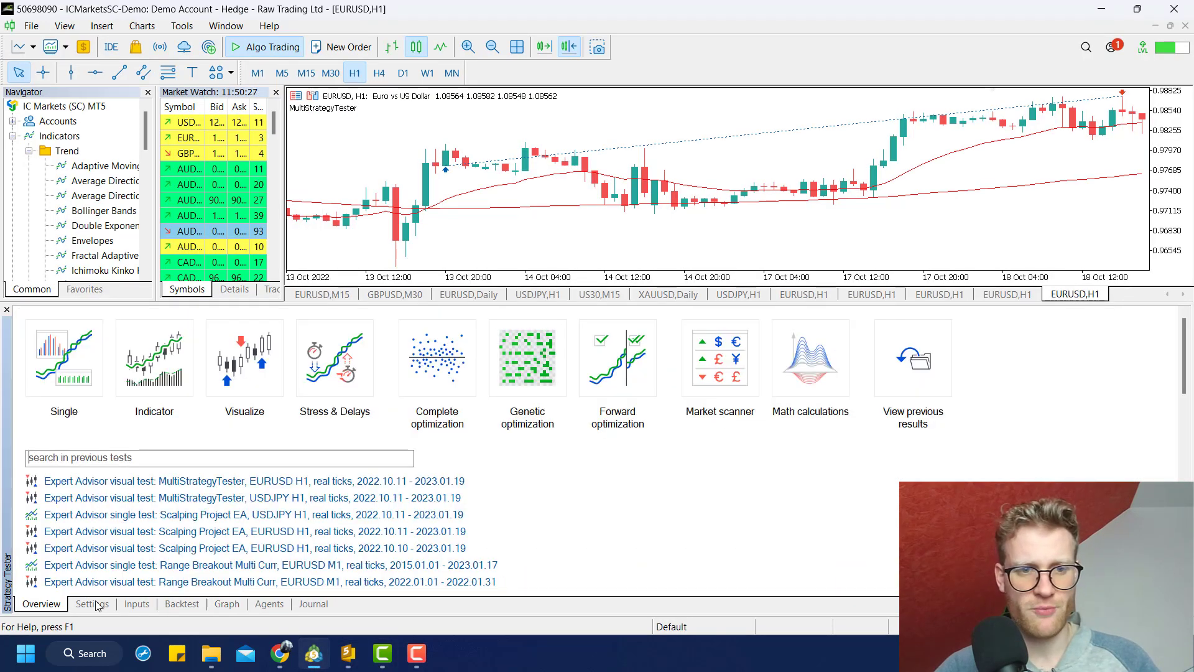
{"action": "left_click", "coordinate": [91, 603]}
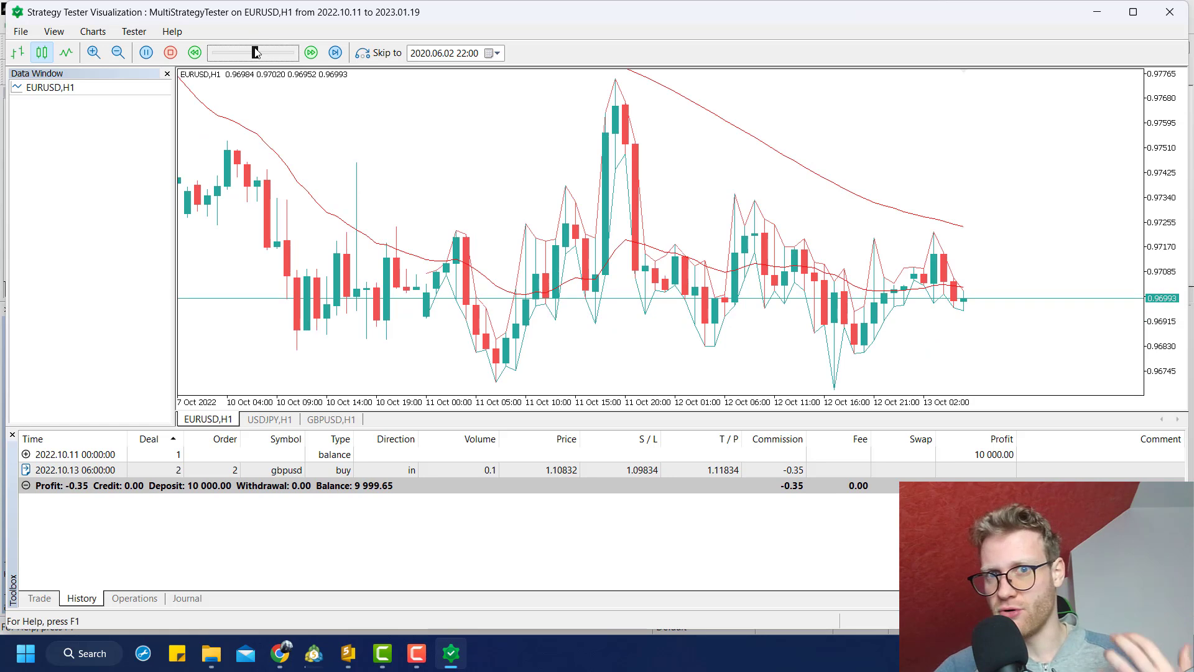
{"action": "left_click", "coordinate": [311, 52]}
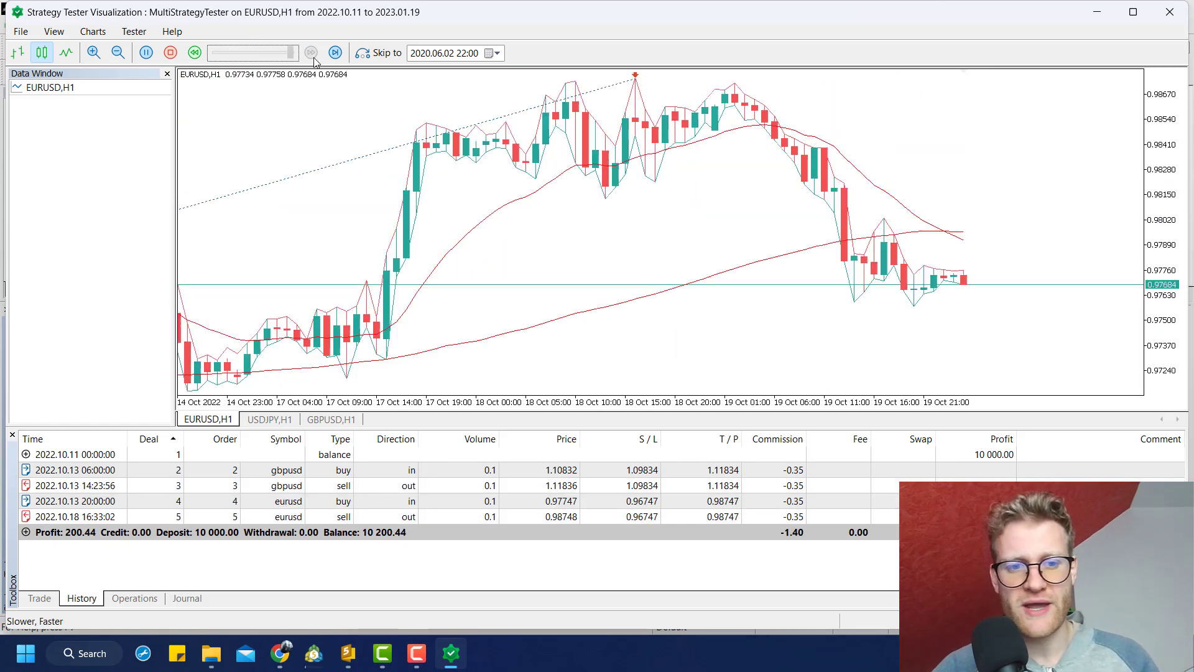
{"action": "left_click", "coordinate": [311, 53]}
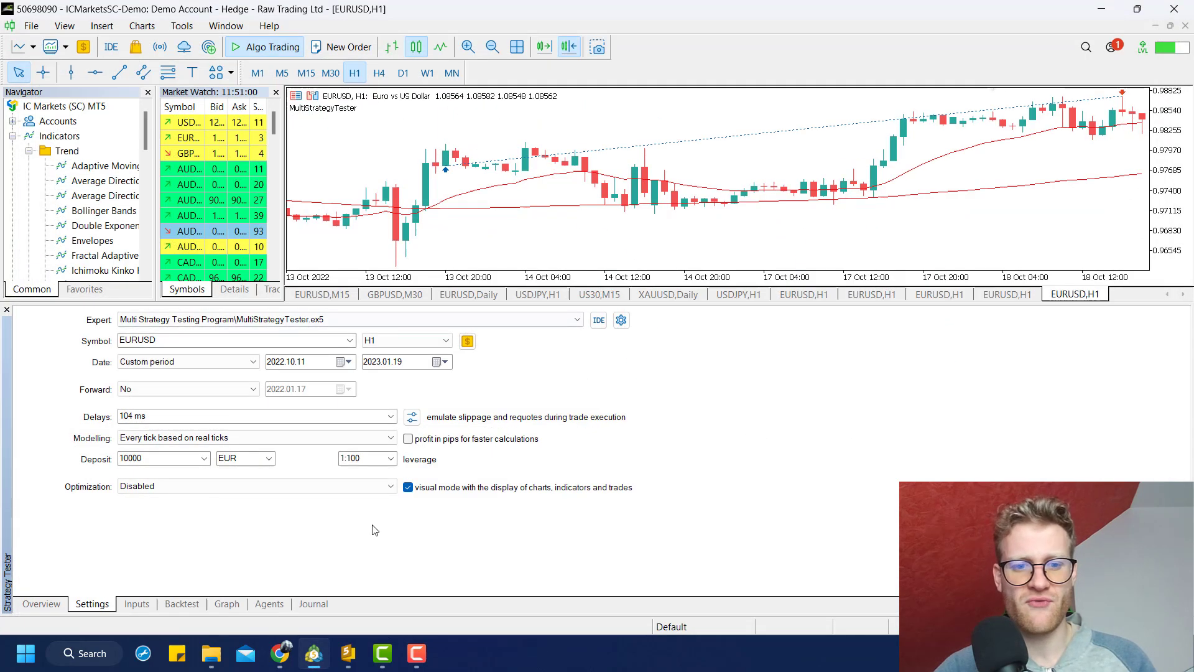
- Open MultiStrategyTester.mq5 from its File Explorer folder into the editor
{"action": "left_click", "coordinate": [212, 653]}
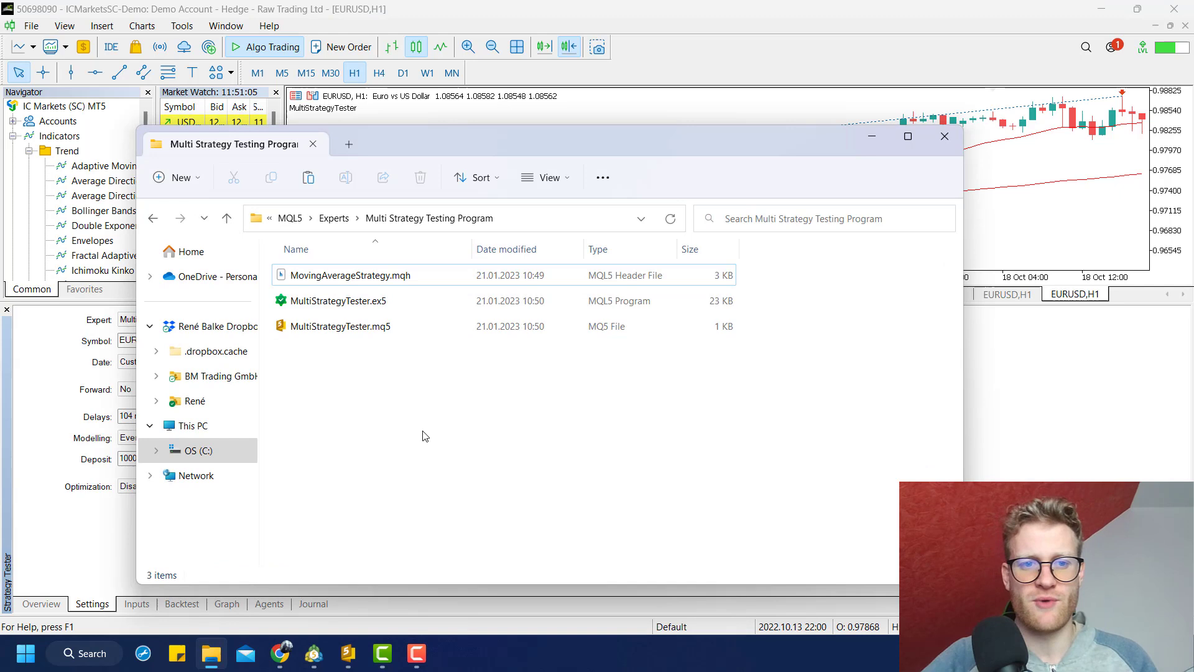
{"action": "left_click", "coordinate": [349, 275]}
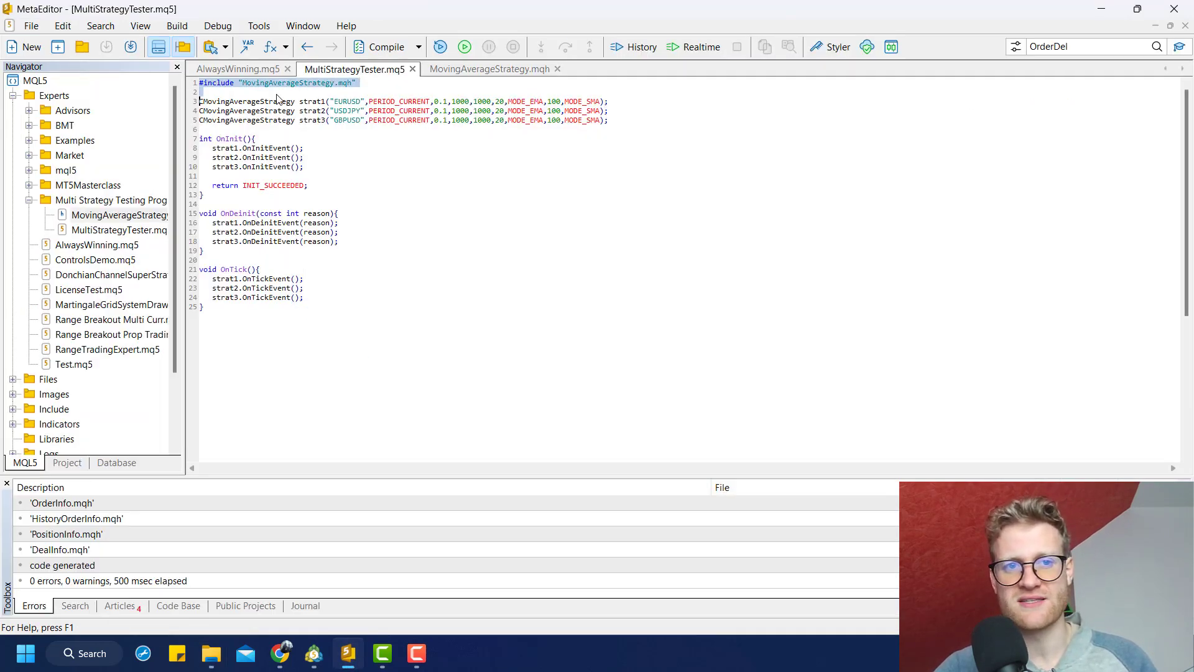
- Return to the MetaTrader 5 terminal with the Strategy Tester settings
{"action": "left_click", "coordinate": [378, 46]}
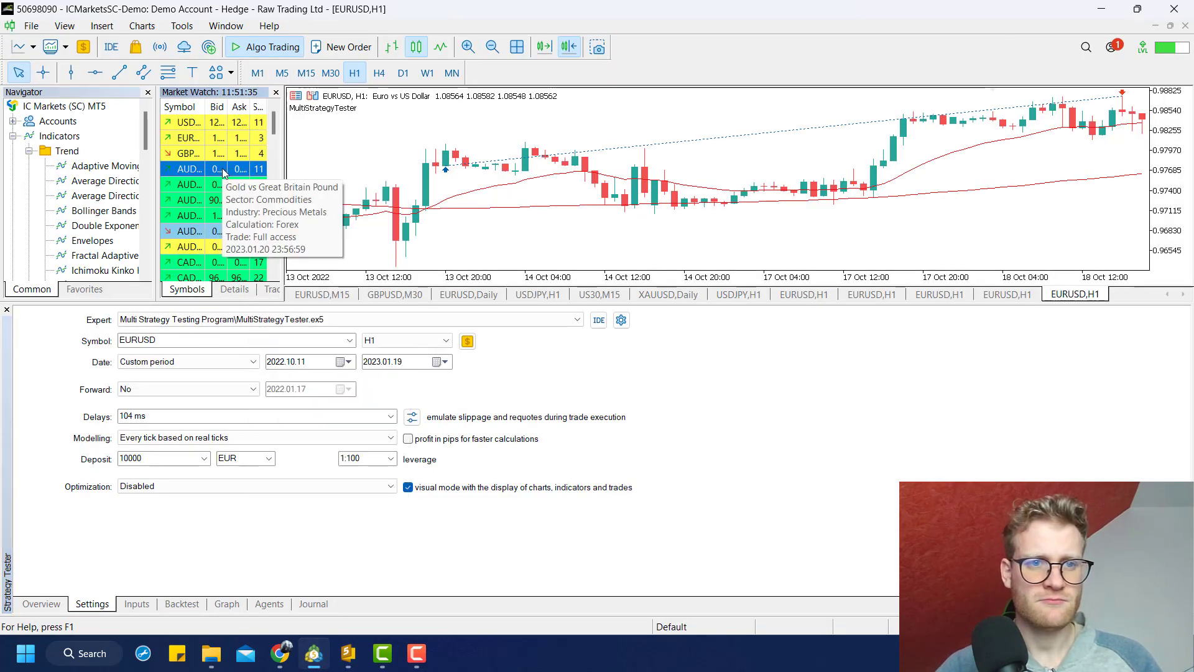
- List the Forex majors in Symbols and add USDCHF, AUDUSD and USDCAD strategy declarations
{"action": "right_click", "coordinate": [213, 175]}
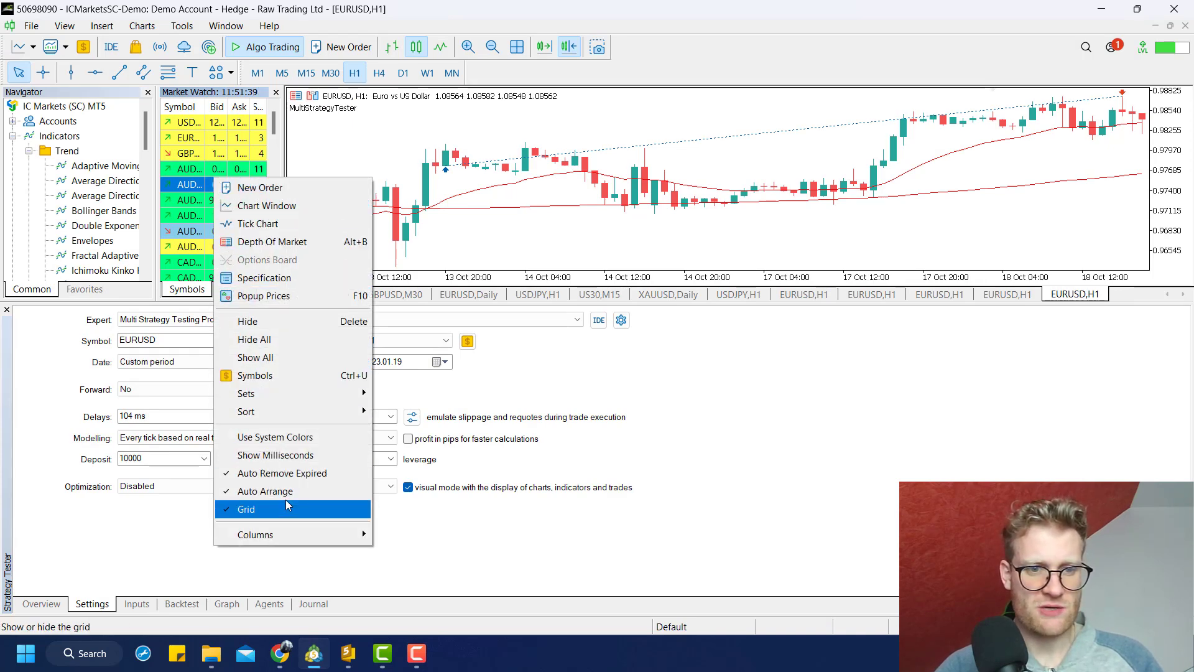
{"action": "mouse_move", "coordinate": [254, 375]}
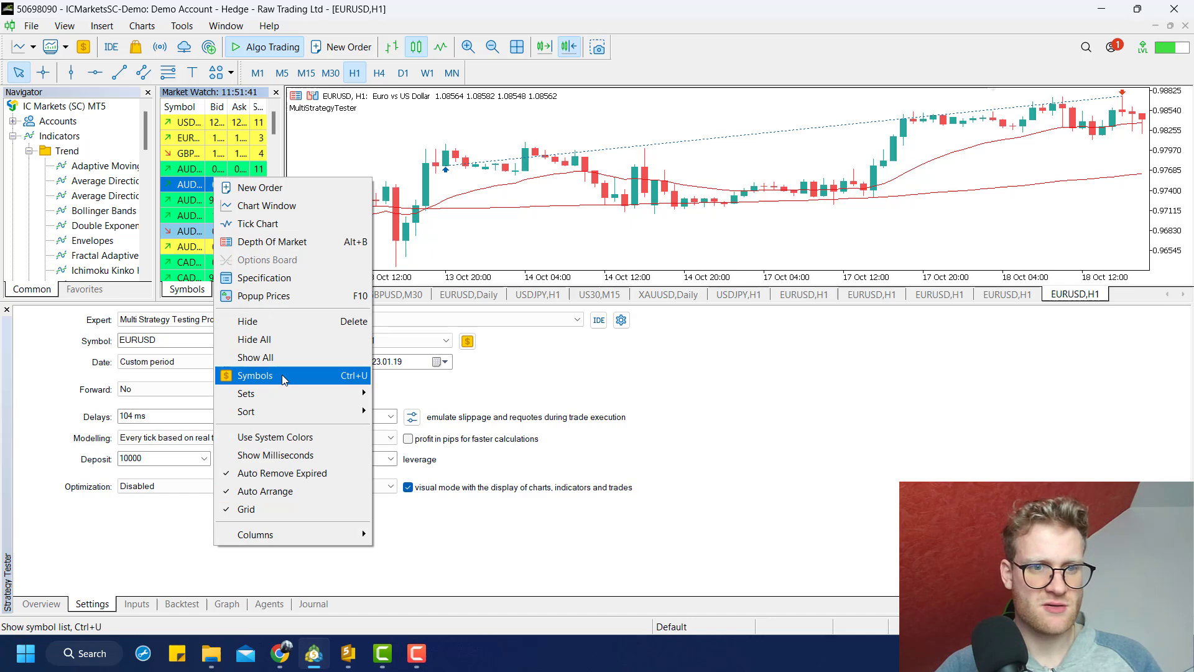
{"action": "left_click", "coordinate": [255, 375]}
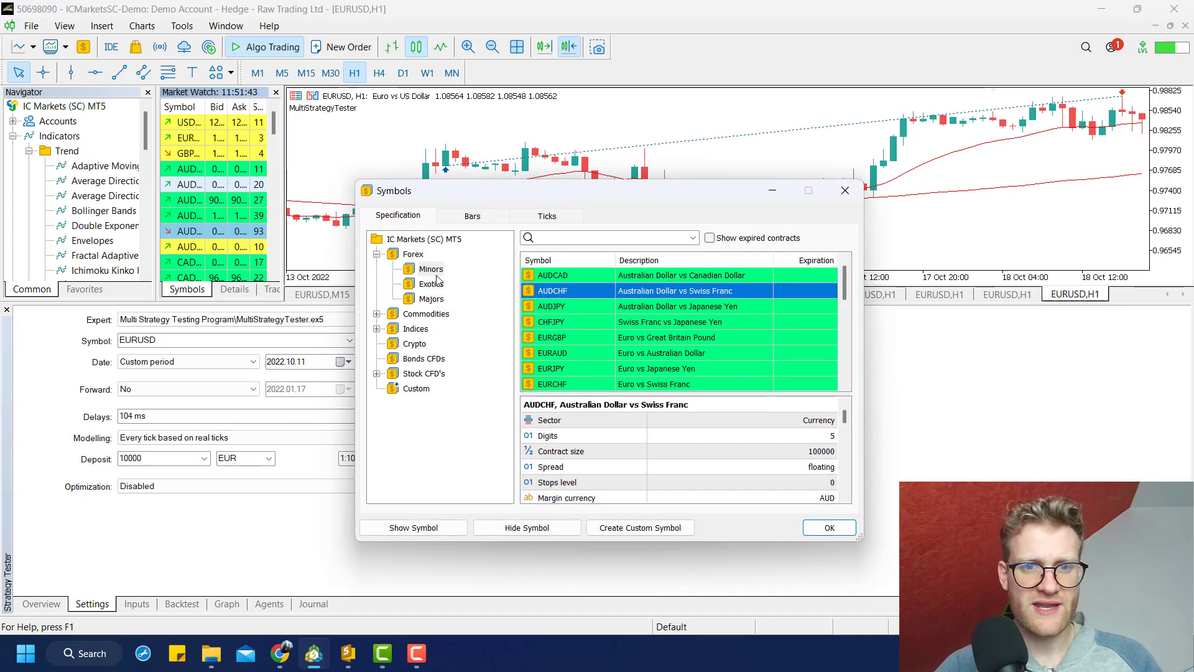
{"action": "left_click", "coordinate": [432, 298]}
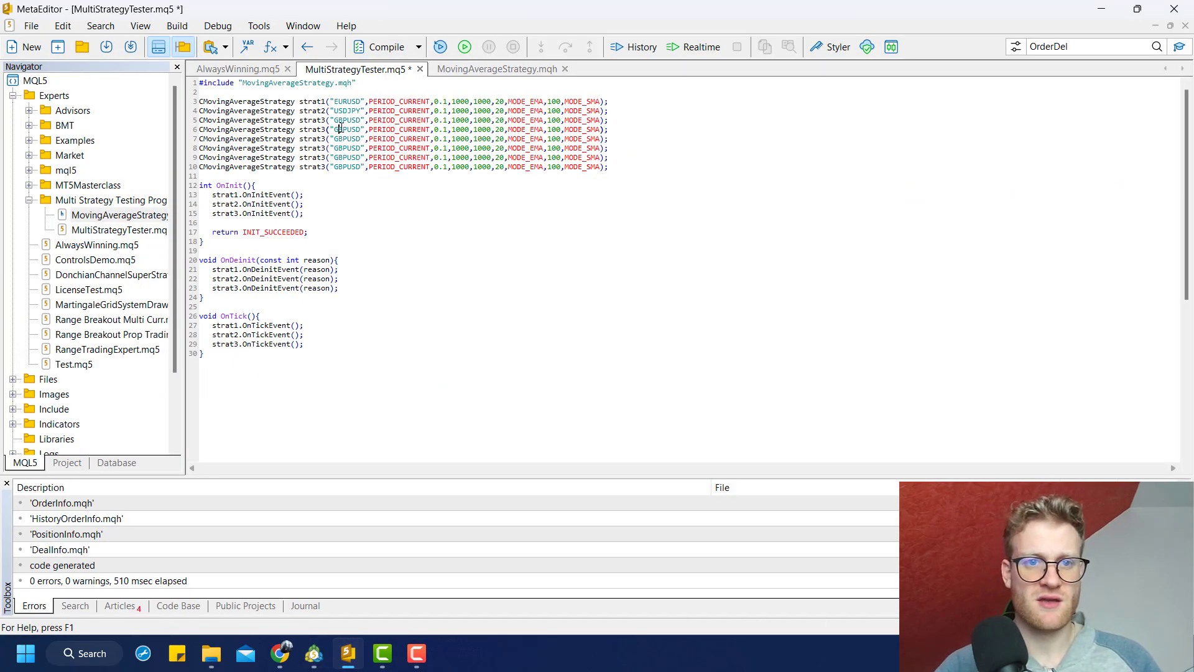
{"action": "type", "text": "USDCHF"}
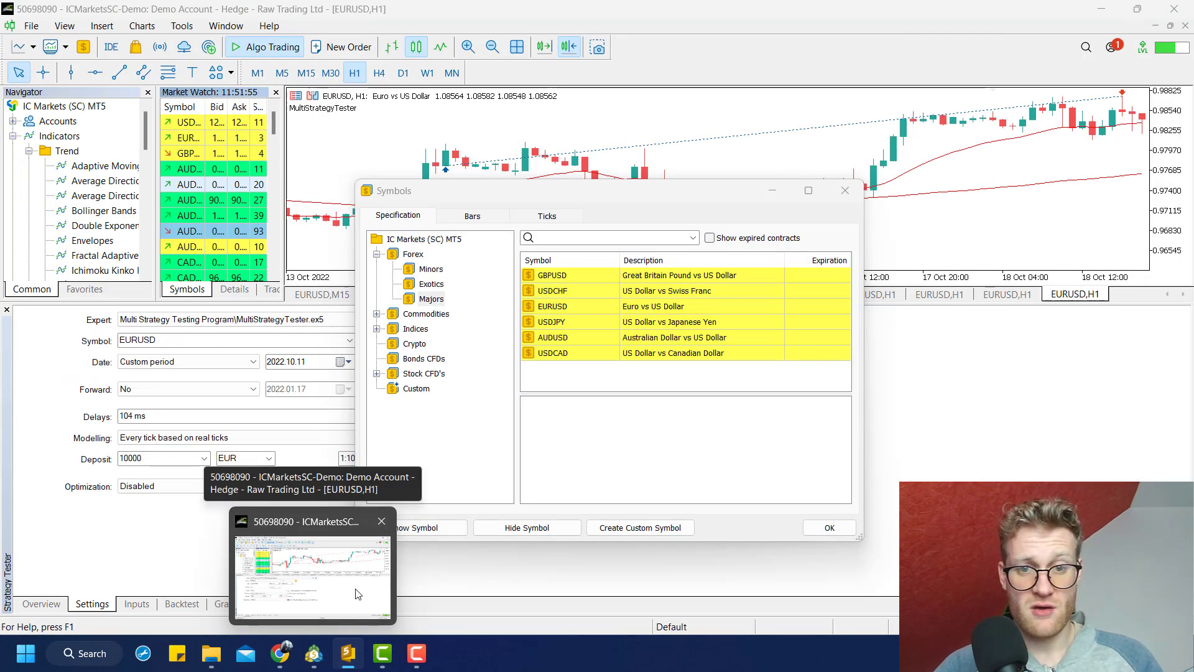
{"action": "left_click", "coordinate": [432, 297]}
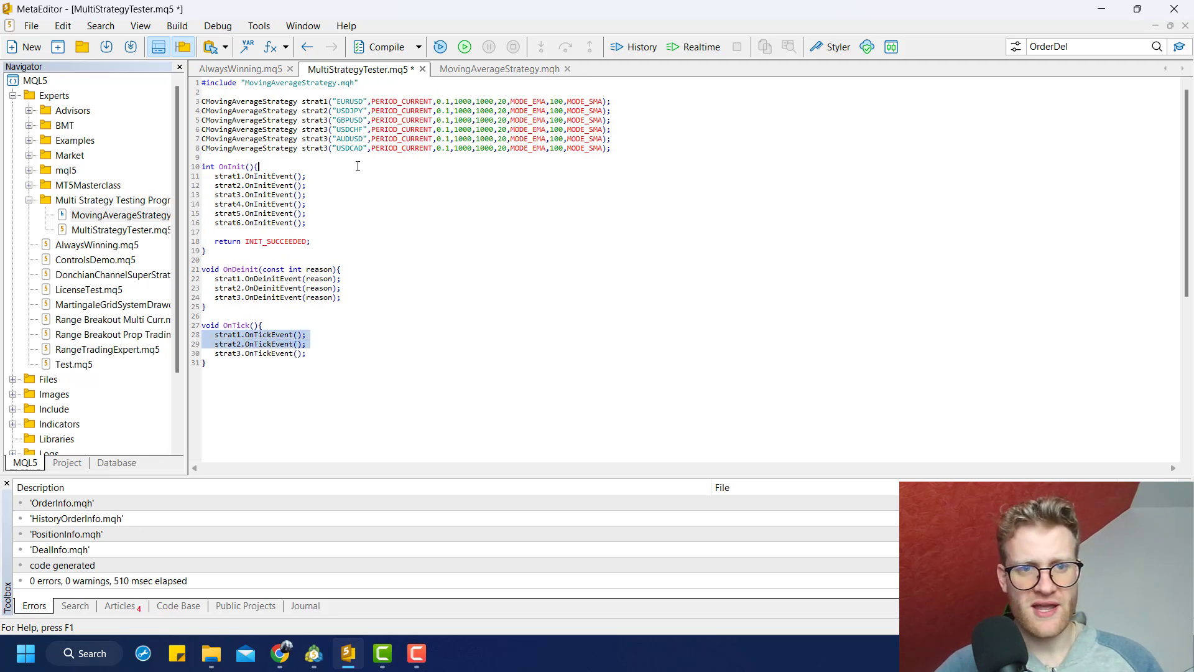
- Declare strategies for all six major pairs with OnInitEvent calls and compile, getting 9 ambiguous-access errors
{"action": "left_click", "coordinate": [370, 385]}
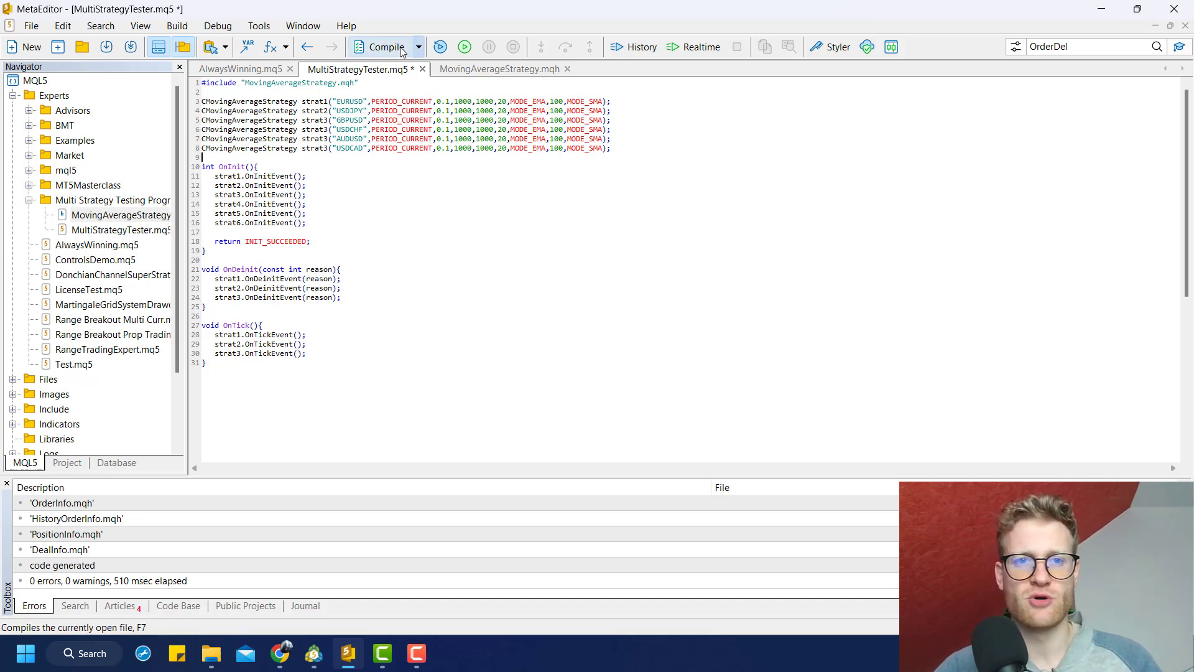
{"action": "left_click", "coordinate": [499, 68]}
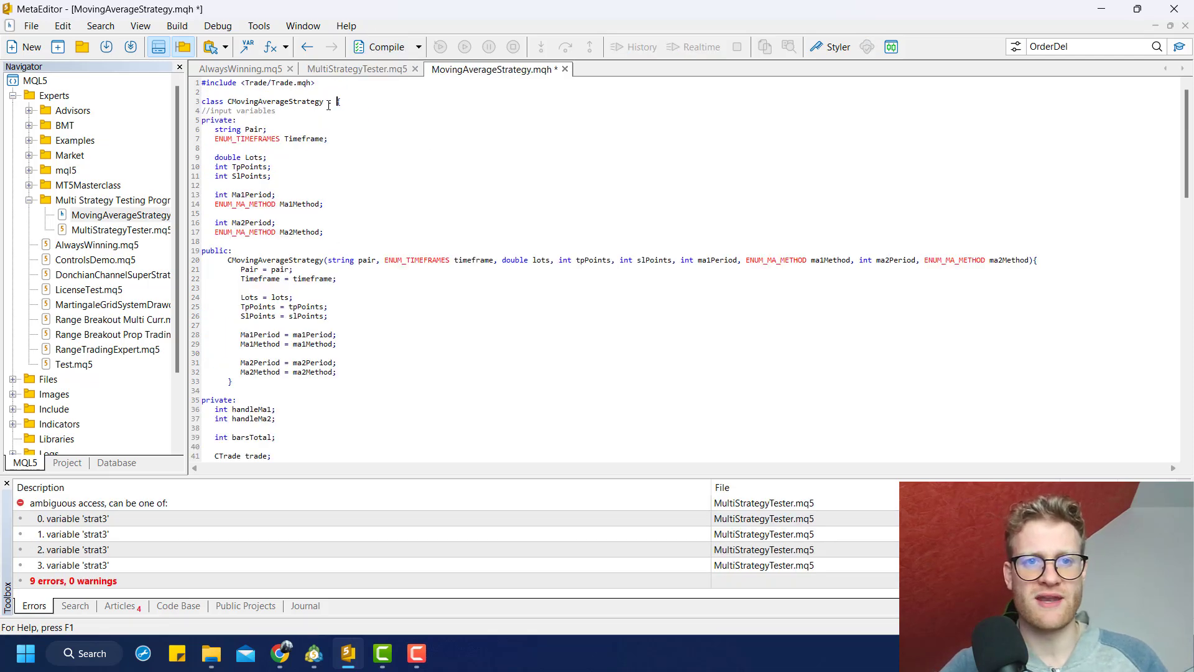
- Make CMovingAverageStrategy inherit ': public CObject' and return to MultiStrategyTester.mq5
{"action": "type", "text": "pub"}
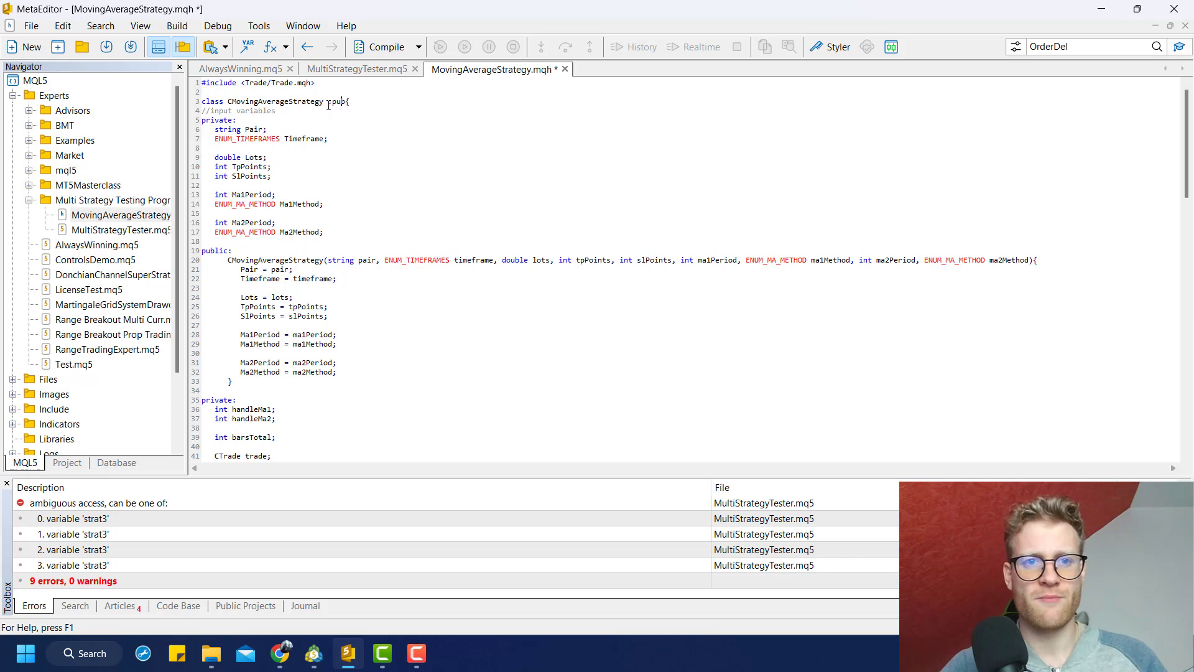
{"action": "type", "text": ": public CObject"}
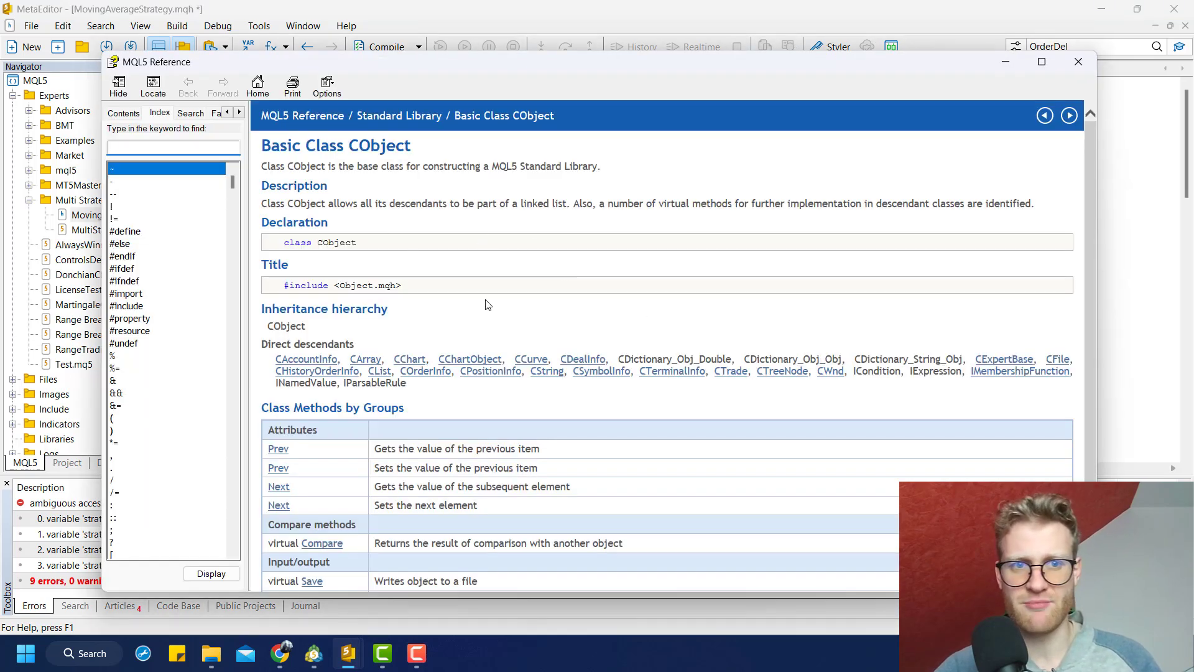
{"action": "left_click", "coordinate": [1078, 62]}
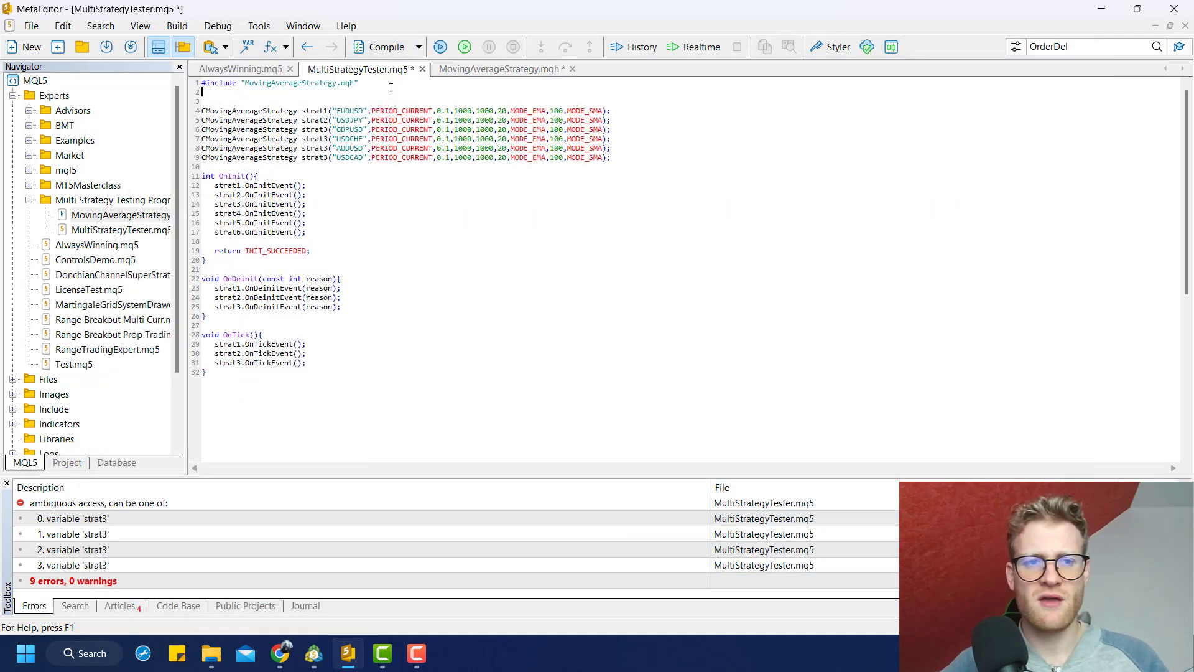
- Add #include <Arrays/ArrayObj.mqh> to the tester and compile
{"action": "type", "text": "#include <Ar"}
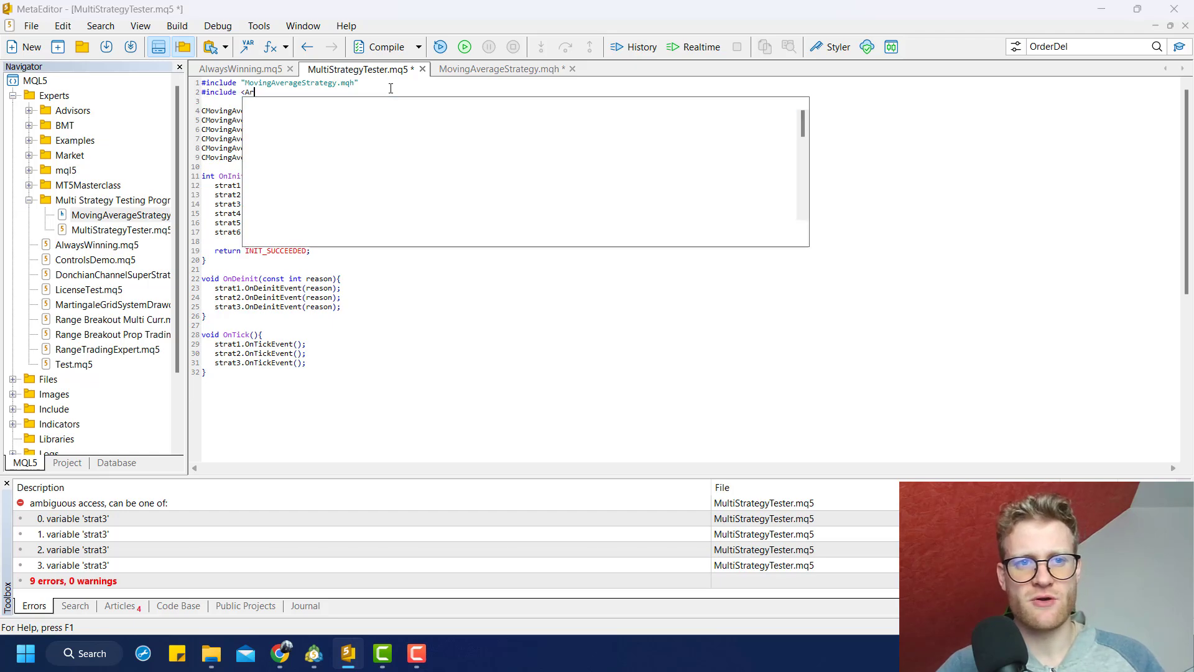
{"action": "type", "text": "rays"}
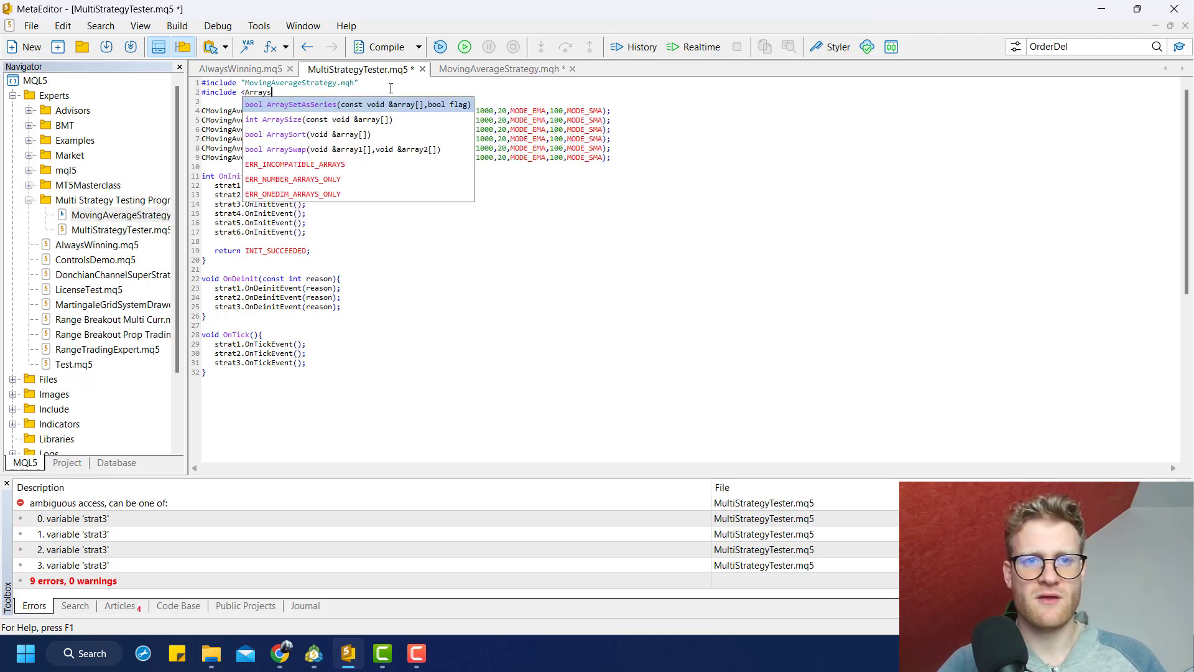
{"action": "type", "text": "/ArrayObj.mqh>"}
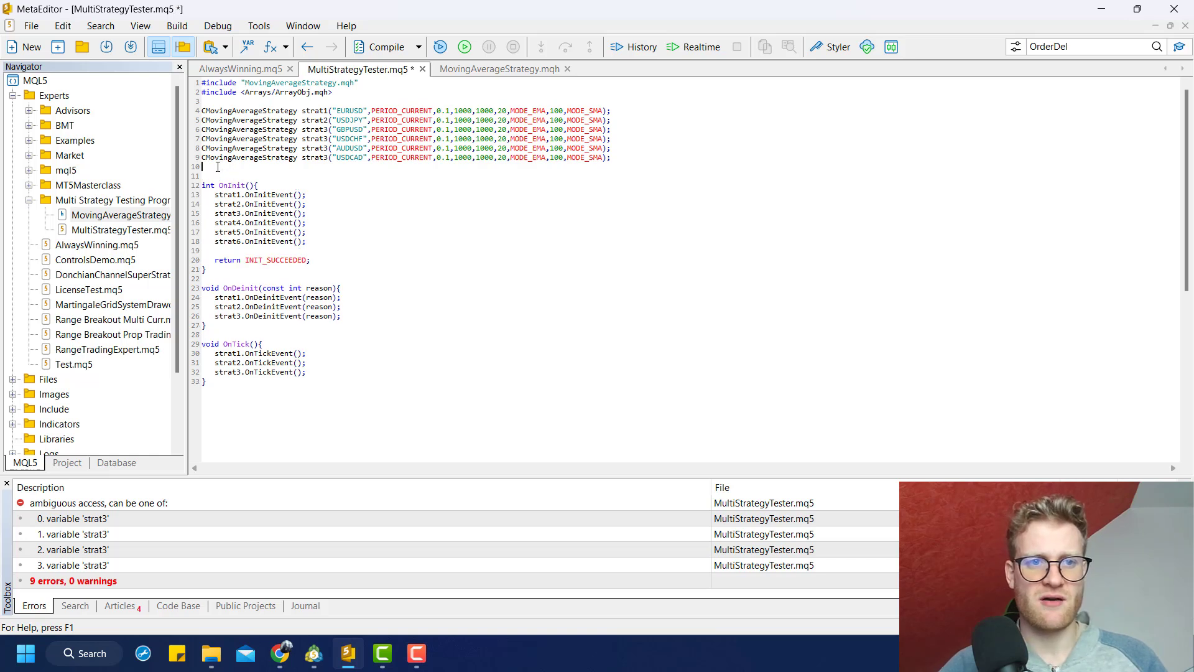
{"action": "key", "text": "enter"}
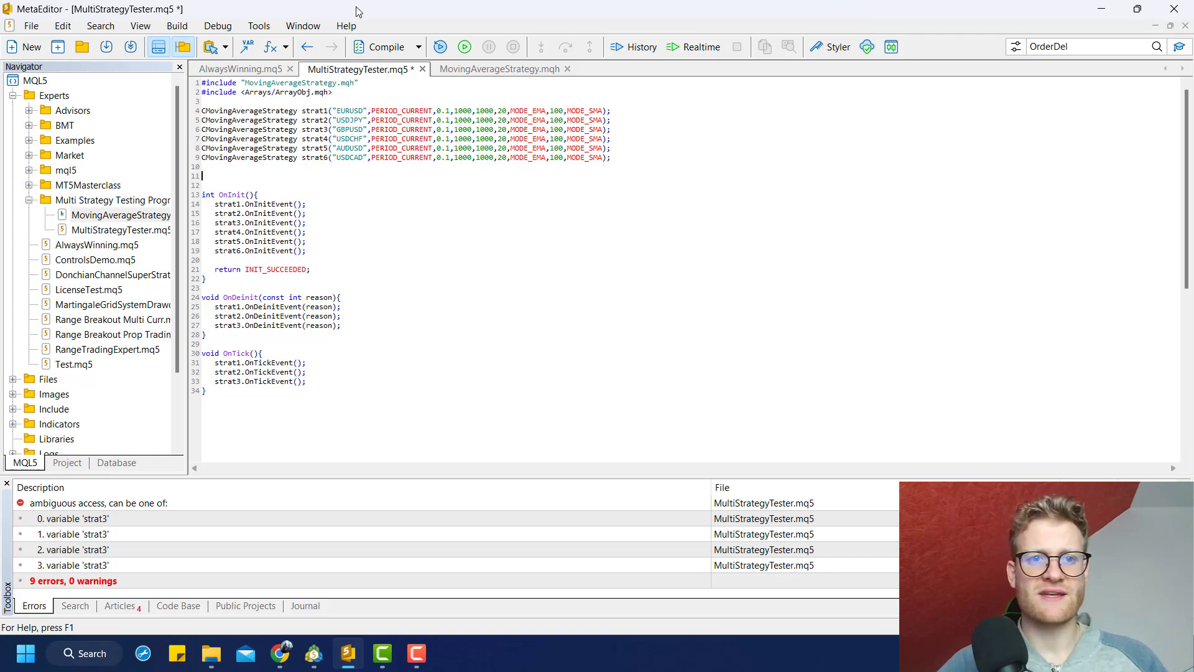
{"action": "left_click", "coordinate": [387, 46]}
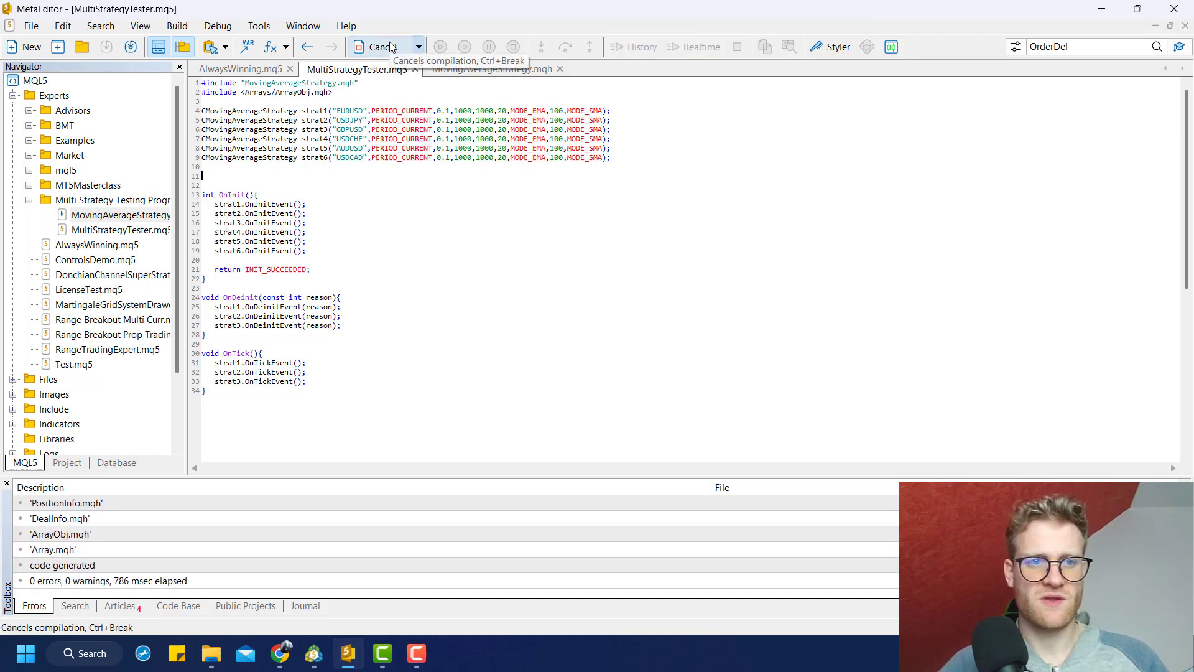
- Declare CArrayObj strategies; and compile with 0 errors, then view ArrayObj.mqh
{"action": "type", "text": "c"}
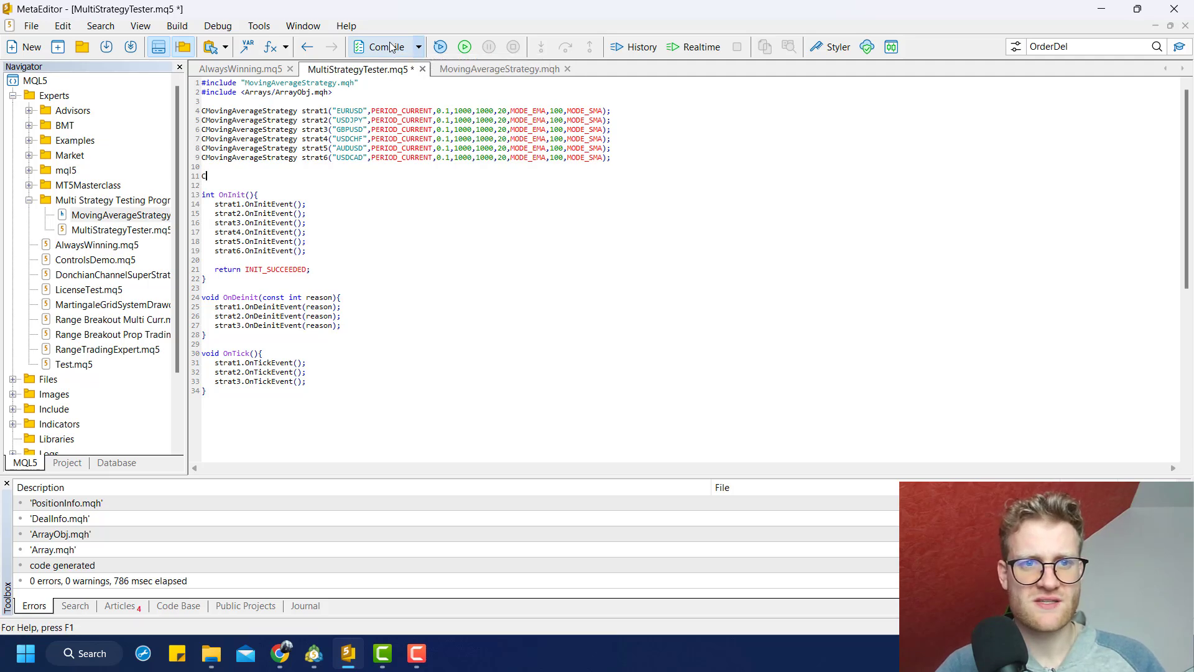
{"action": "type", "text": "ArrayObj"}
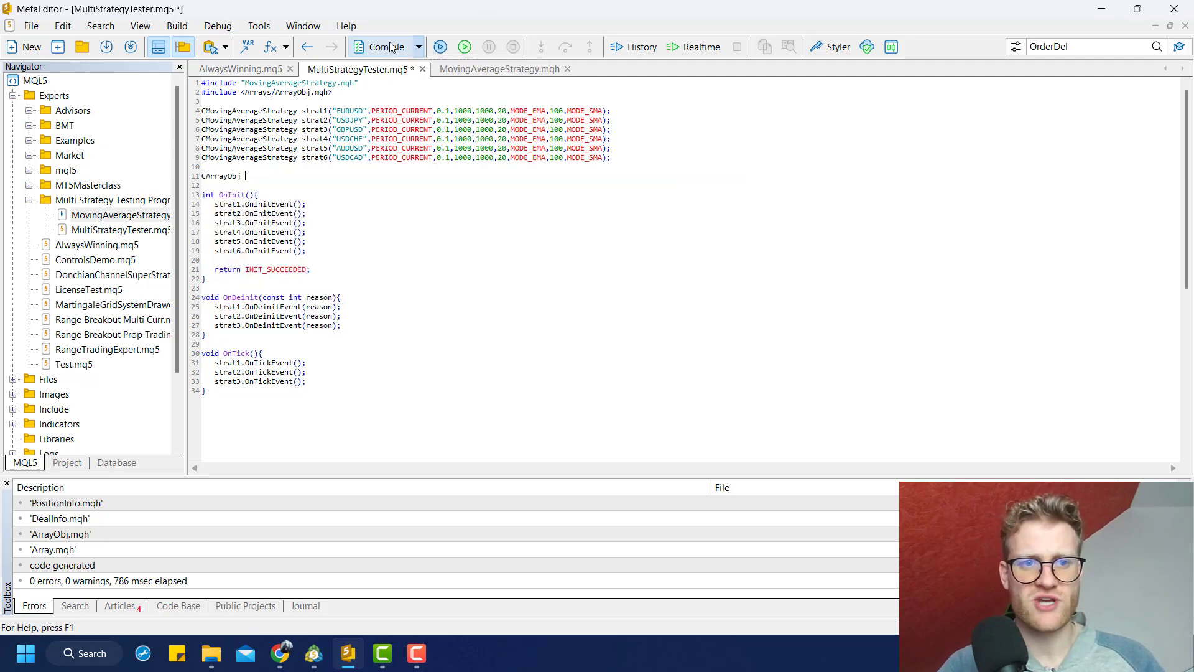
{"action": "type", "text": "strategies;"}
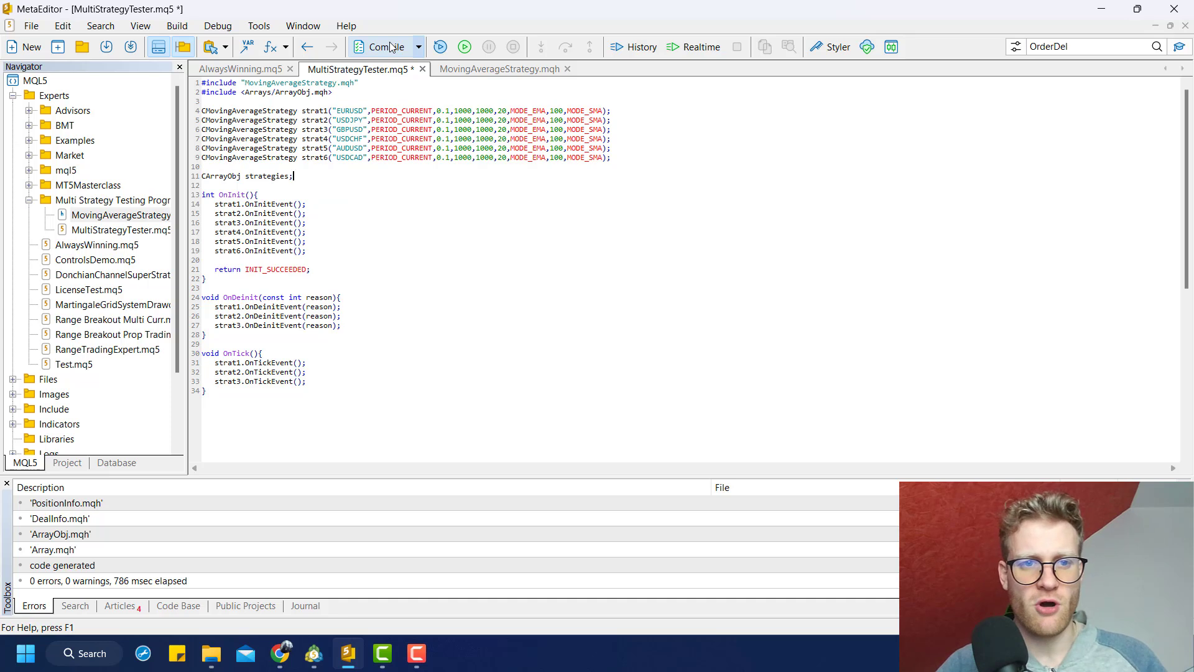
{"action": "double_click", "coordinate": [267, 175]}
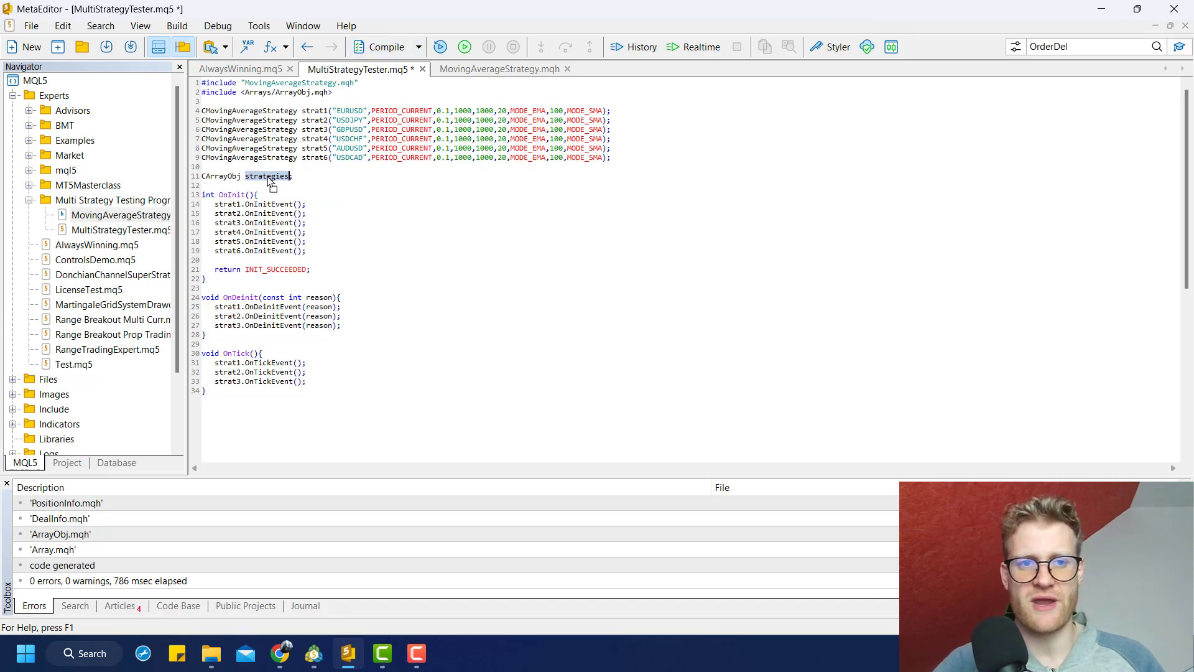
{"action": "left_click", "coordinate": [384, 46]}
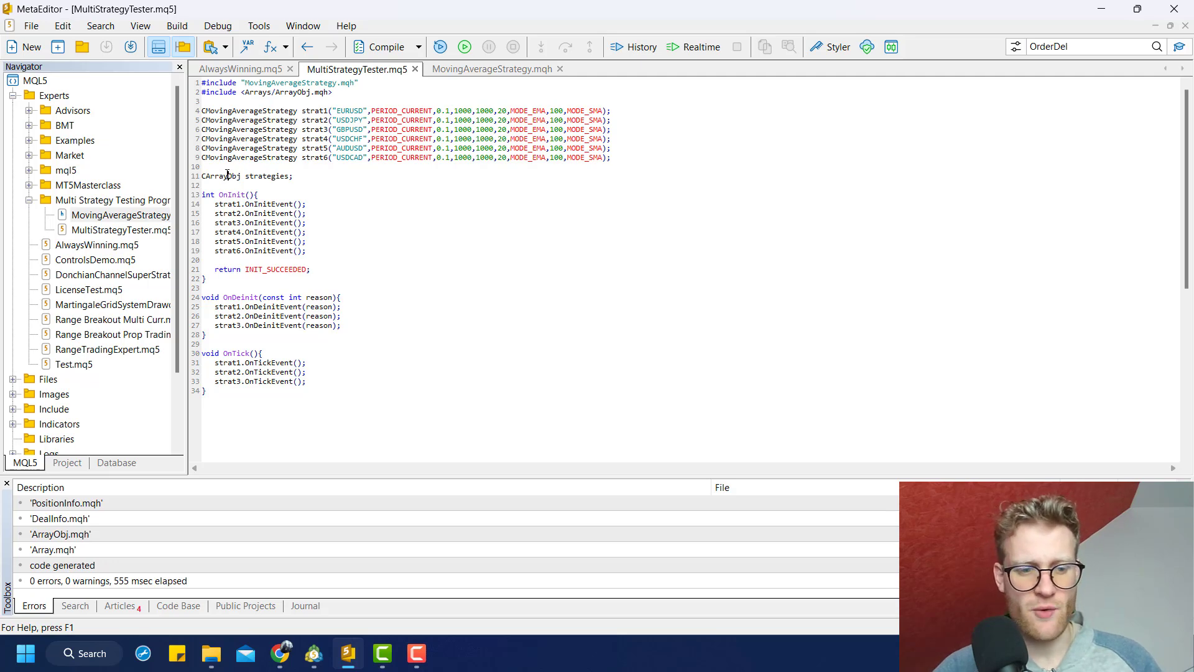
{"action": "left_click", "coordinate": [606, 69]}
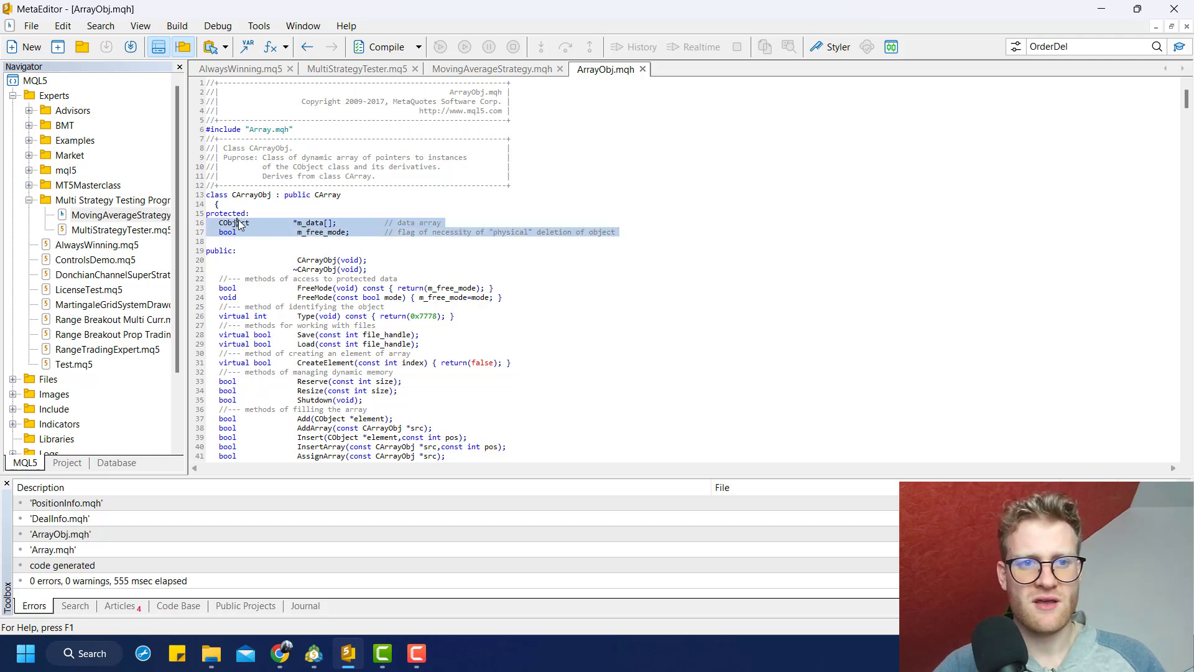
- Close ArrayObj.mqh to return to MultiStrategyTester.mq5
{"action": "left_click", "coordinate": [356, 69]}
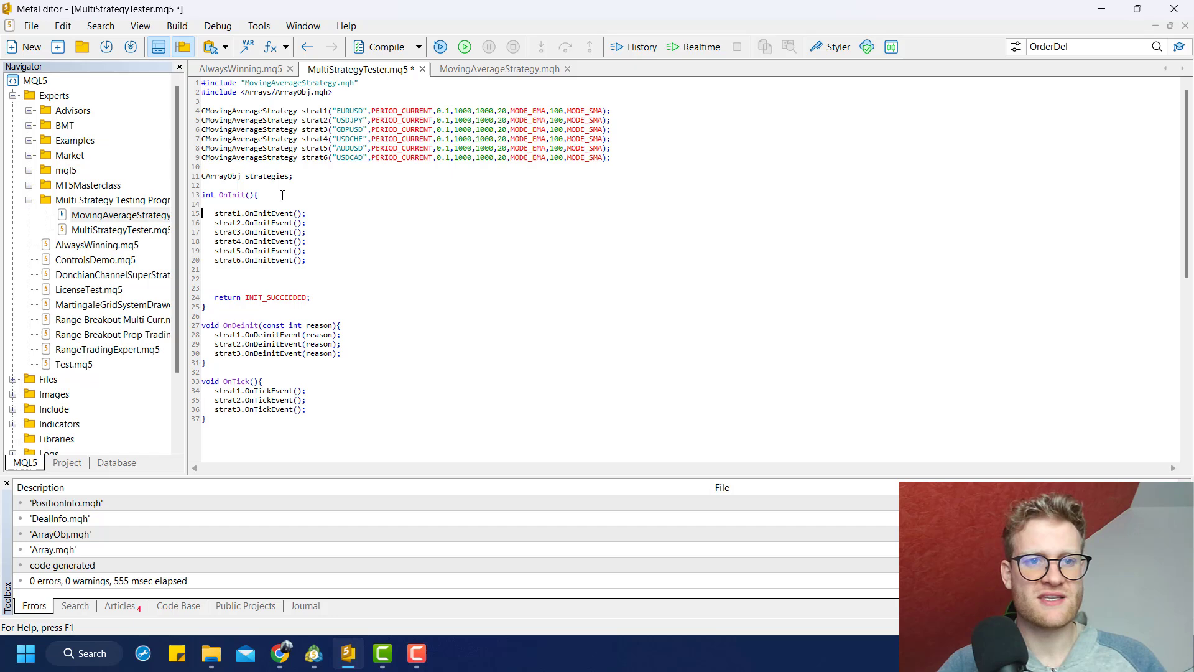
- Write strategies.Add(strat1); in OnInit and compile, then recompile with pointer declarations
{"action": "type", "text": "strategies"}
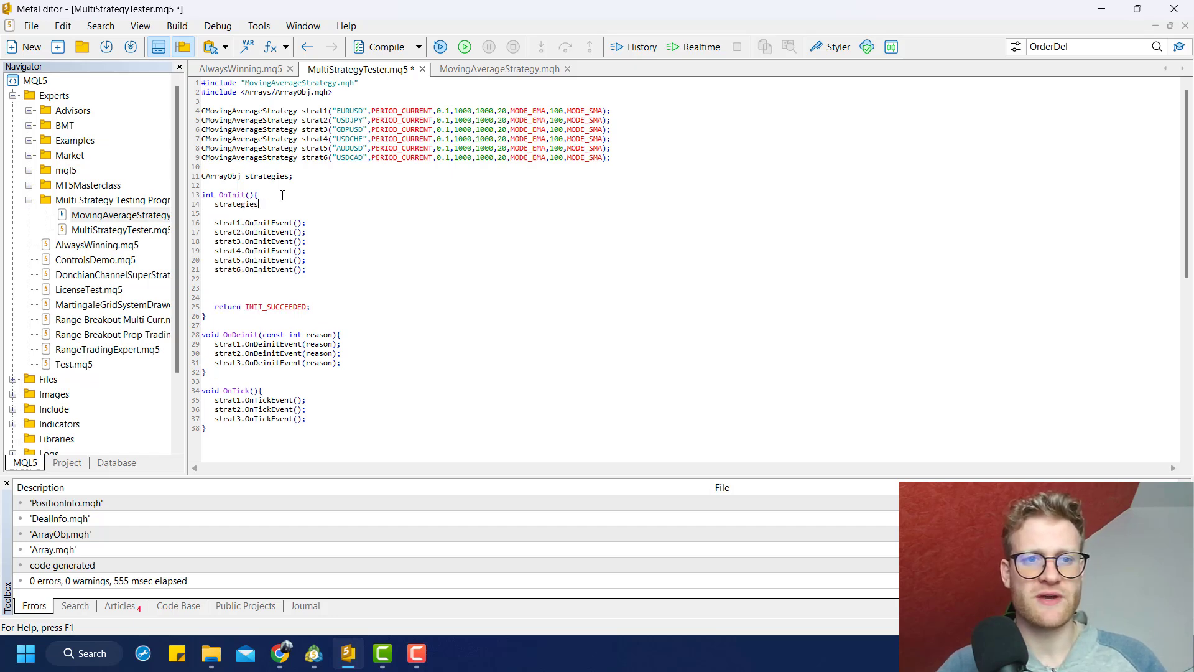
{"action": "type", "text": ".Add("}
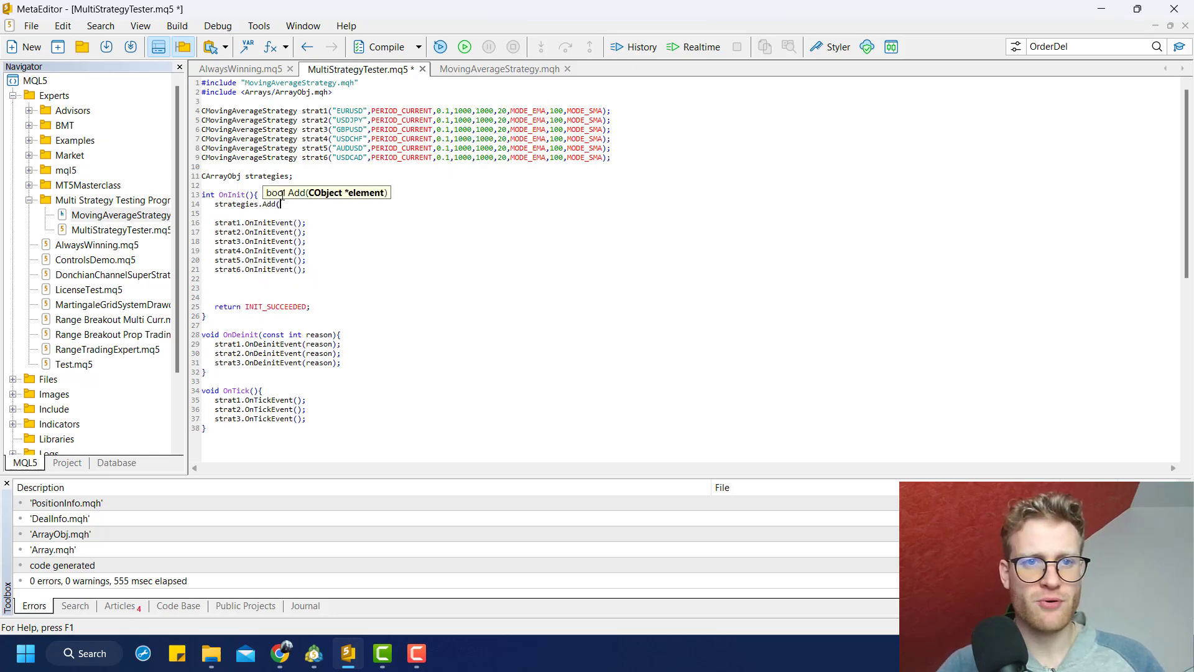
{"action": "type", "text": "strat1);"}
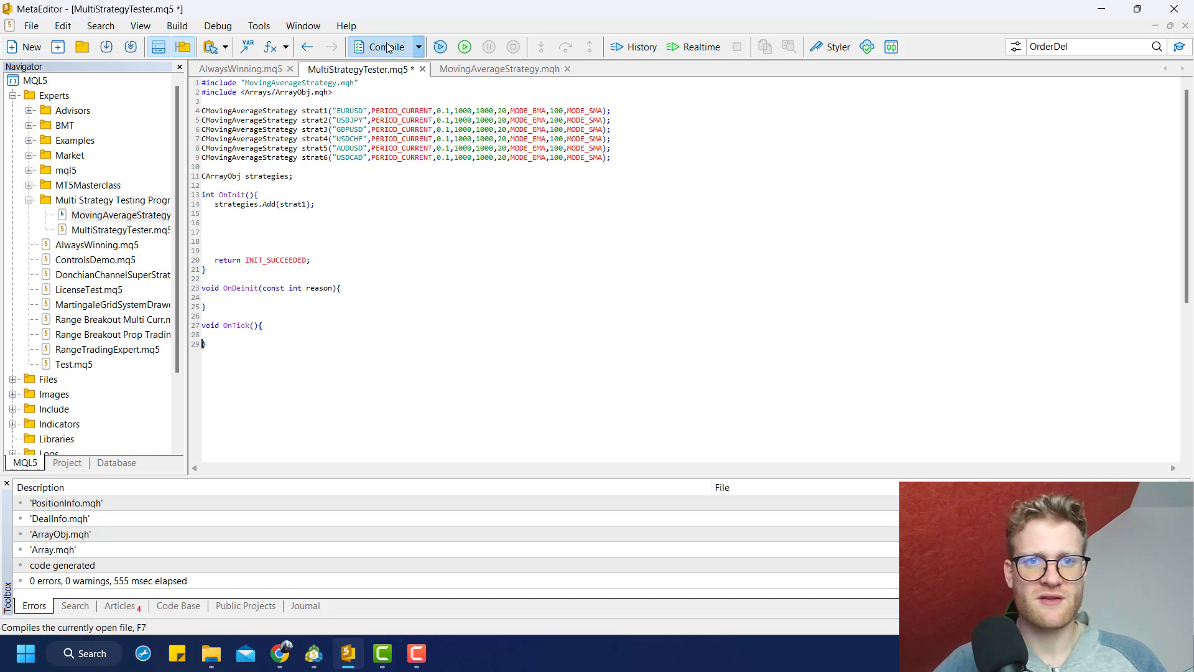
{"action": "left_click", "coordinate": [385, 46]}
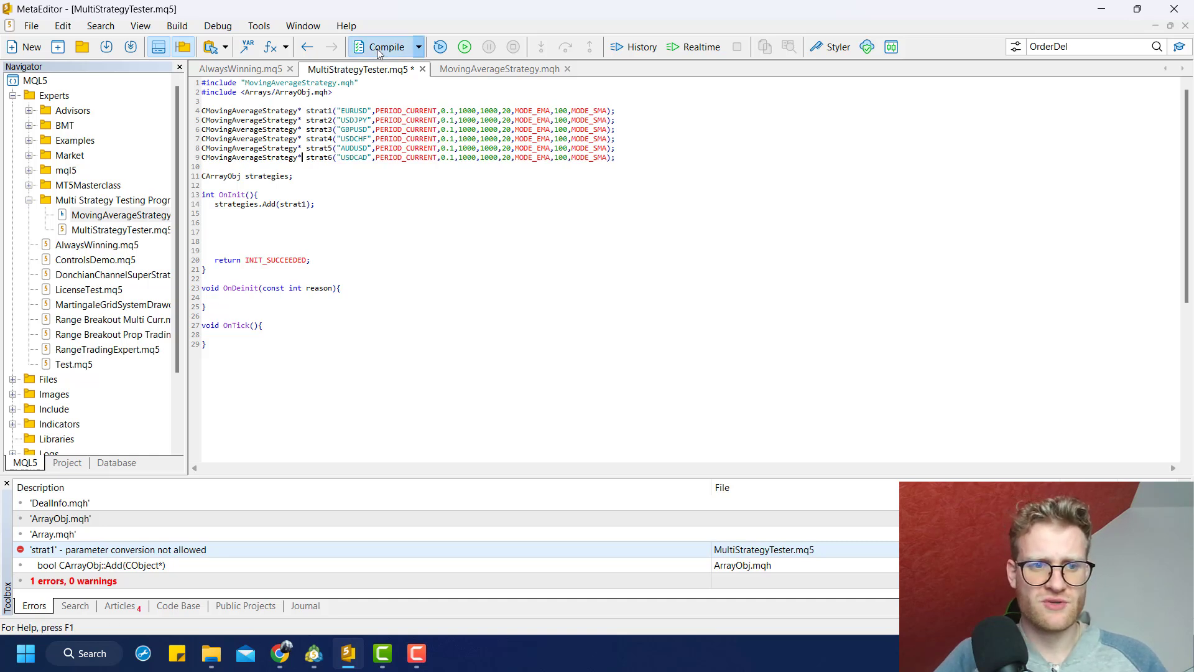
{"action": "left_click", "coordinate": [387, 46]}
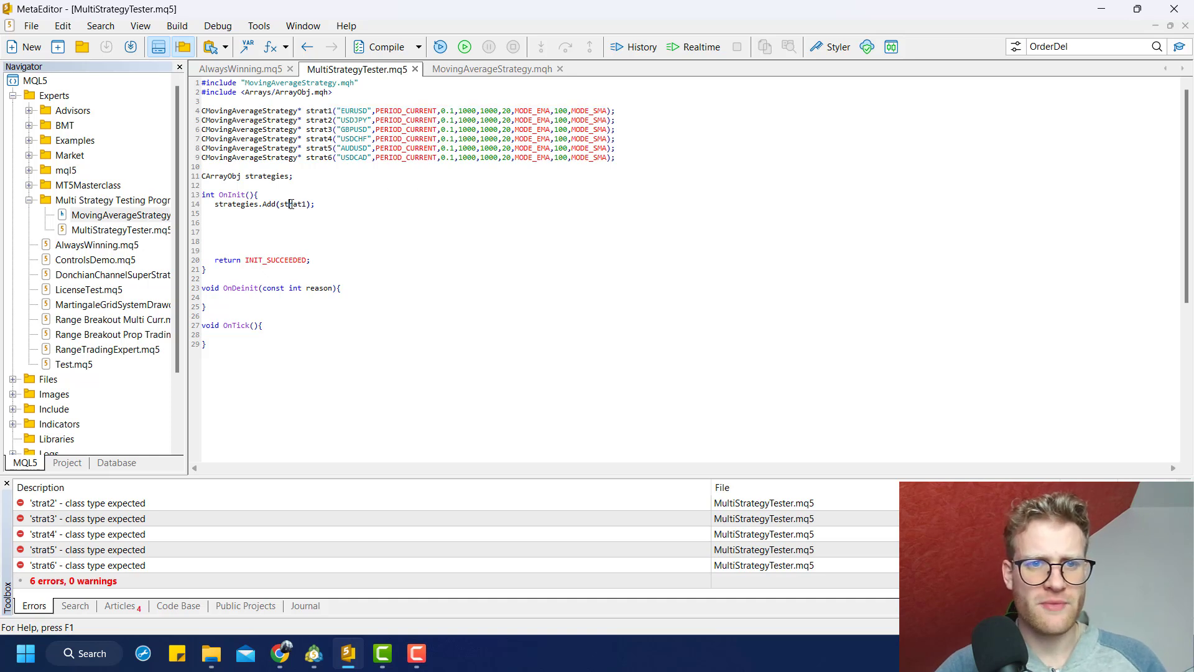
- Write six Add(new strat1(...)) lines for EURUSD, USDJPY, GBPUSD, USDCHF, AUDUSD, USDCAD and select the global declarations
{"action": "type", "text": "new"}
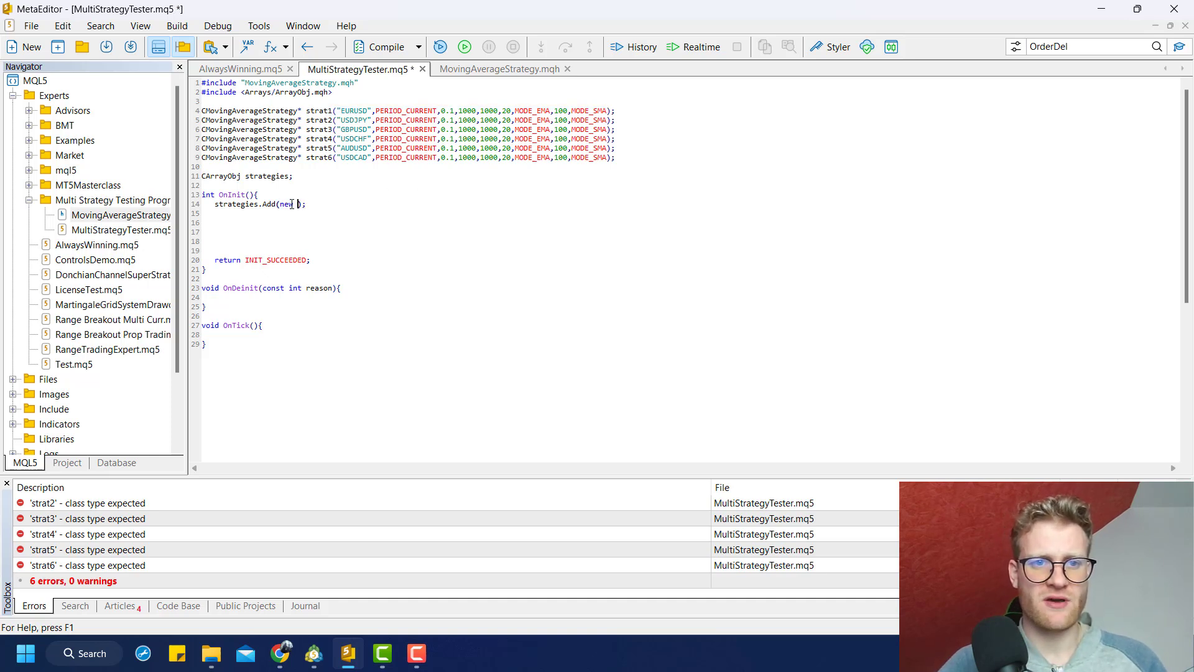
{"action": "type", "text": "strat1(\"EURUSD\",PERIOD_CURRENT,0.1,1000,1000,20,MODE_EMA,100,MODE_SMA)"}
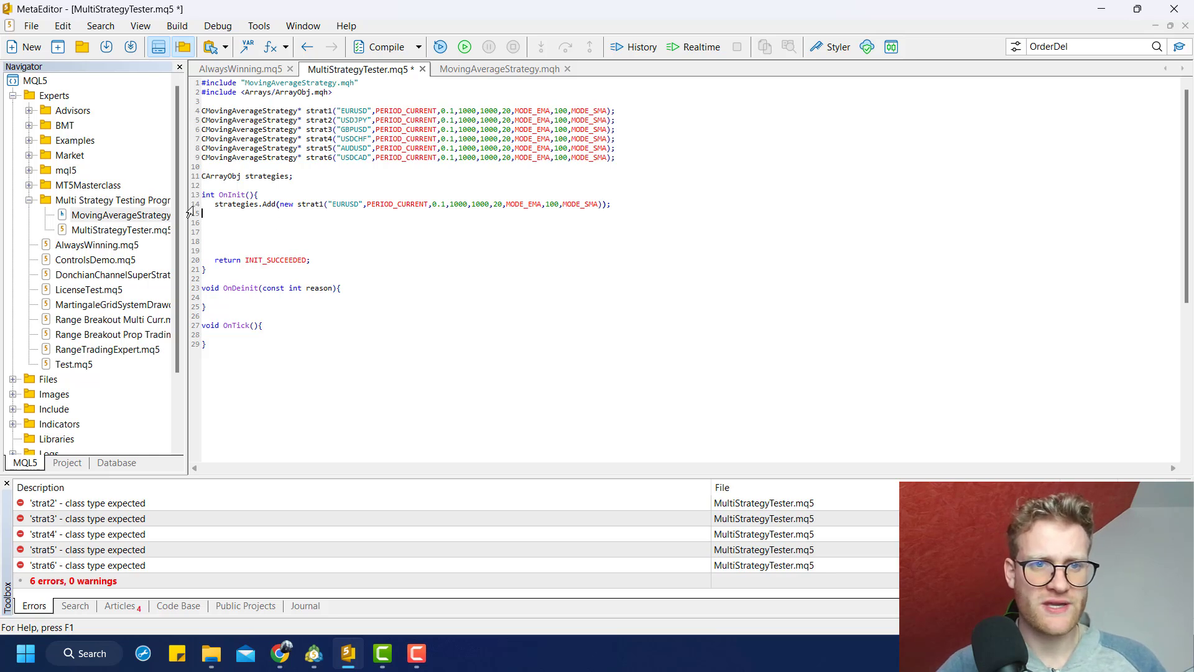
{"action": "type", "text": "strategies.Add(new strat1(\"EURUSD\",PERIOD_CURRENT,0.1,1000,1000,20,MODE_EMA,100,MODE_SMA));"}
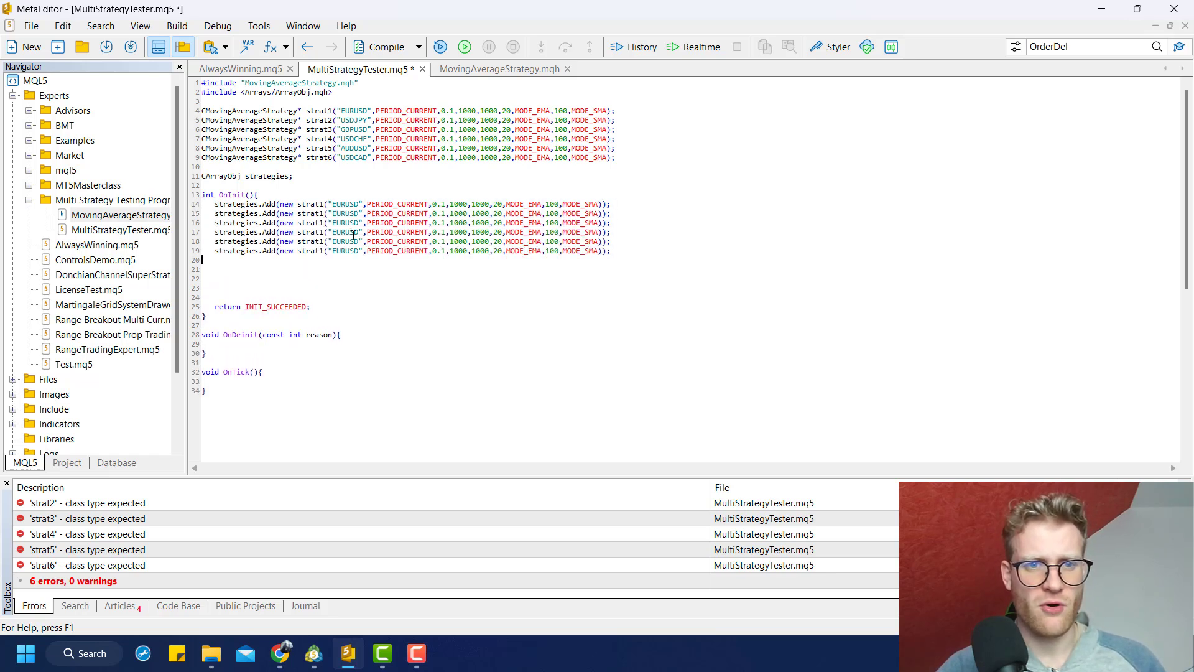
{"action": "double_click", "coordinate": [345, 213]}
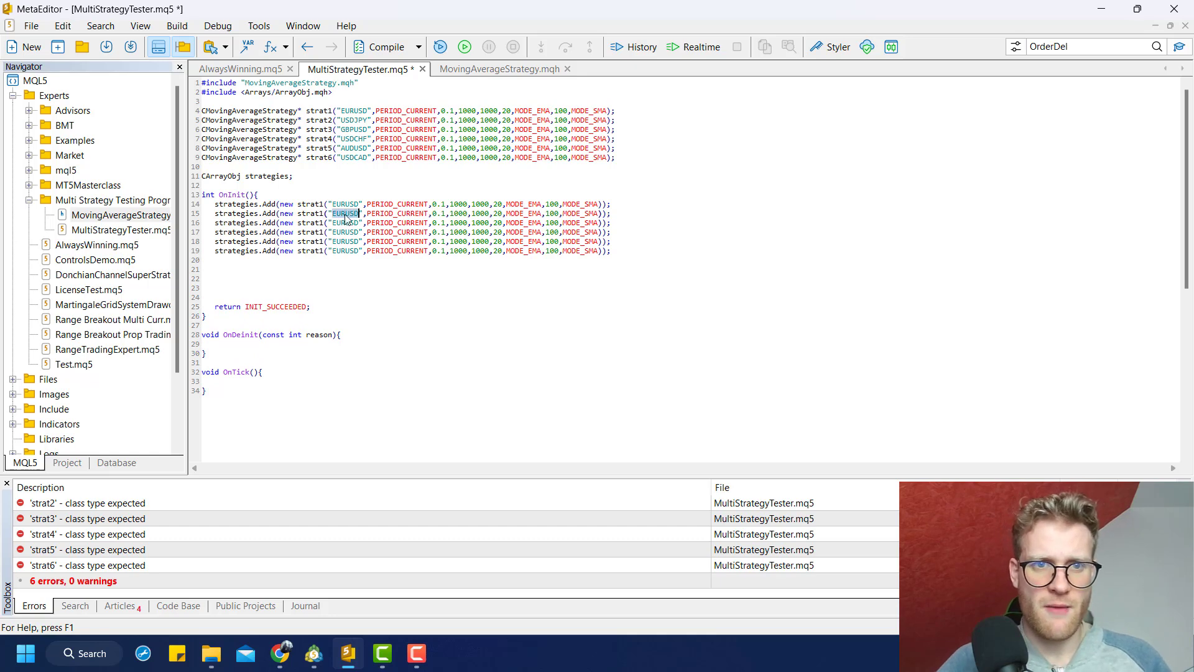
{"action": "type", "text": "USDJPY"}
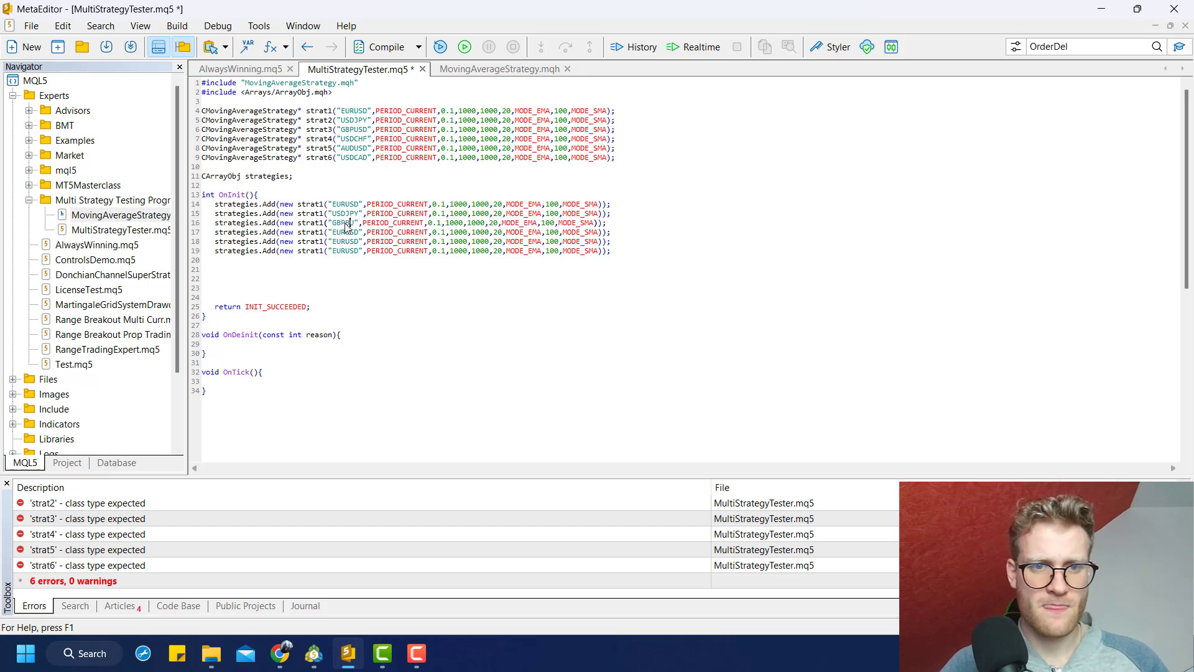
{"action": "double_click", "coordinate": [344, 232]}
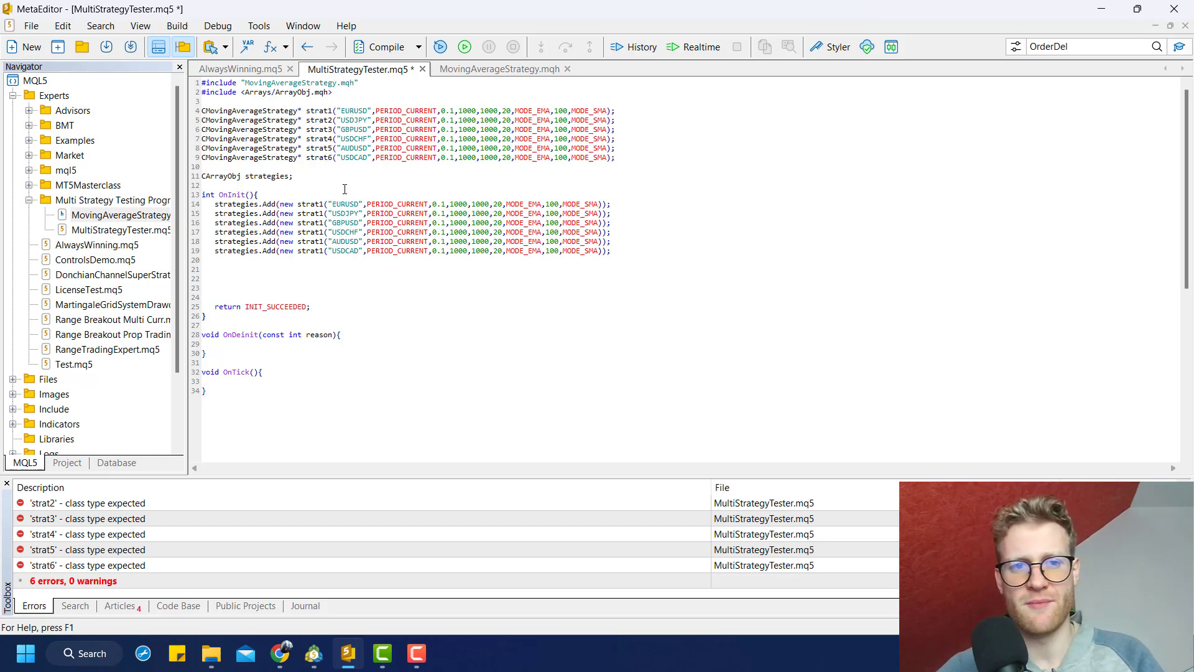
{"action": "left_click_drag", "start_coordinate": [202, 194], "coordinate": [202, 268]}
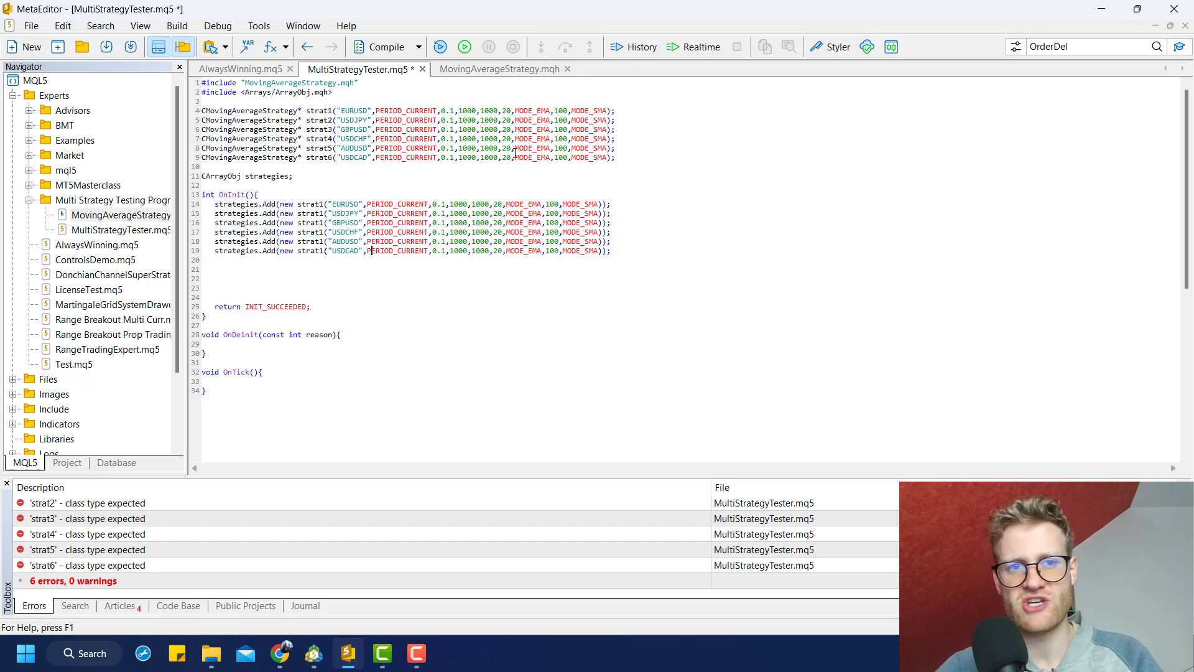
{"action": "left_click_drag", "start_coordinate": [202, 110], "coordinate": [614, 156]}
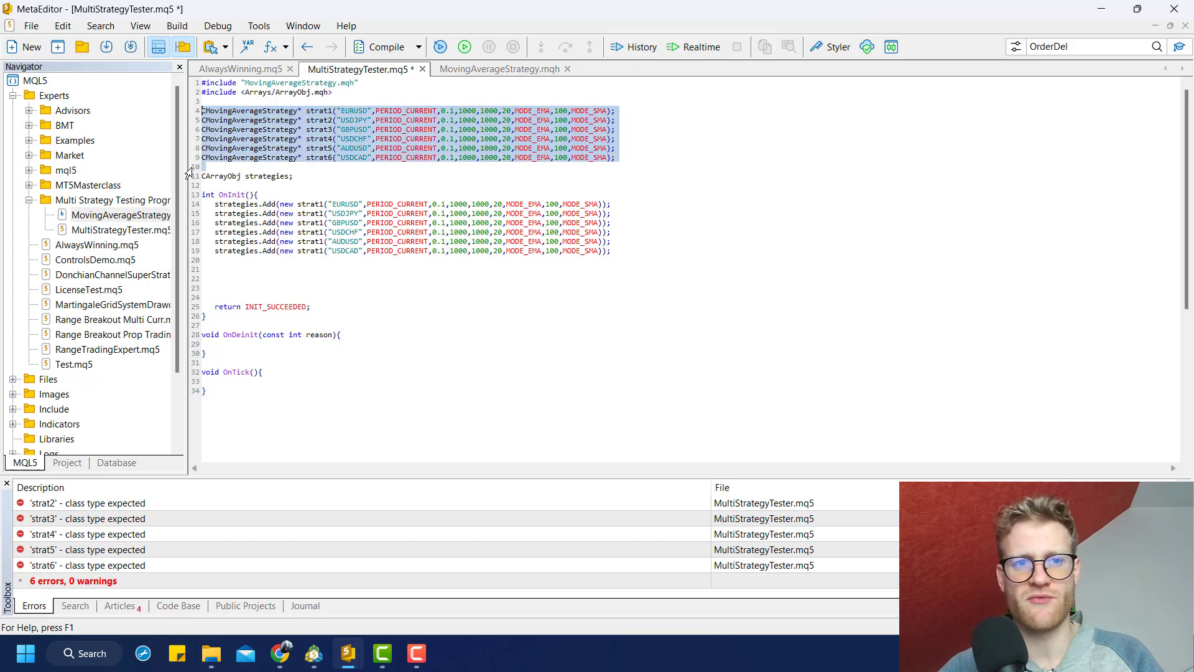
- Delete the global declarations, use new CMovingAverageStrategy on each Add line, and compile with 0 errors
{"action": "key", "text": "Delete"}
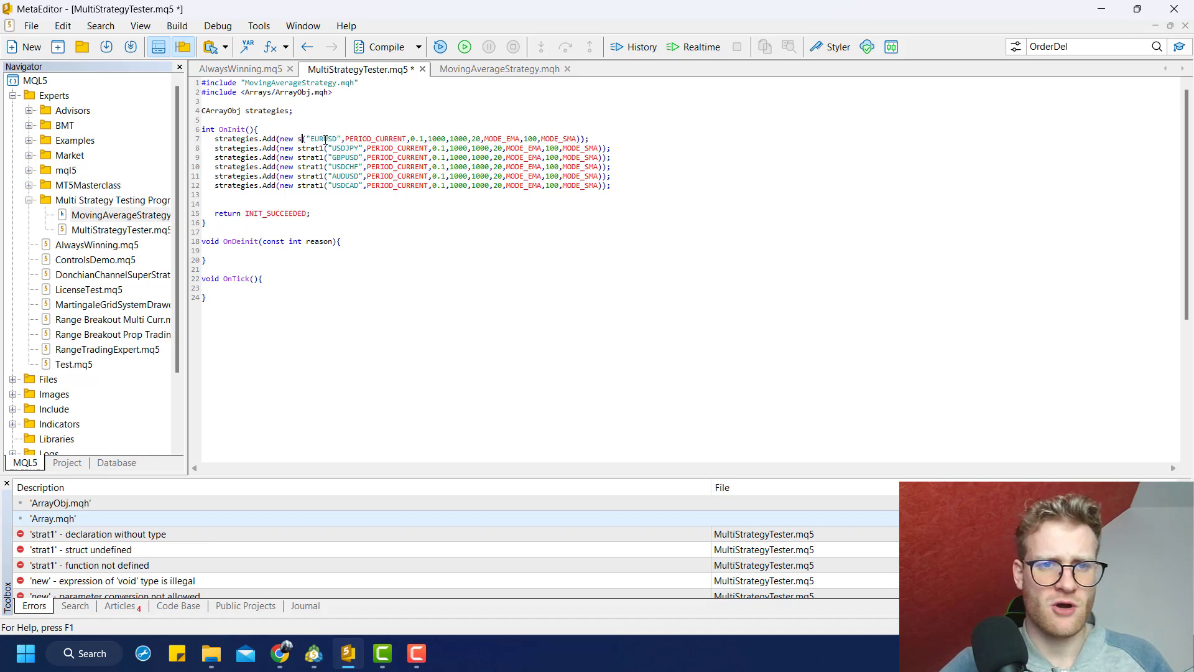
{"action": "type", "text": "C"}
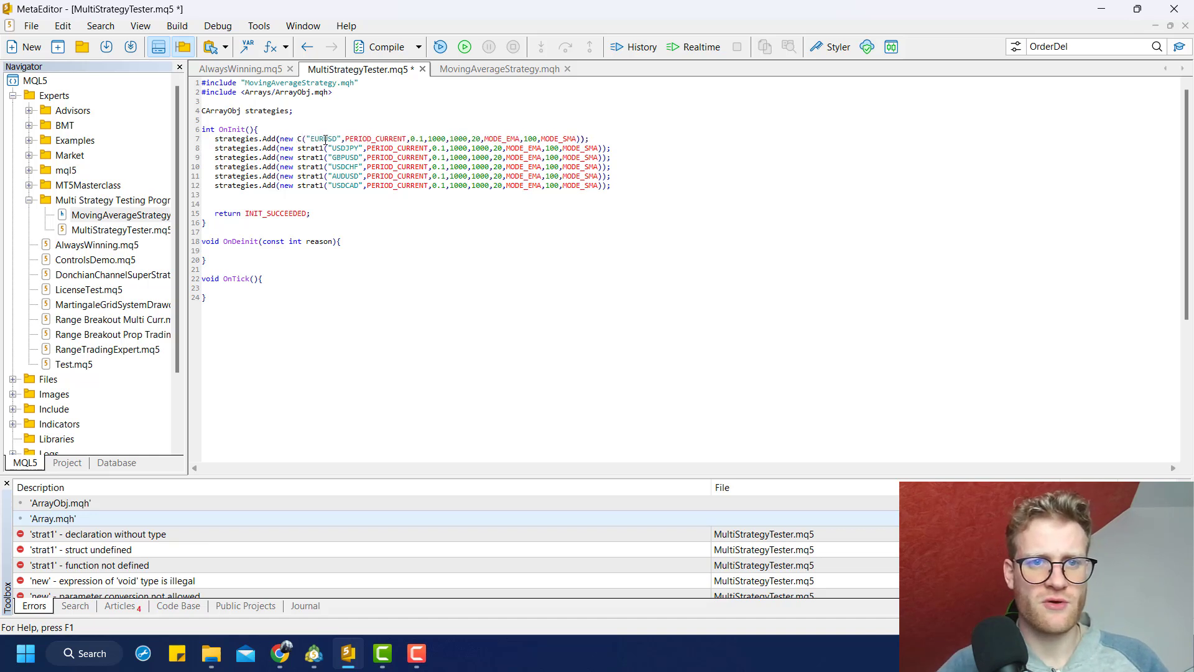
{"action": "type", "text": "MovingAverageStrategy"}
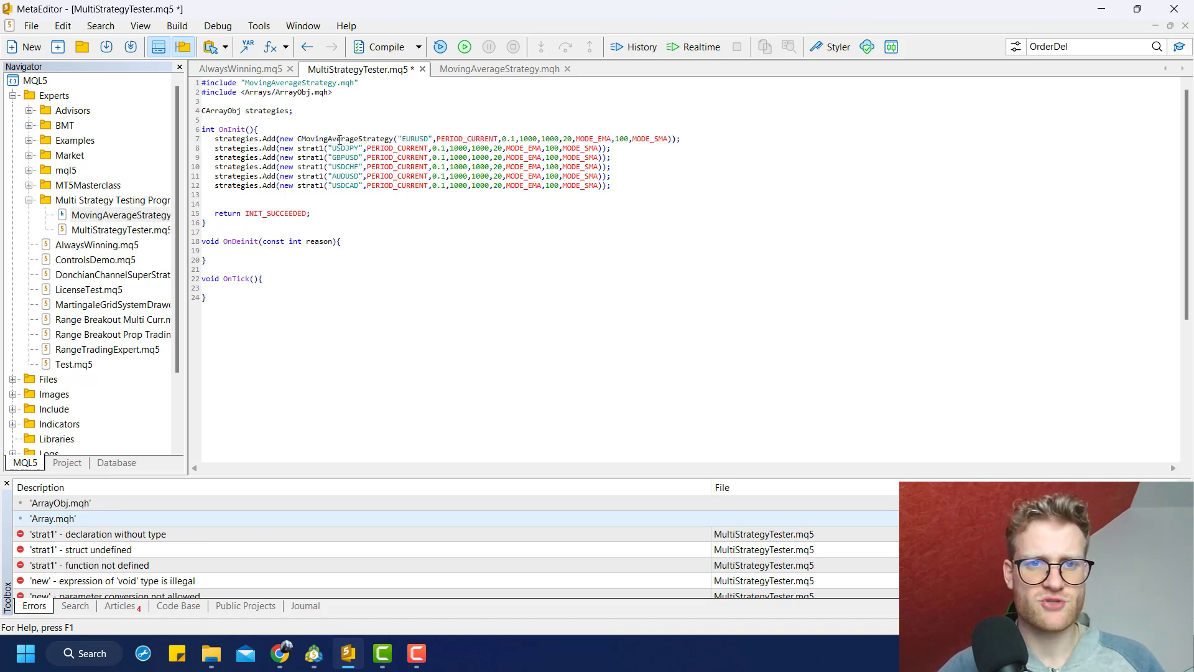
{"action": "double_click", "coordinate": [346, 138]}
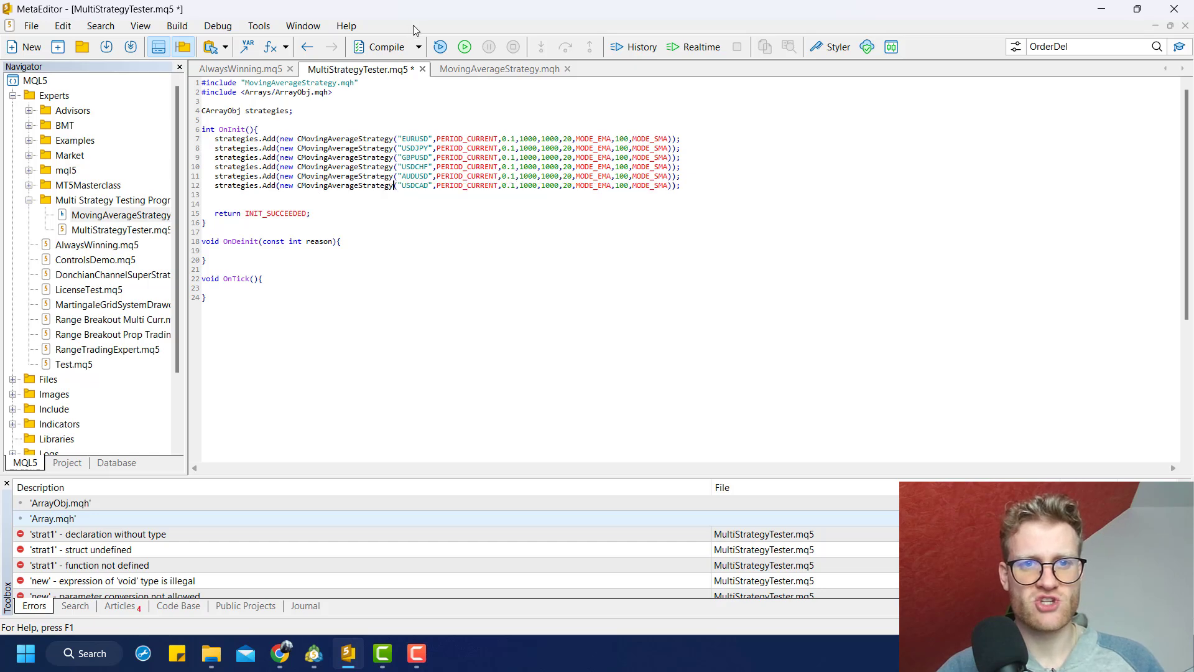
{"action": "left_click", "coordinate": [386, 46]}
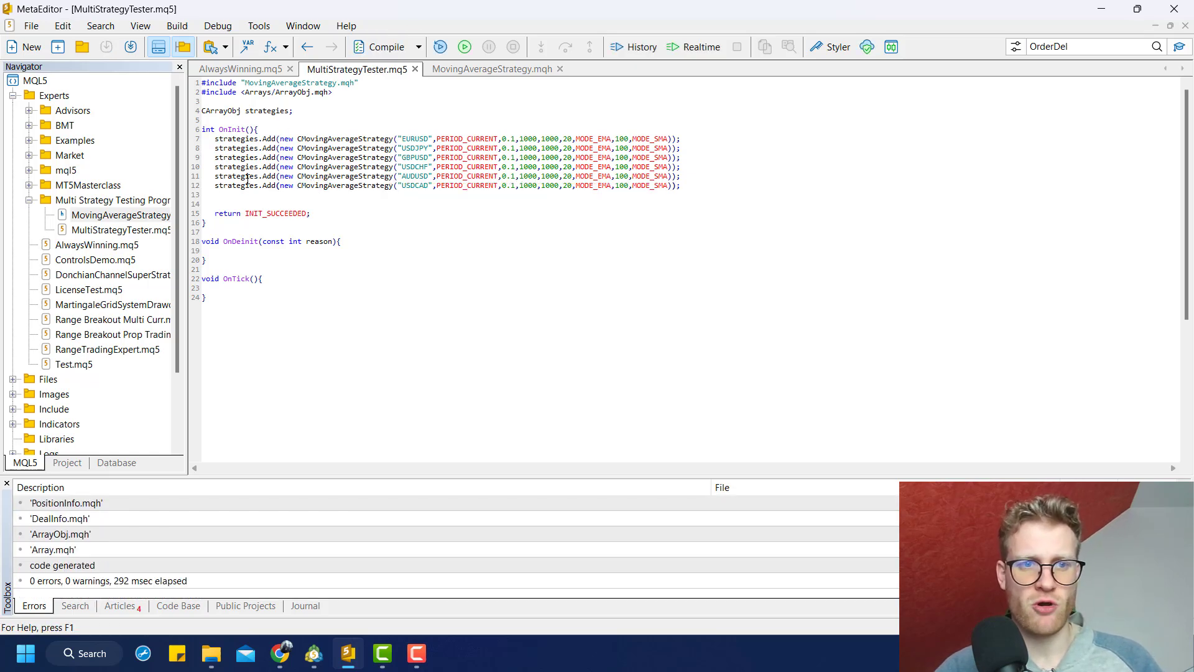
- Write for(int i = 0; i < strategies.Total(); i++) in OnInit with an empty body
{"action": "type", "text": "for"}
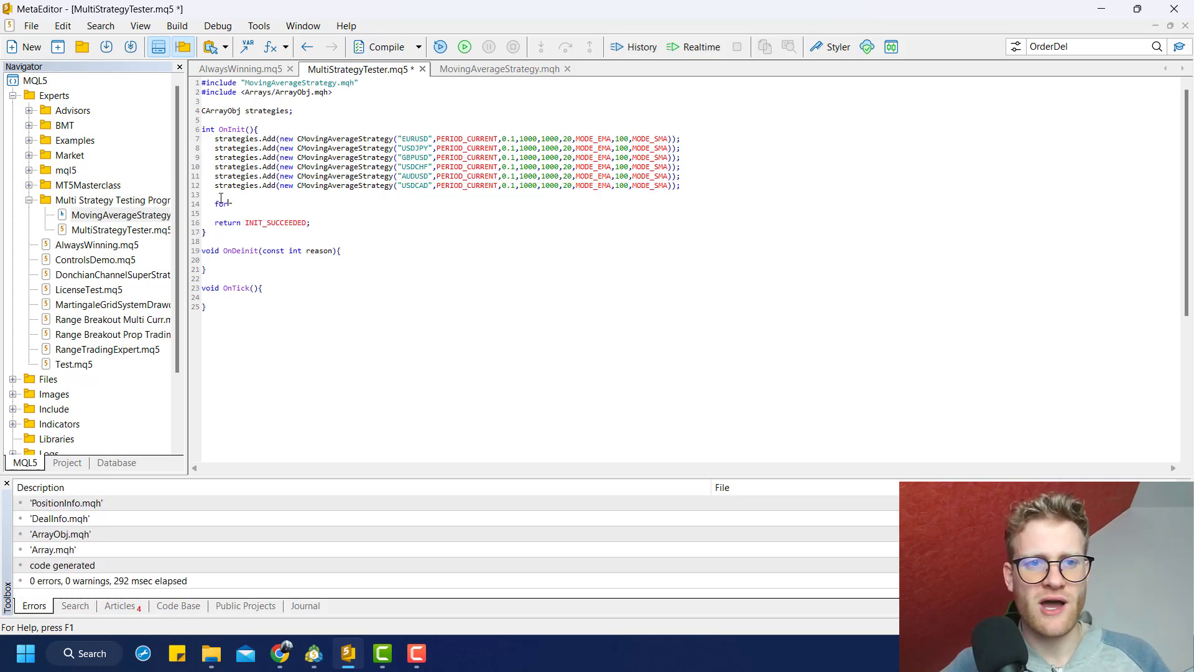
{"action": "type", "text": "(int"}
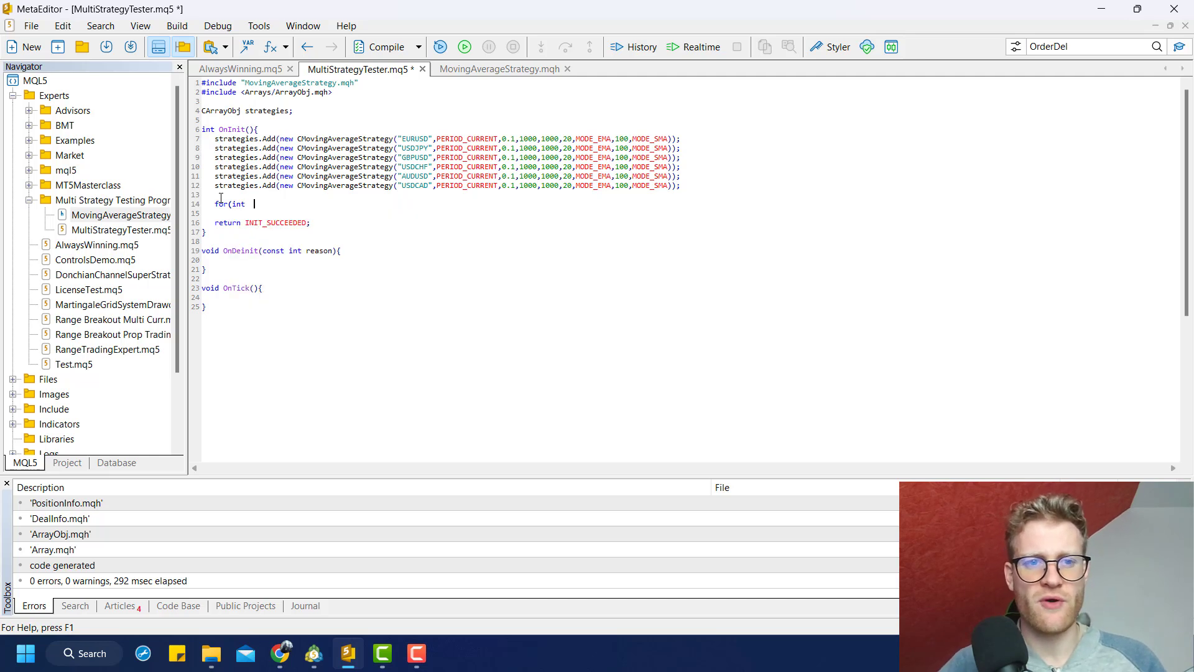
{"action": "type", "text": "i = 0"}
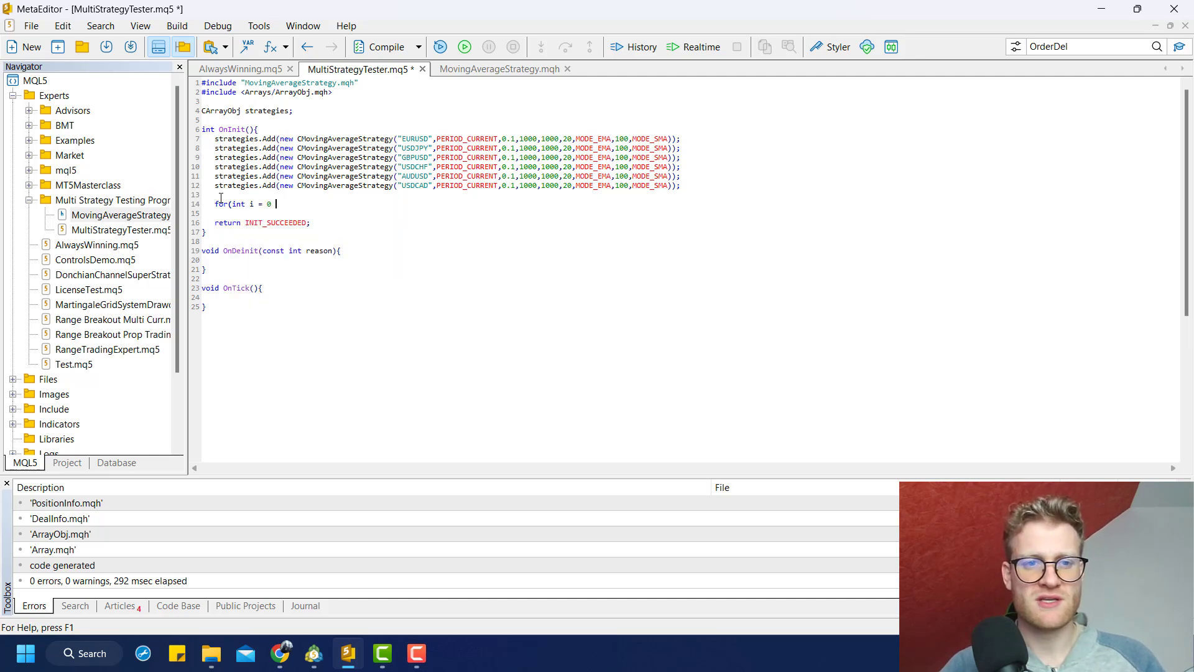
{"action": "type", "text": "; i < strategies"}
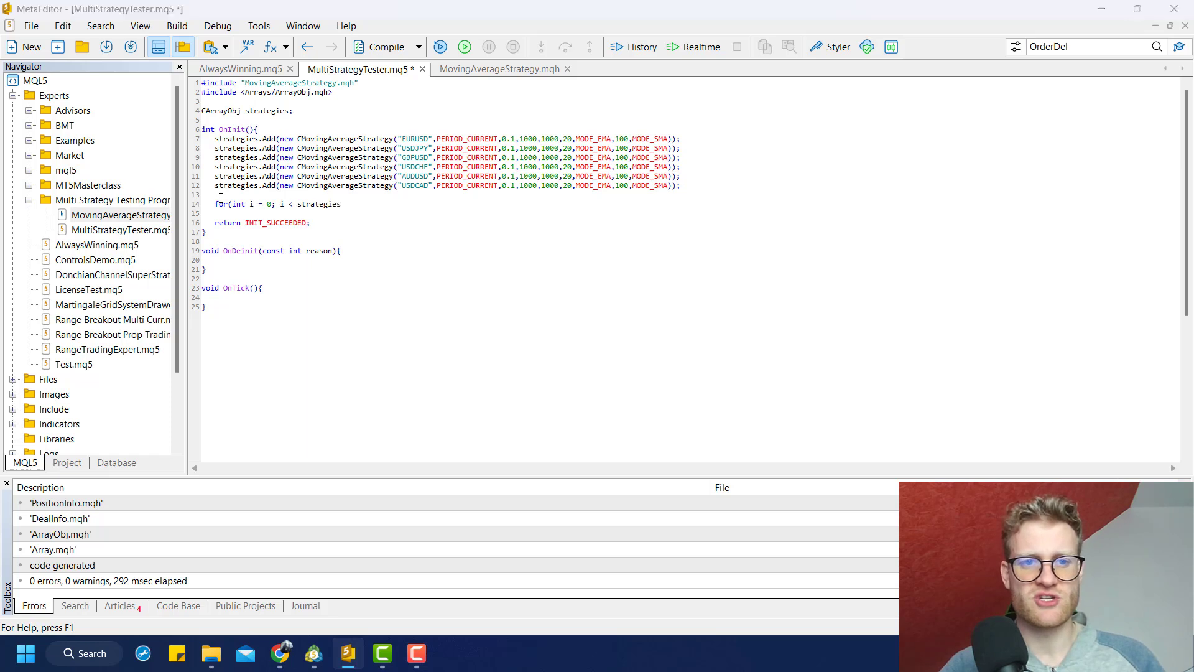
{"action": "type", "text": ".Total(); i ++){"}
{"action": "type", "text": "strategies"}
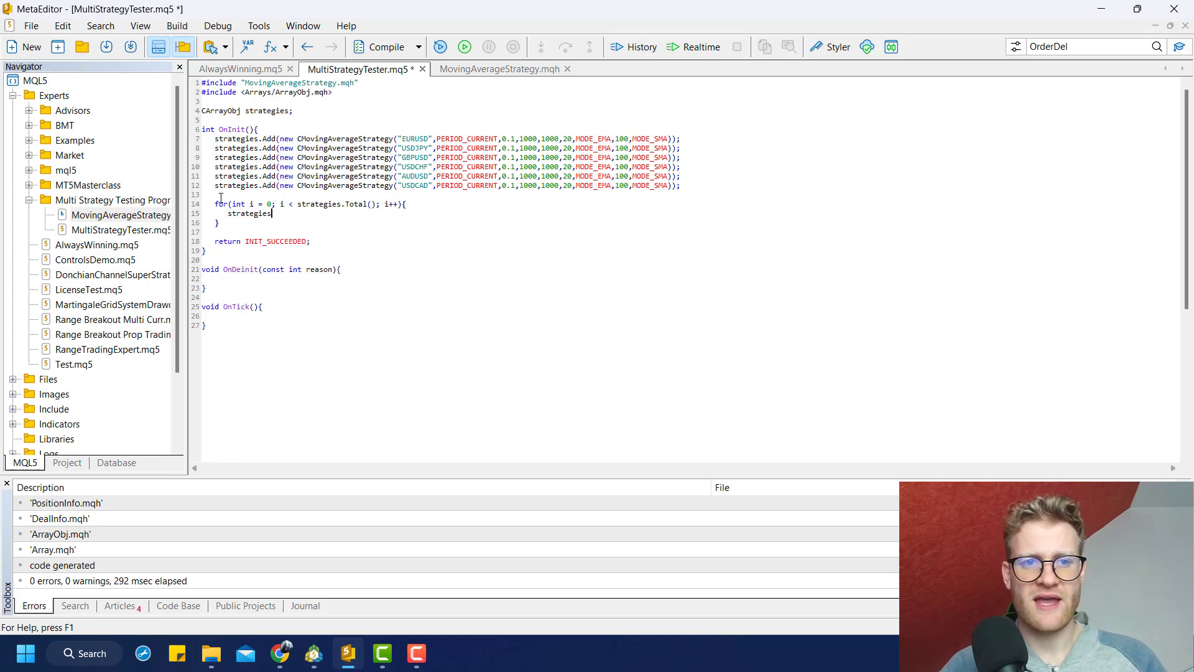
{"action": "type", "text": ".On"}
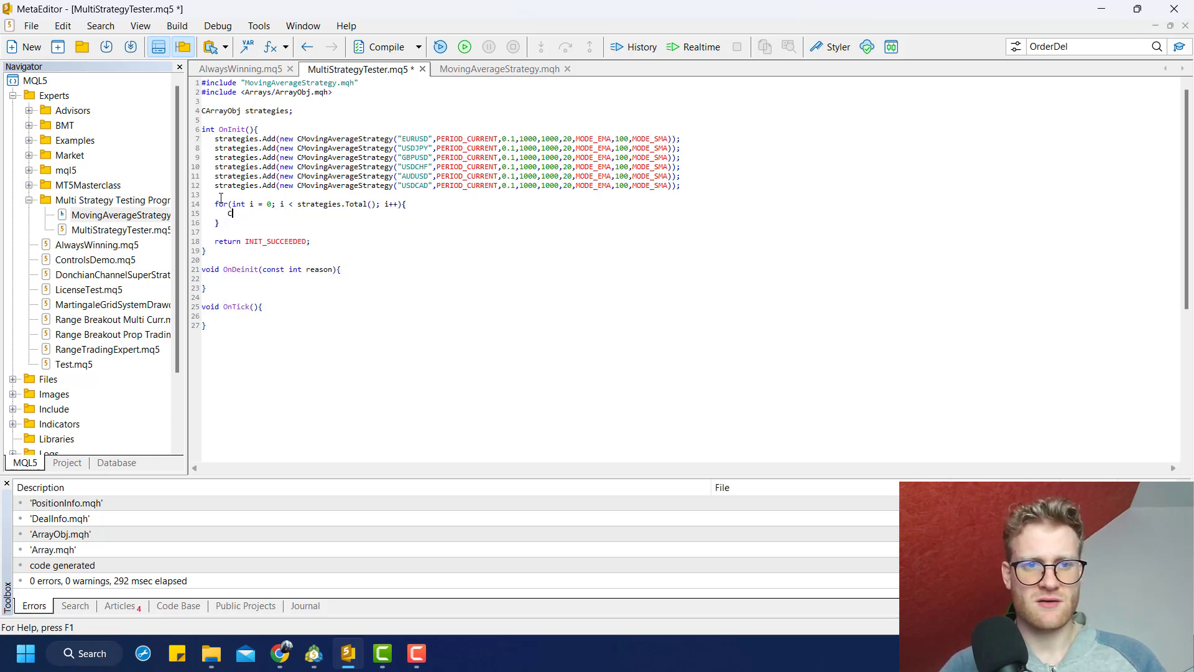
{"action": "type", "text": "ob"}
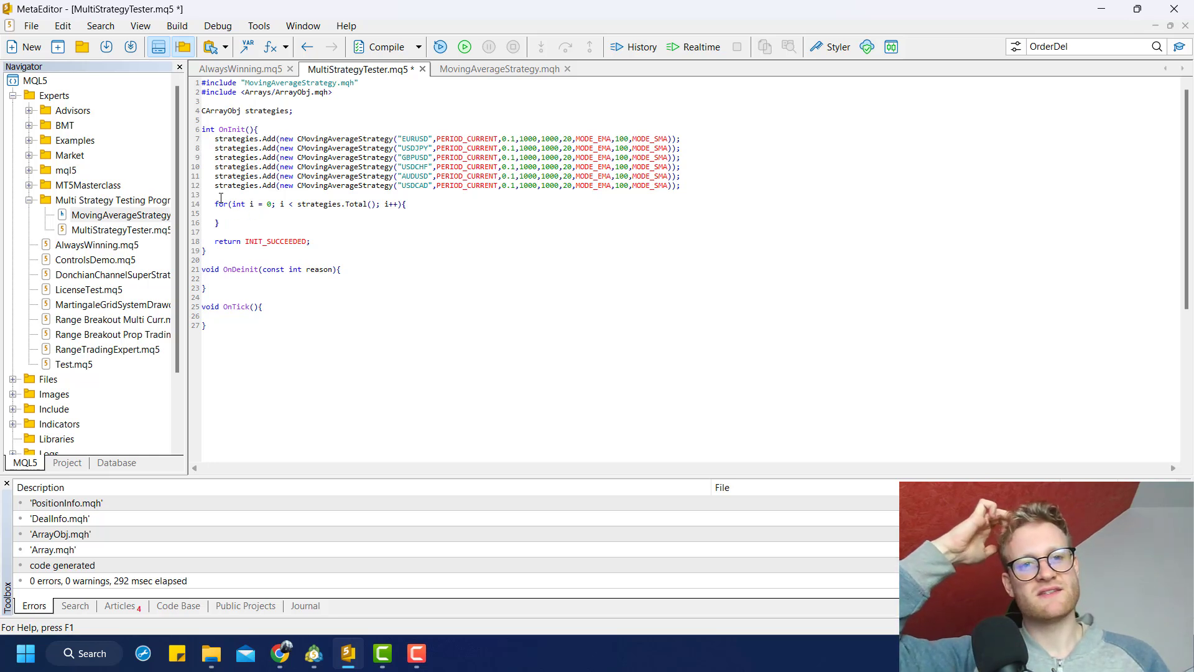
{"action": "left_click", "coordinate": [227, 213]}
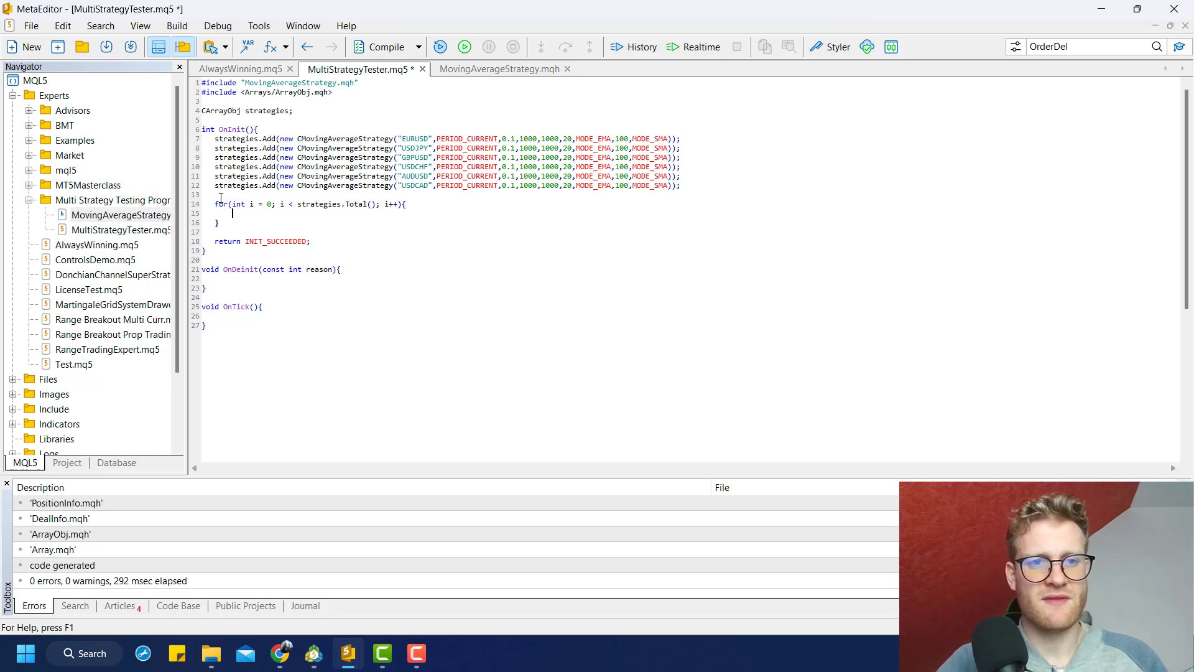
- Inside the loop fetch CMovingAverageStrategy* strat = strategies.At(i)
{"action": "type", "text": "CMovingAverageStrategy*"}
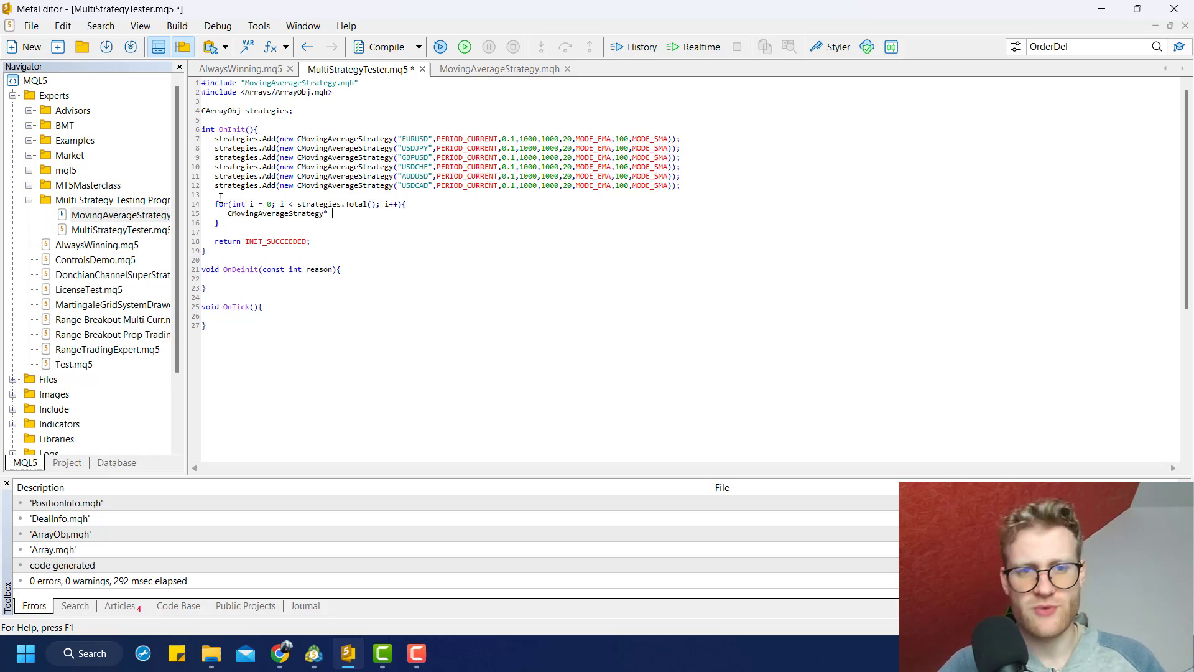
{"action": "type", "text": "strat ="}
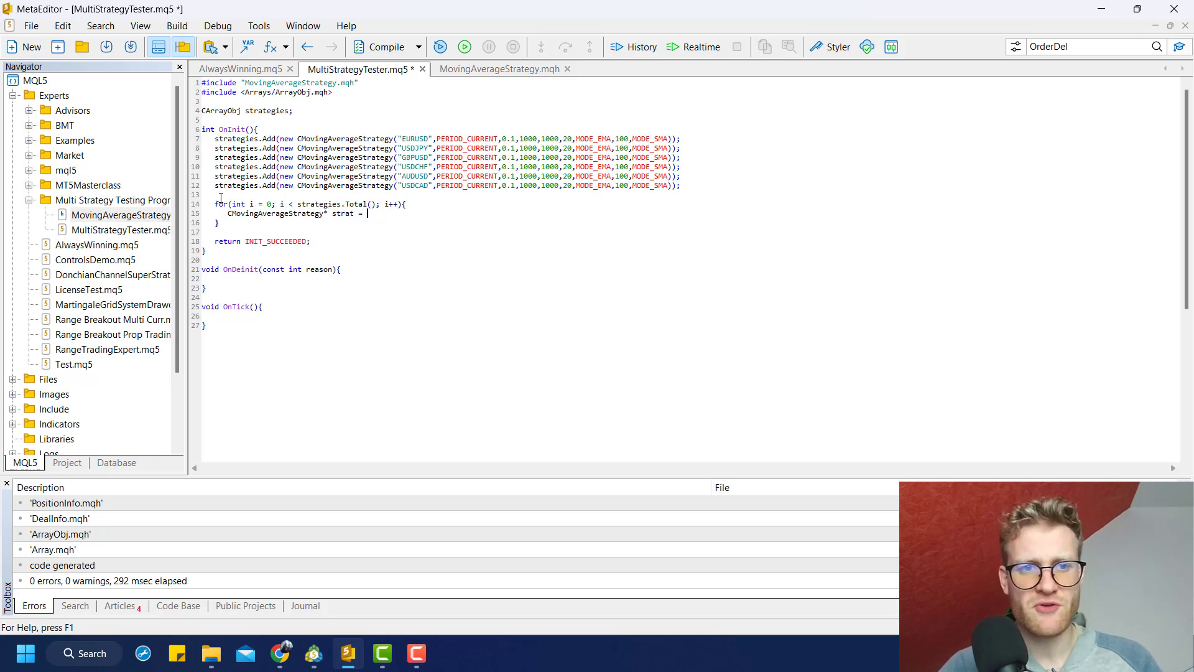
{"action": "type", "text": "strategies."}
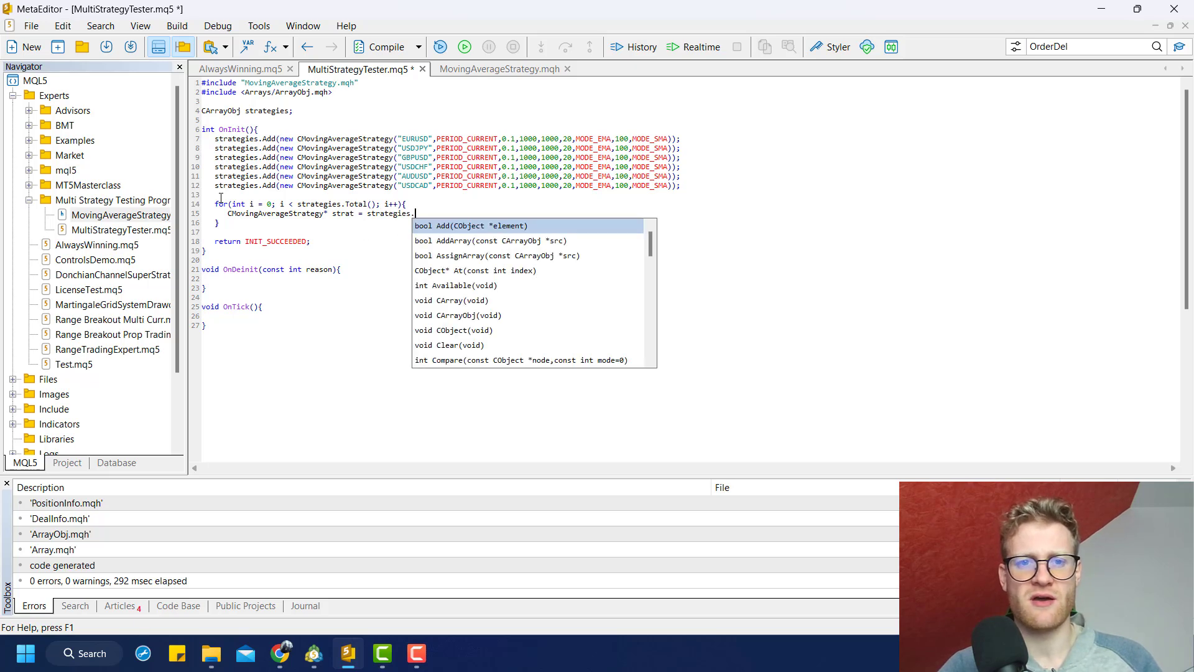
{"action": "type", "text": "At(i);"}
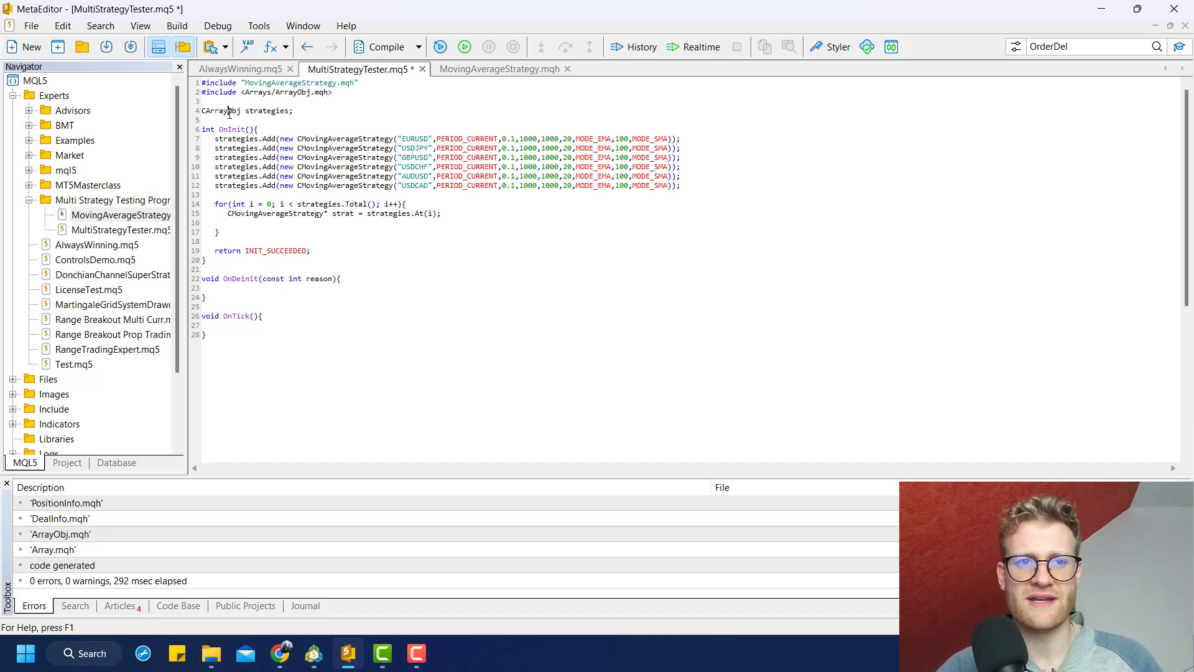
{"action": "double_click", "coordinate": [221, 111]}
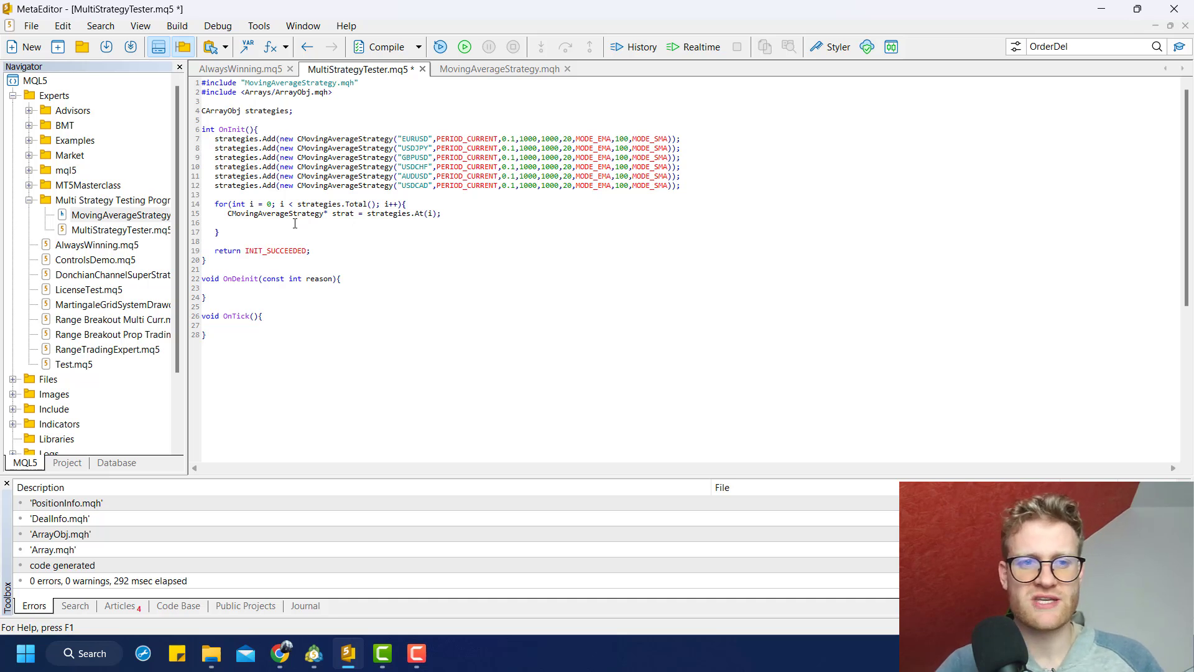
{"action": "double_click", "coordinate": [345, 158]}
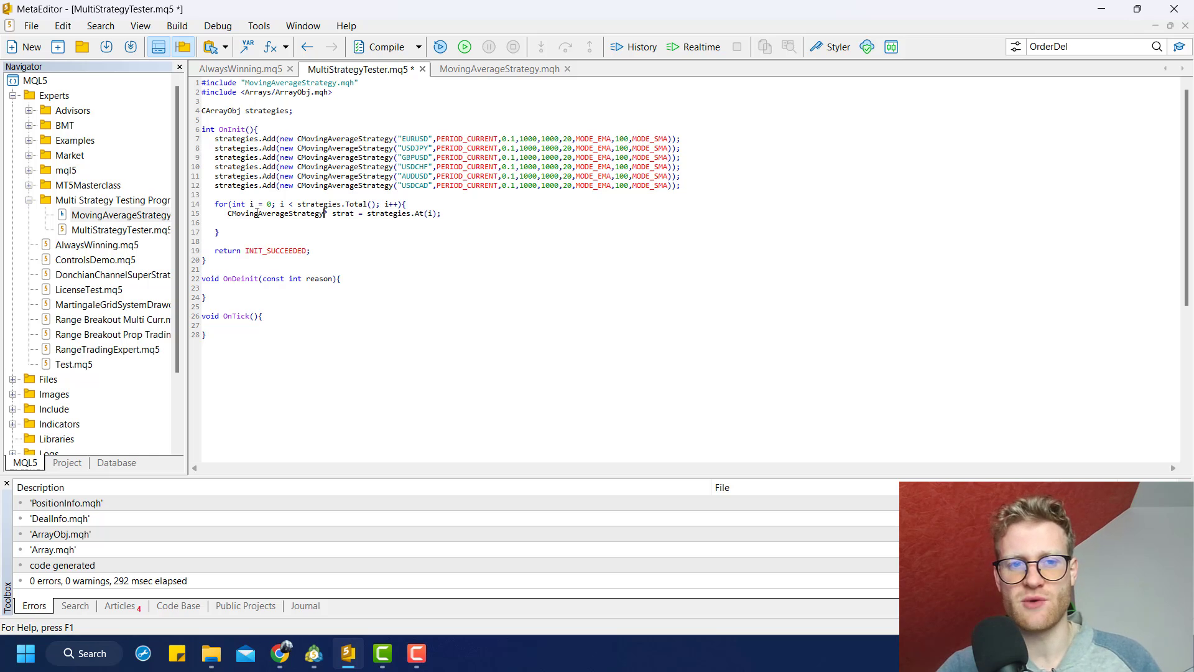
{"action": "double_click", "coordinate": [276, 212]}
{"action": "type", "text": "s"}
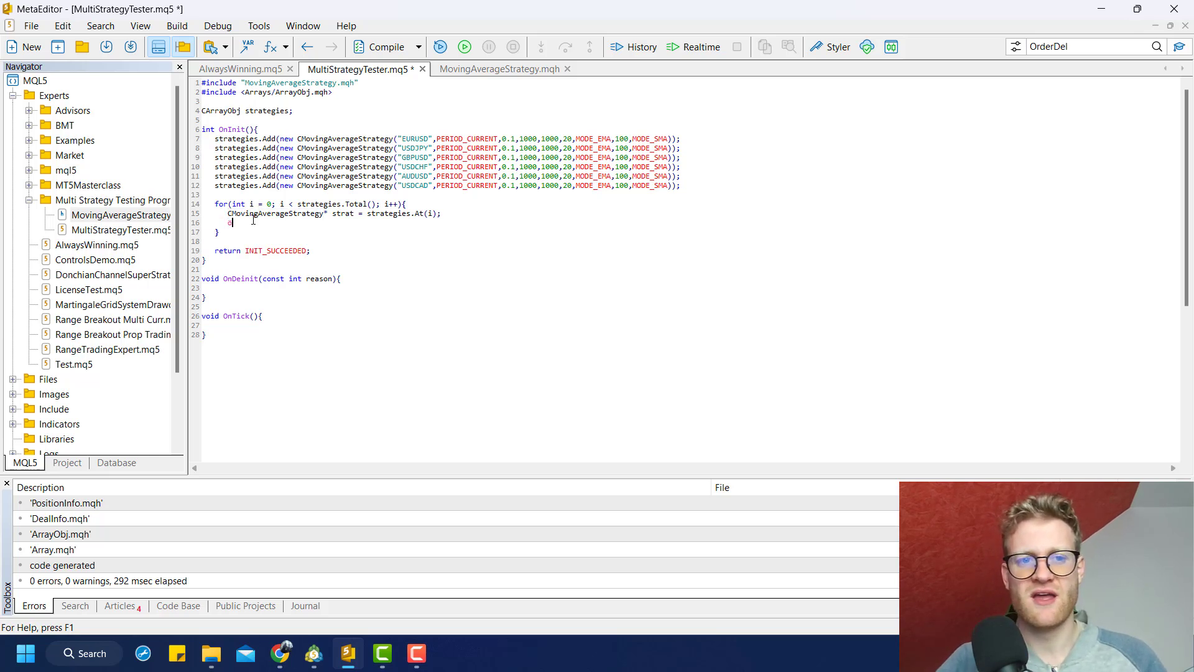
{"action": "key", "text": "Backspace"}
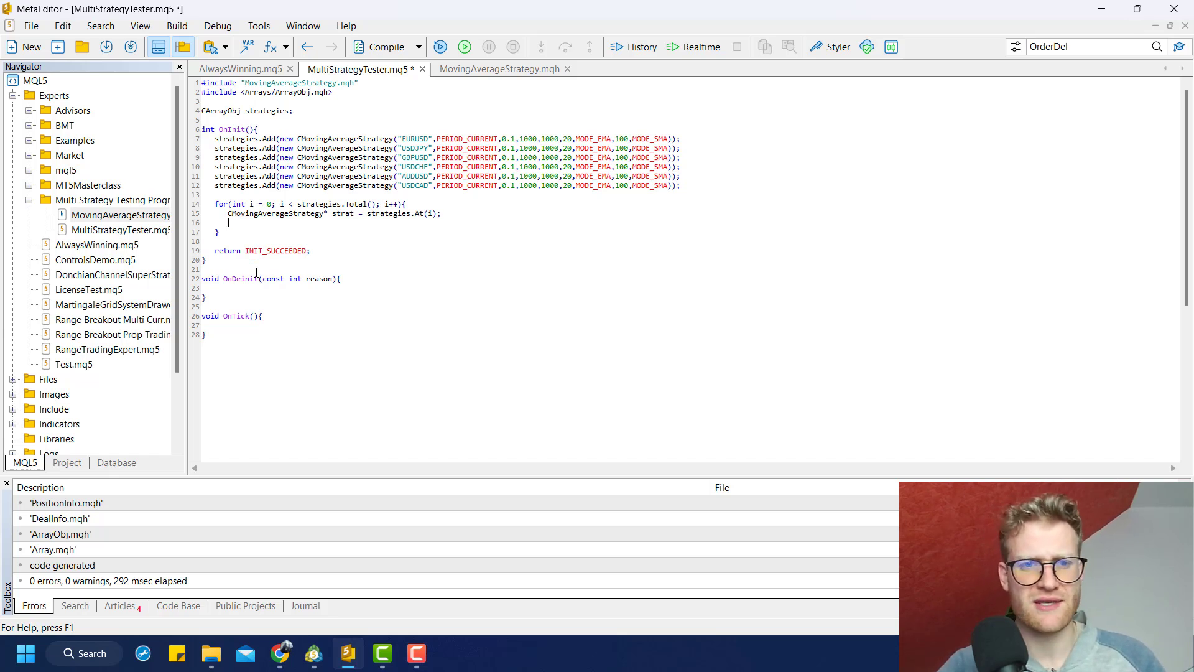
- Call strat.OnInitEvent (and the Deinit/Tick equivalents), compile with 0 errors and close MovingAverageStrategy.mqh
{"action": "type", "text": "strat.o"}
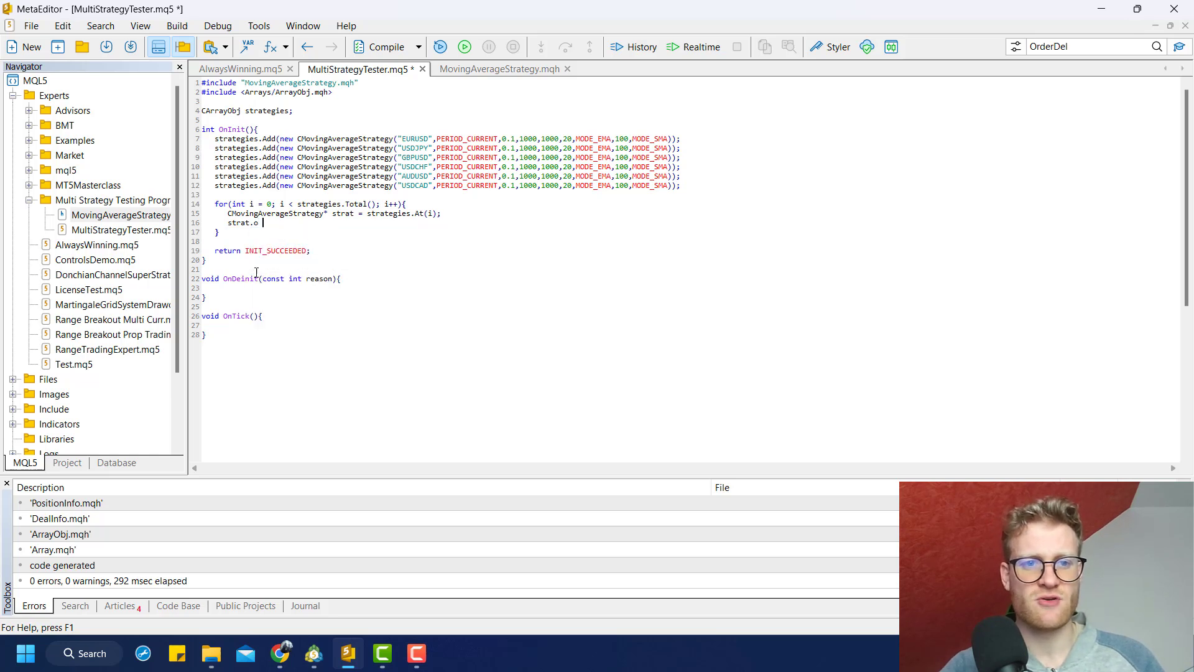
{"action": "type", "text": "nInitEvent();"}
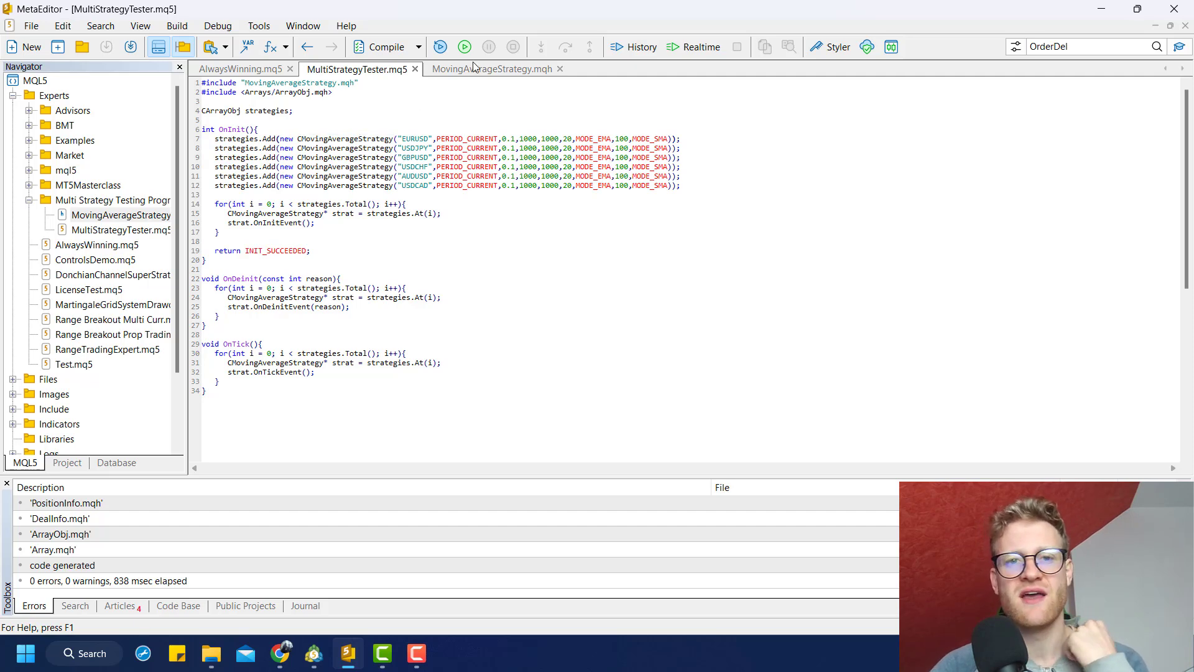
{"action": "left_click", "coordinate": [493, 68]}
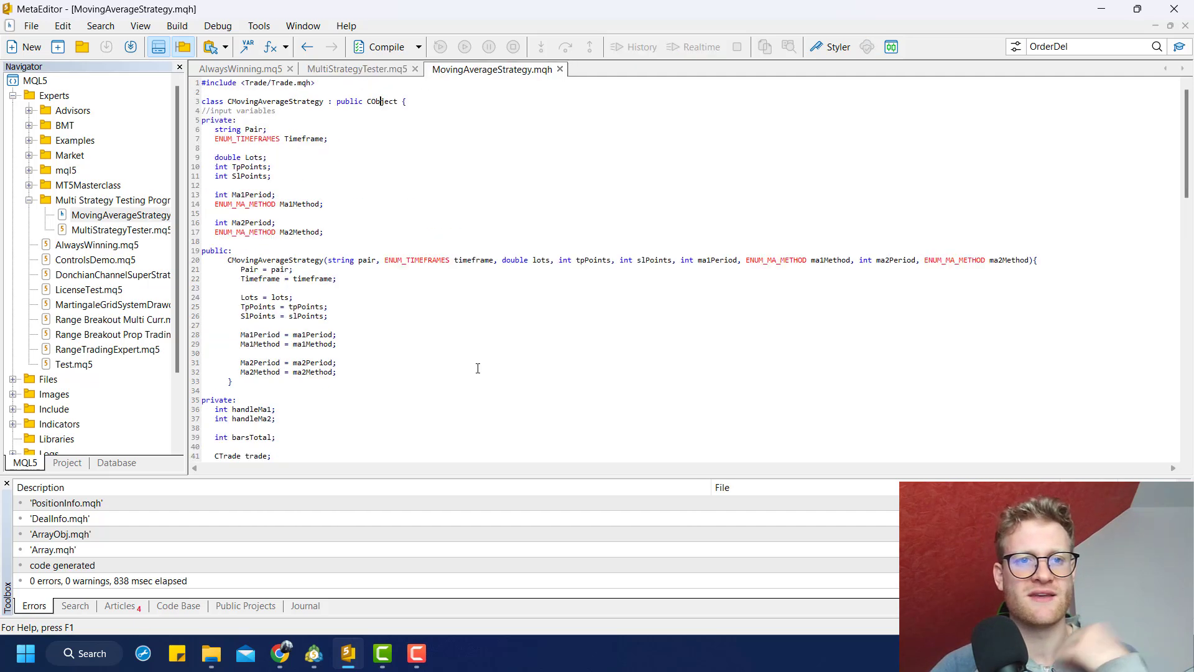
{"action": "left_click", "coordinate": [355, 68]}
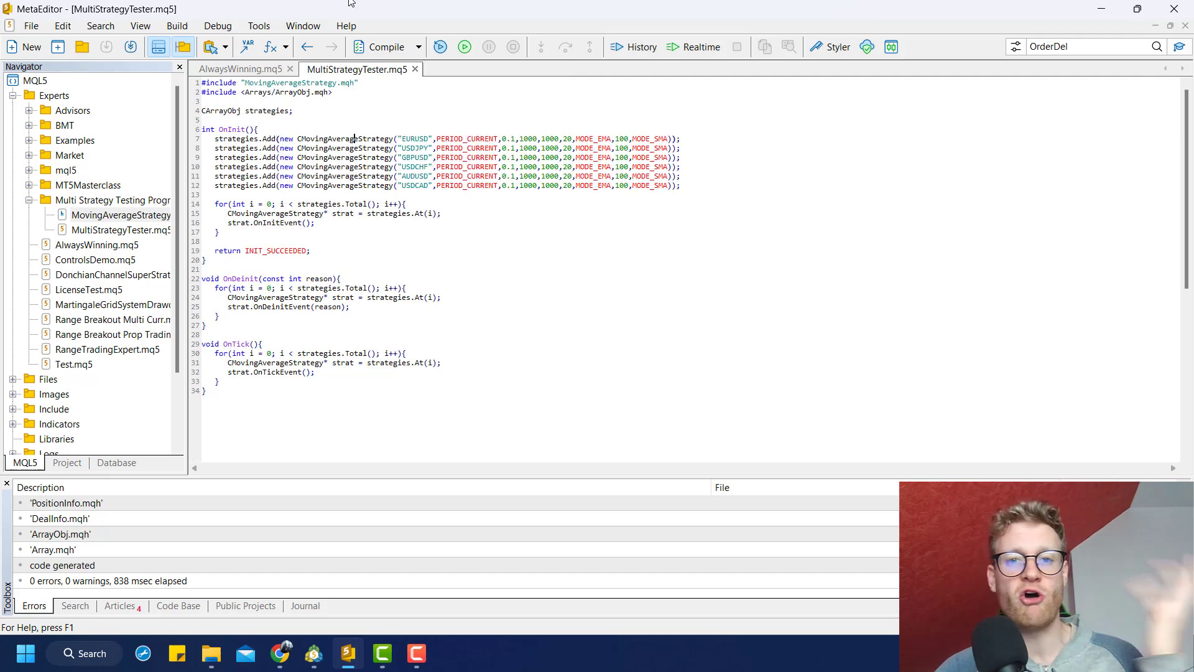
{"action": "left_click", "coordinate": [379, 46]}
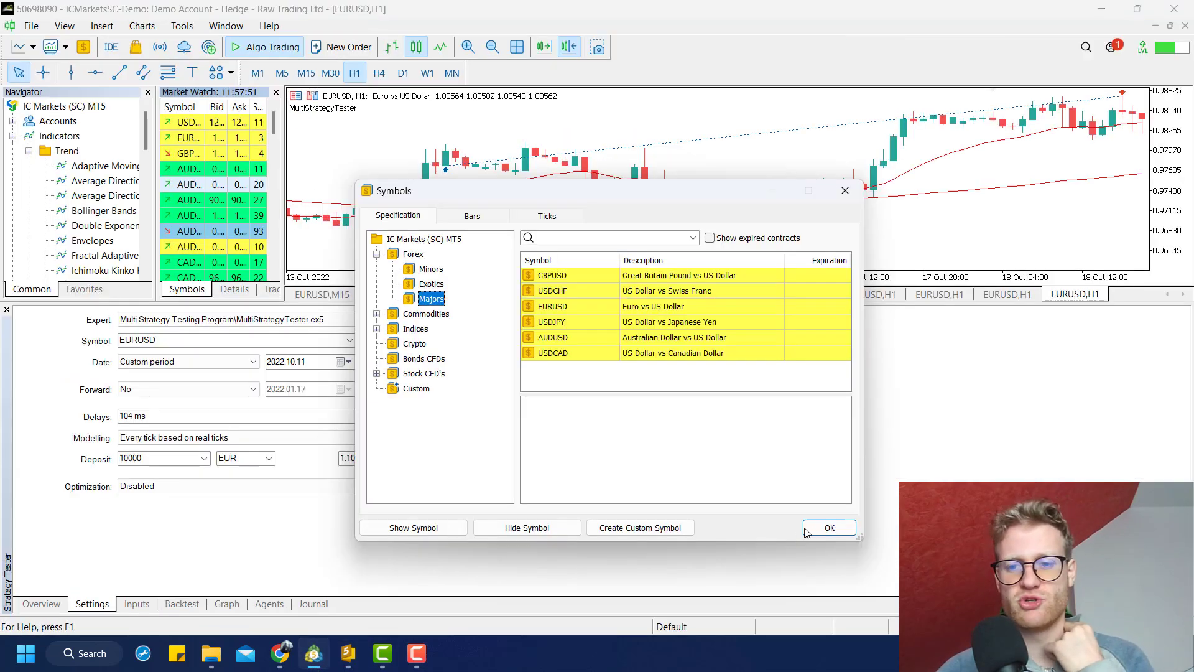
- Confirm the major-pairs symbol list and speed up the visual backtest of MultiStrategyTester
{"action": "left_click", "coordinate": [829, 527]}
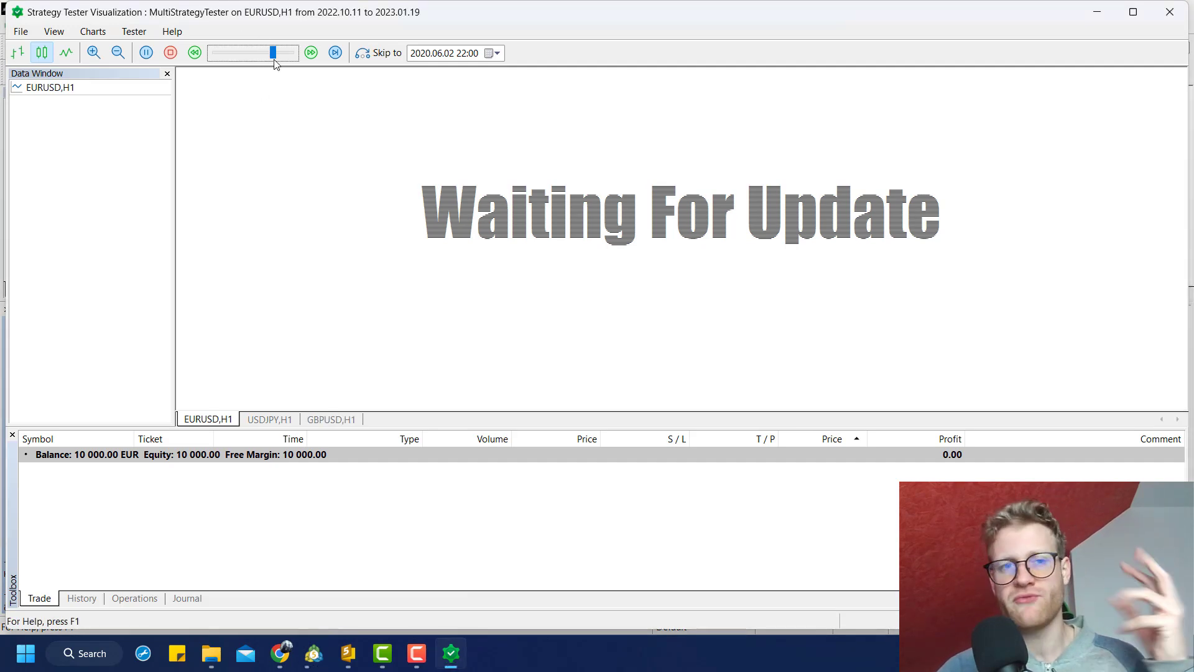
{"action": "left_click_drag", "start_coordinate": [273, 52], "coordinate": [291, 52]}
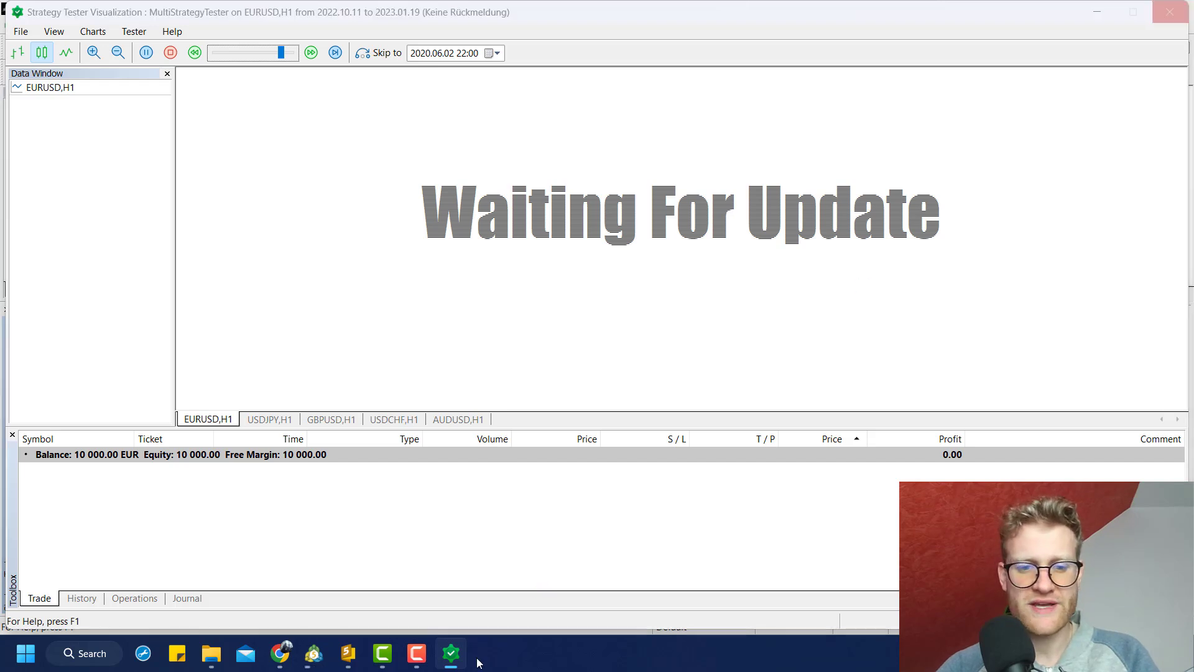
- Dismiss the tester agent's taskbar menu and show the Journal log of tick-data messages
{"action": "right_click", "coordinate": [451, 654]}
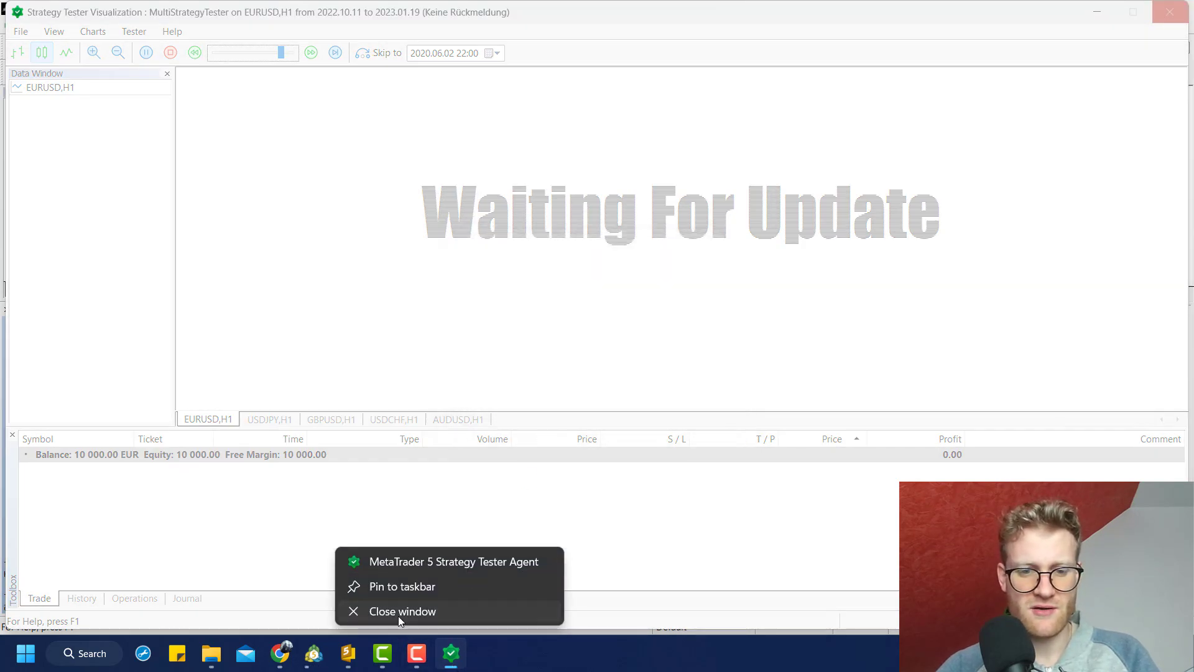
{"action": "left_click", "coordinate": [402, 611]}
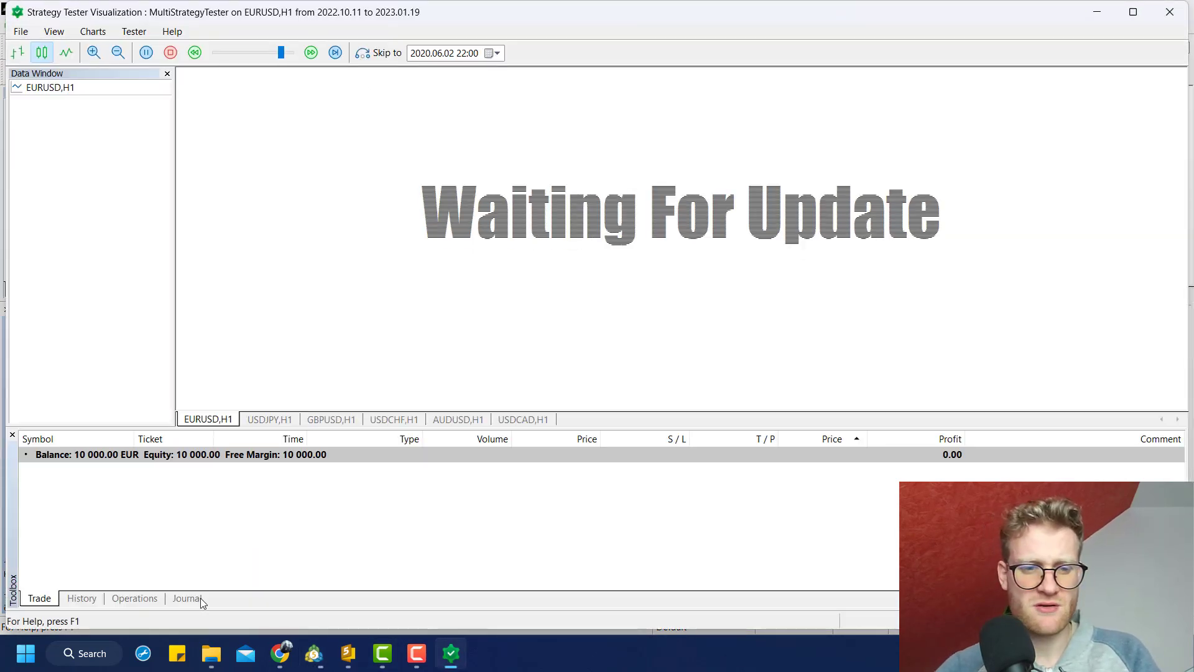
{"action": "left_click", "coordinate": [186, 599]}
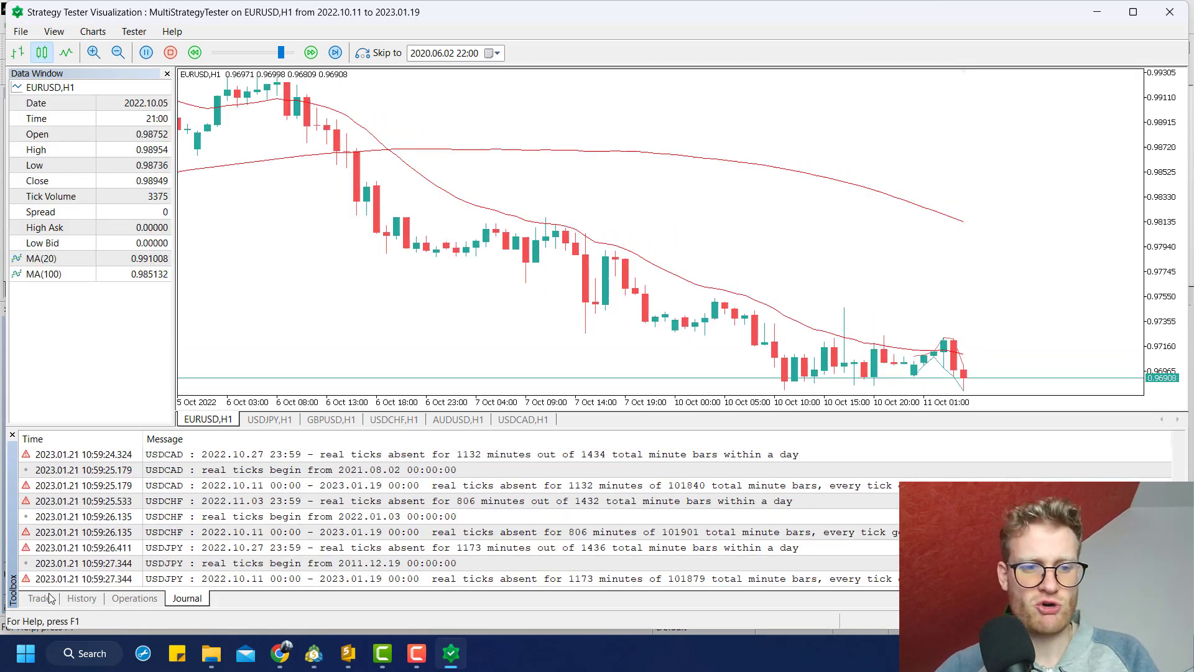
- Review open trades and the AUDUSD,H1 chart, then minimise the visual tester back to the terminal
{"action": "left_click", "coordinate": [38, 599]}
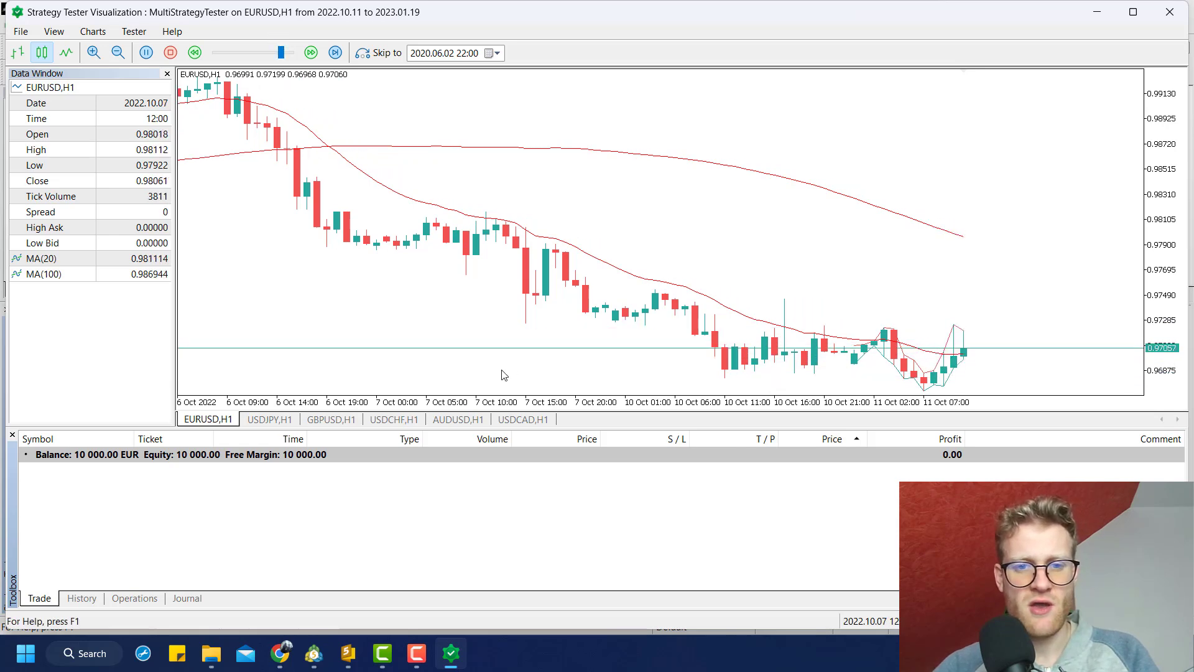
{"action": "left_click", "coordinate": [457, 419]}
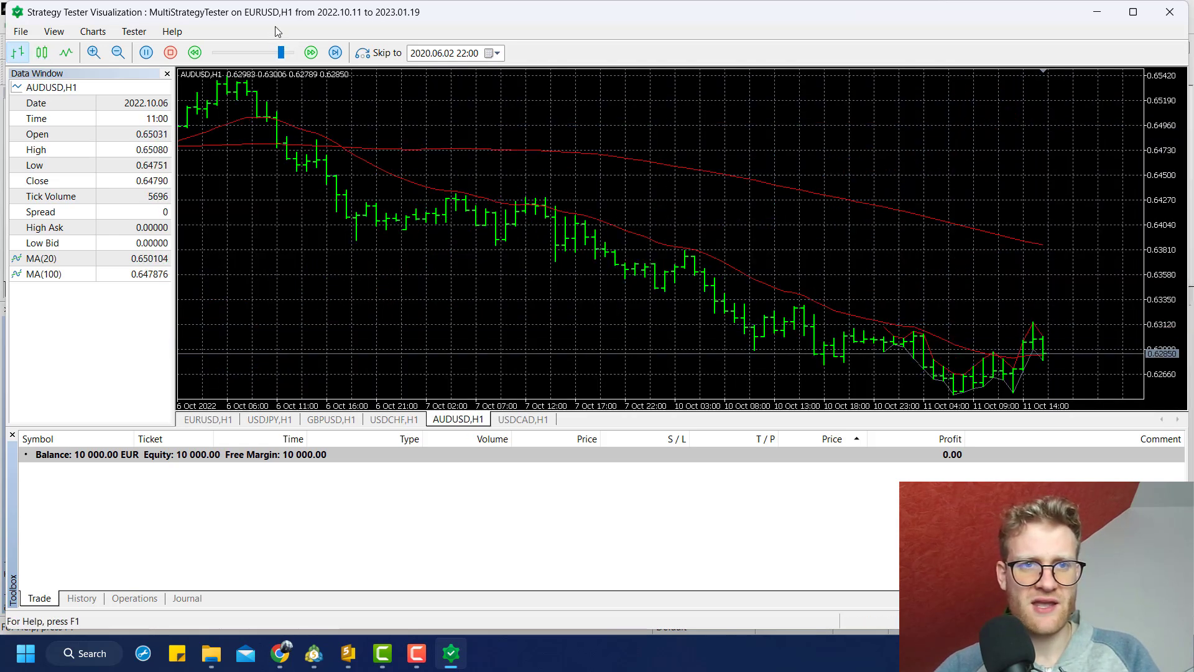
{"action": "left_click", "coordinate": [146, 52]}
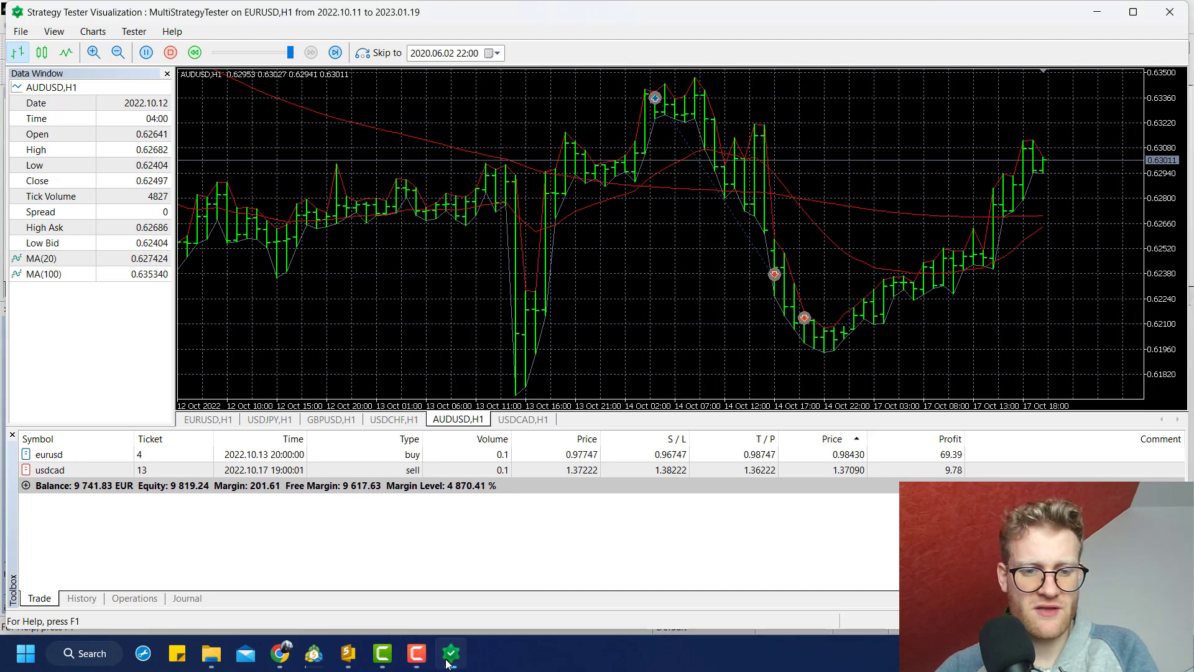
{"action": "left_click", "coordinate": [313, 654]}
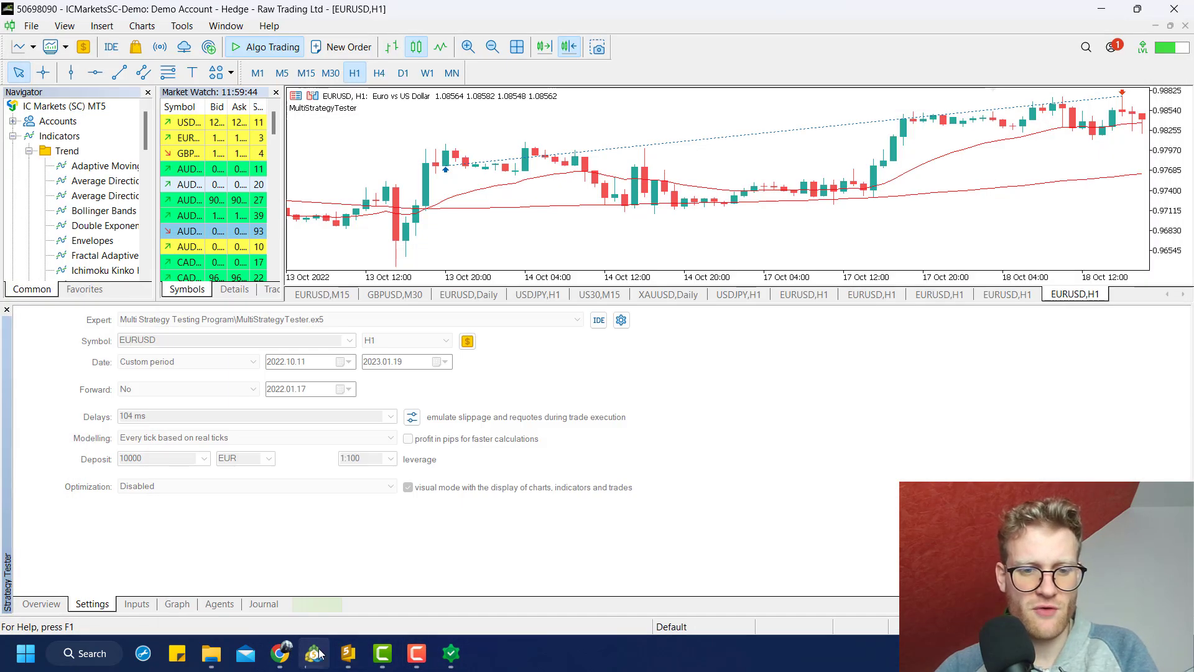
- Show the Graph view with the falling balance and equity curves and deposit load bars
{"action": "left_click", "coordinate": [176, 604]}
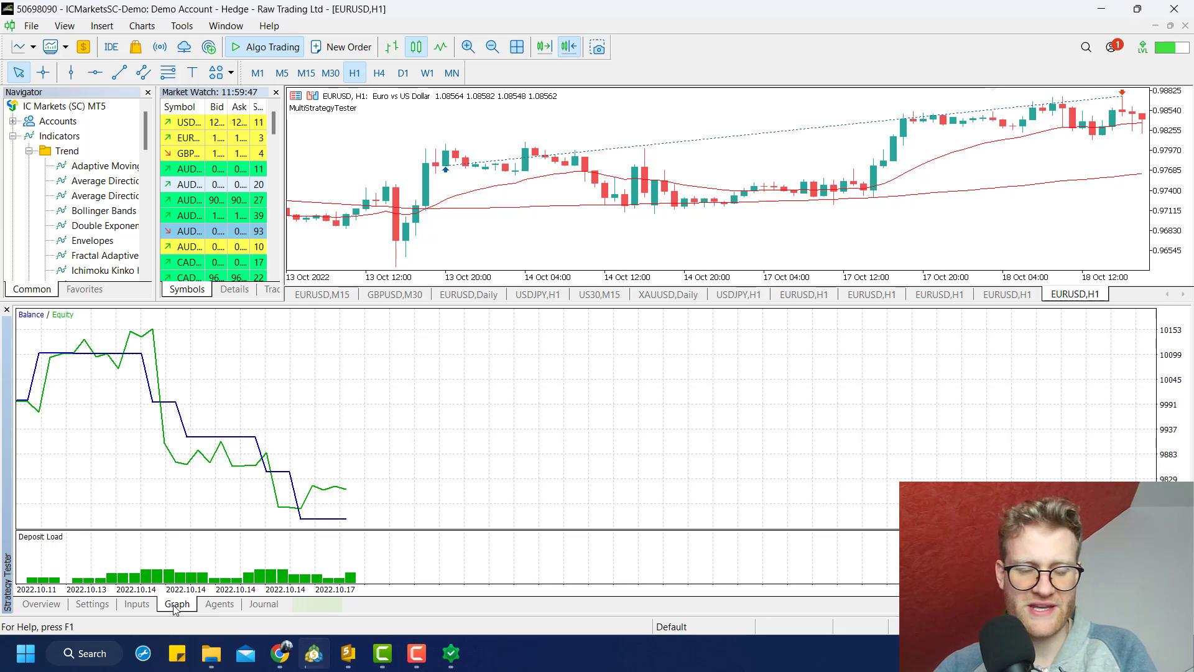
{"action": "mouse_move", "coordinate": [589, 551]}
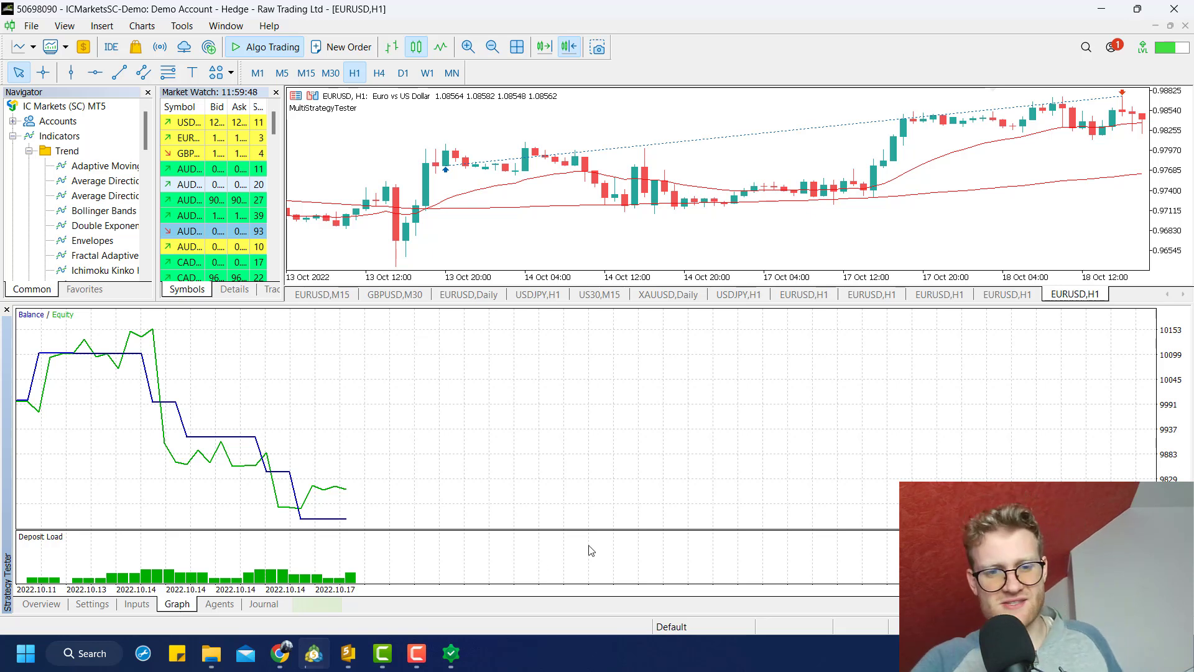